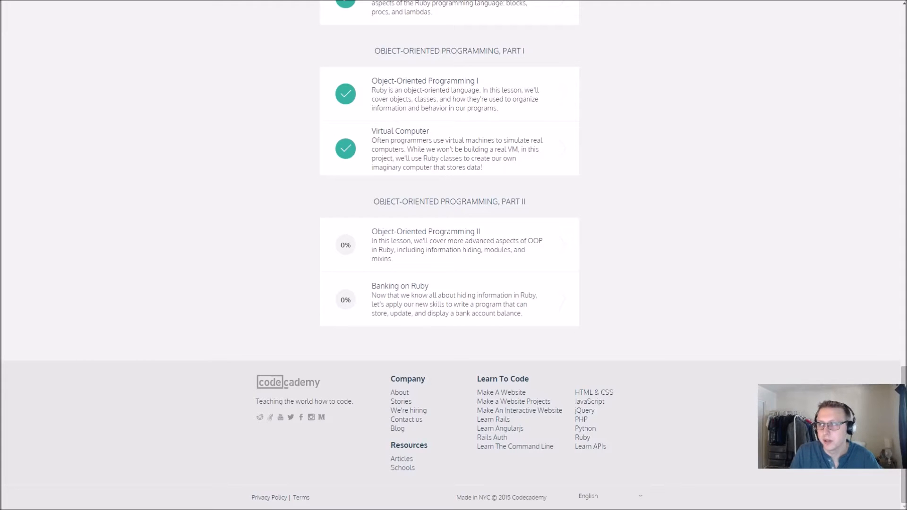
mouse_move(763, 161)
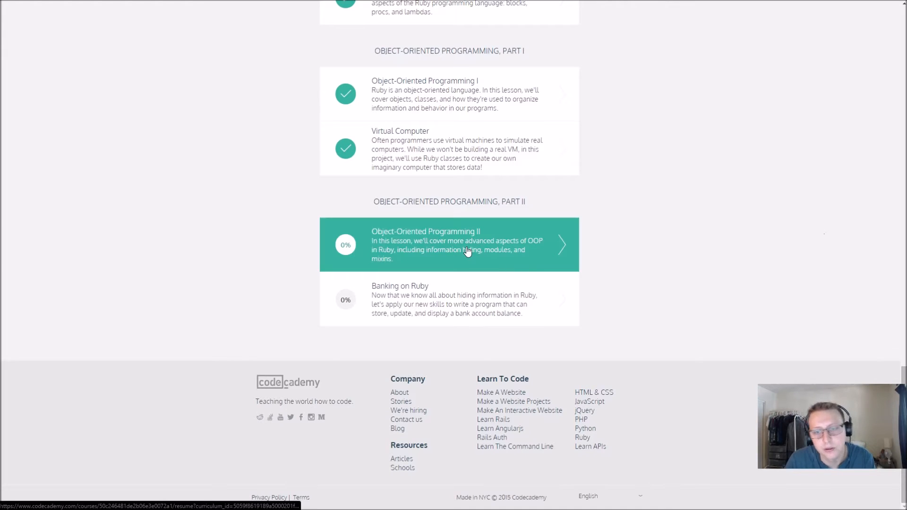
Launch the Object-Oriented Programming II lesson card to reach exercise 1 on public and private methods.
left_click(467, 250)
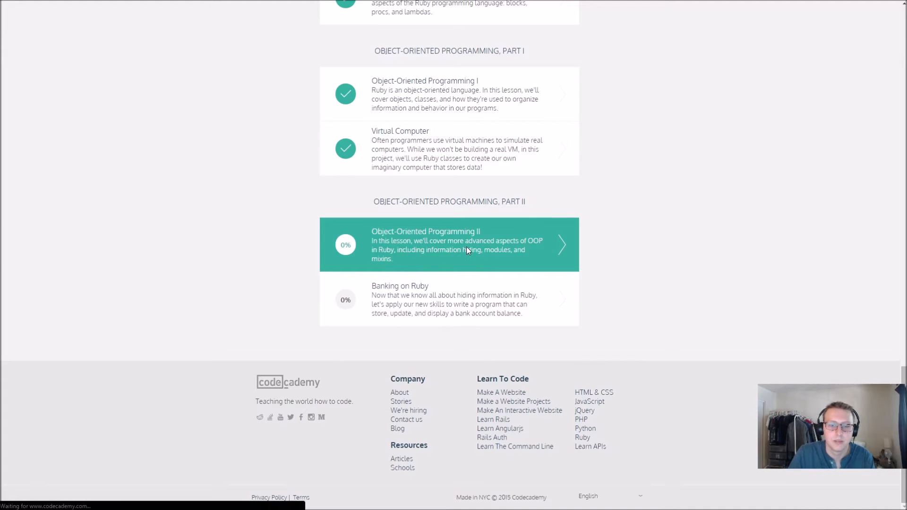
left_click(448, 245)
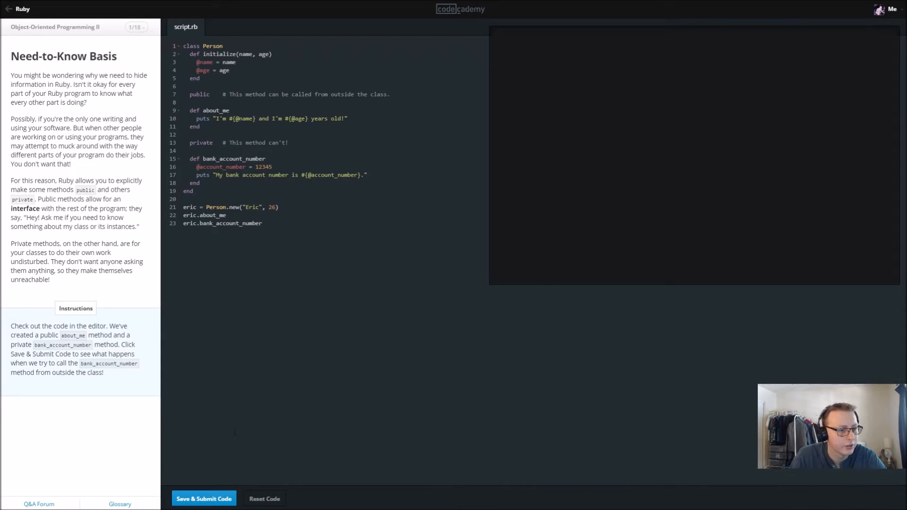
Run the Need-to-Know Basis code to see the private-method error, then advance to the Dog class exercise.
left_click(203, 497)
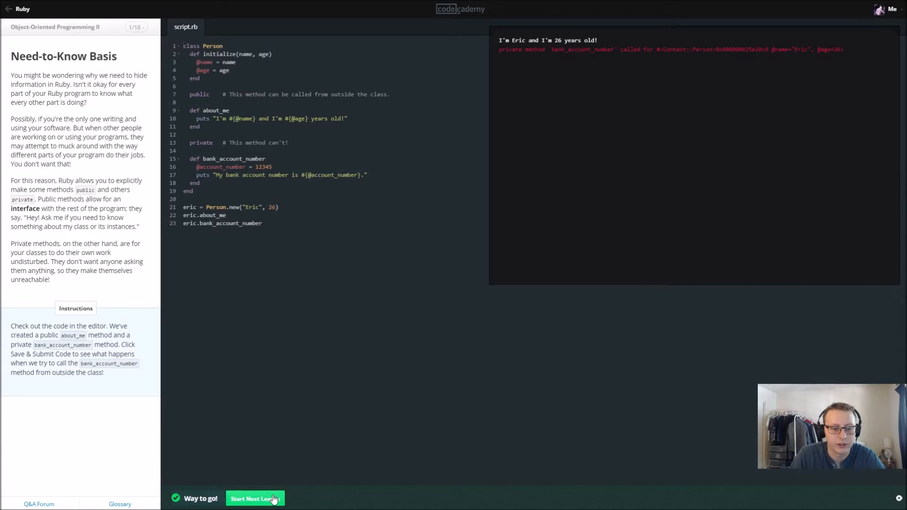
left_click(254, 498)
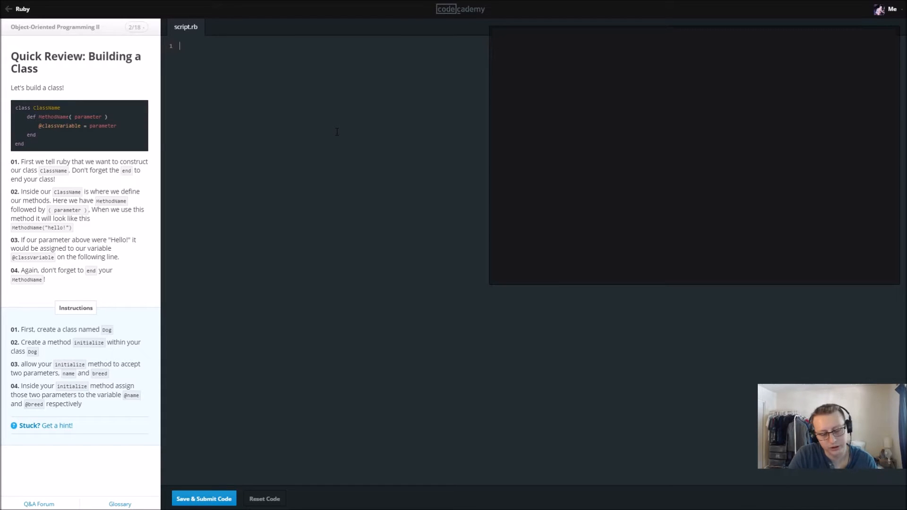
Write the Dog class skeleton with a def initialize(name, breed) method.
type("class Dog")
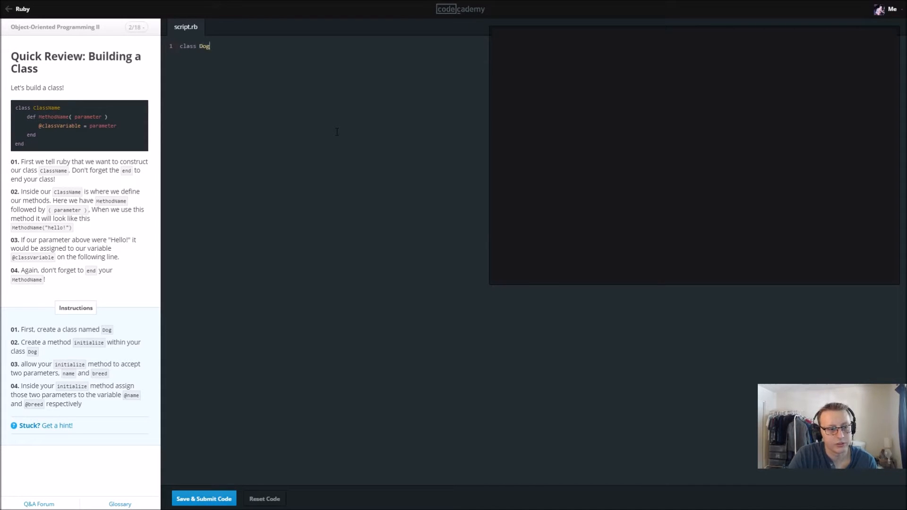
key("Enter")
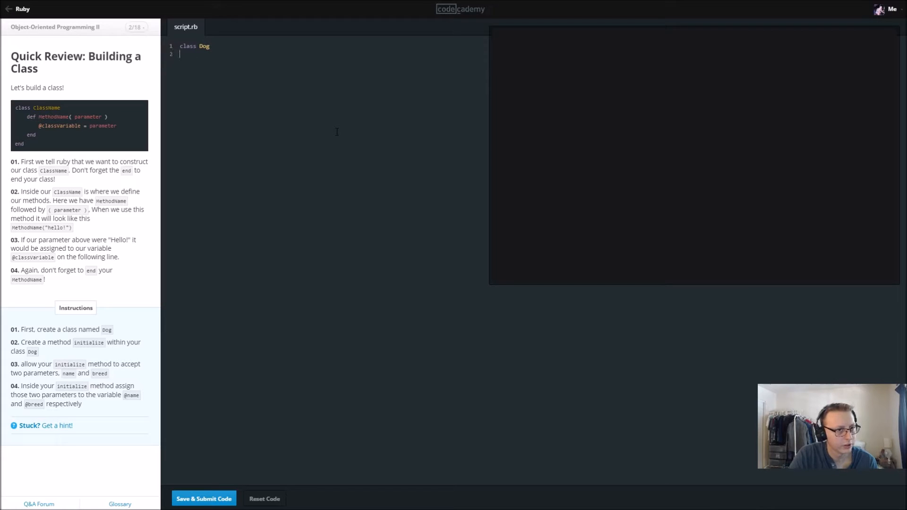
type("end")
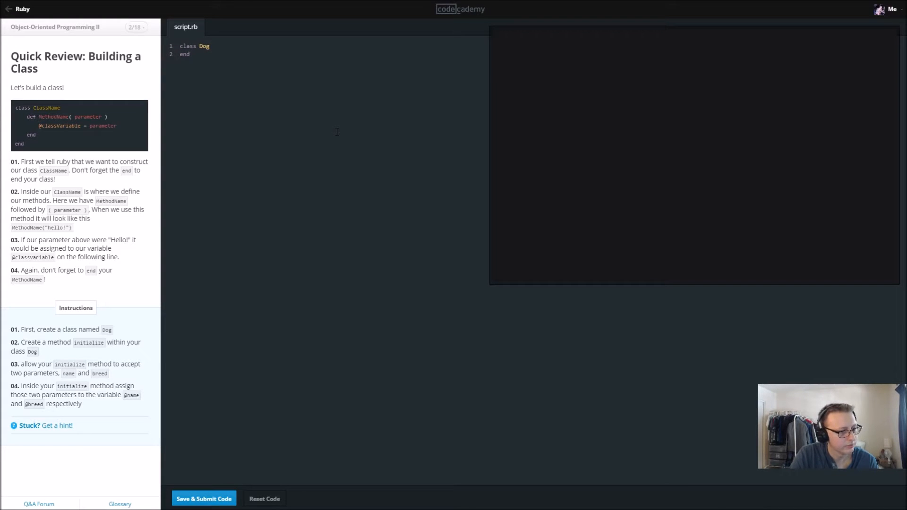
key("enter")
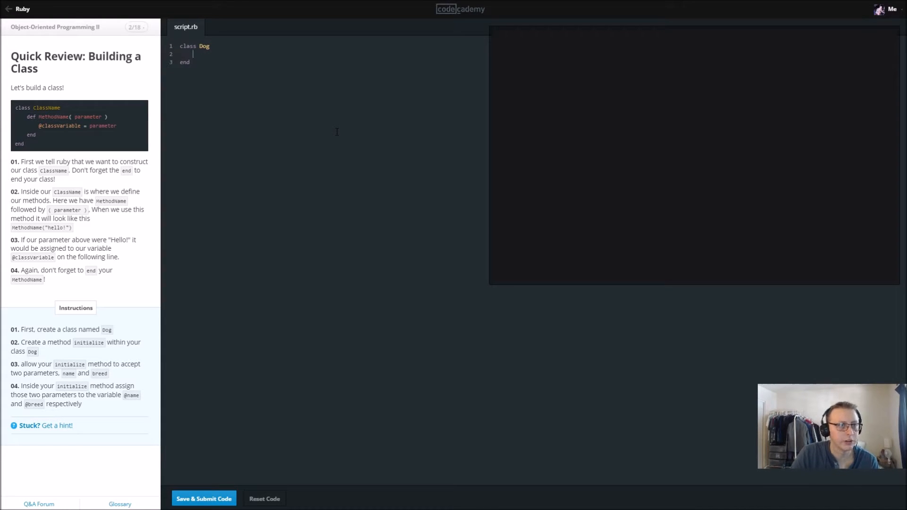
type("def")
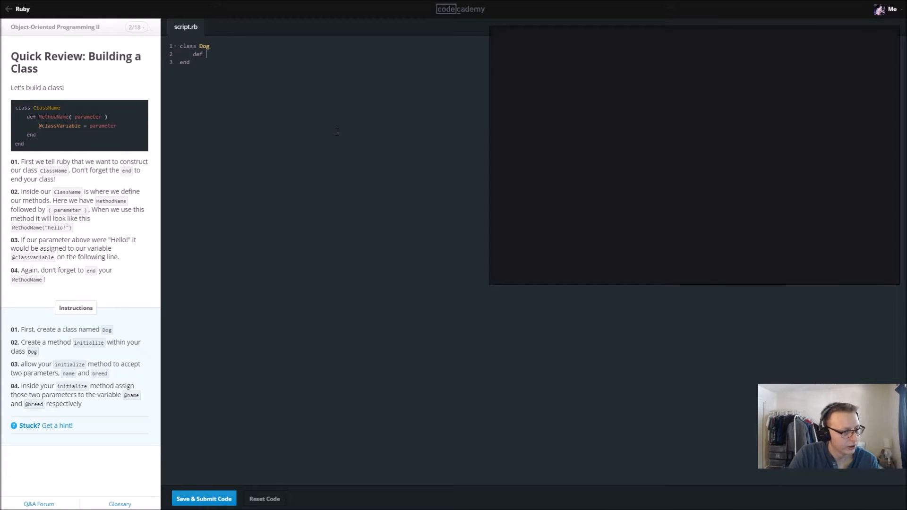
type("ini")
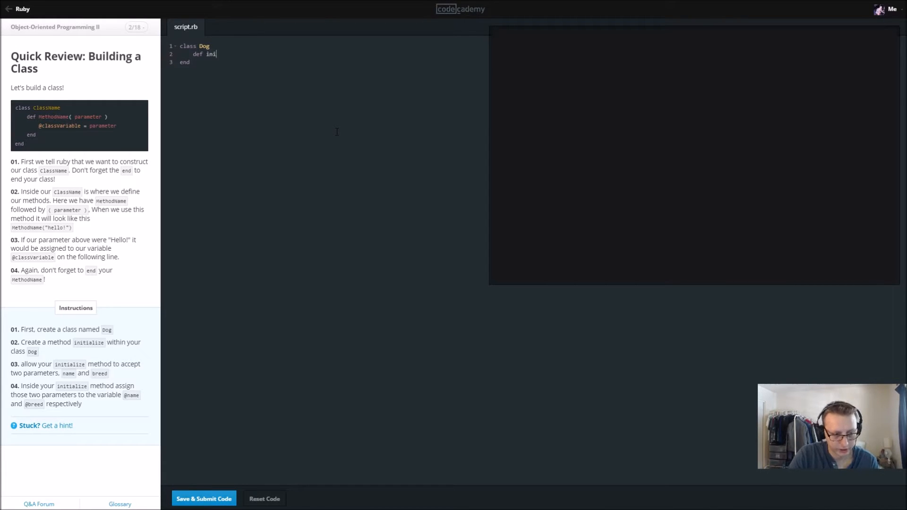
type("tialize")
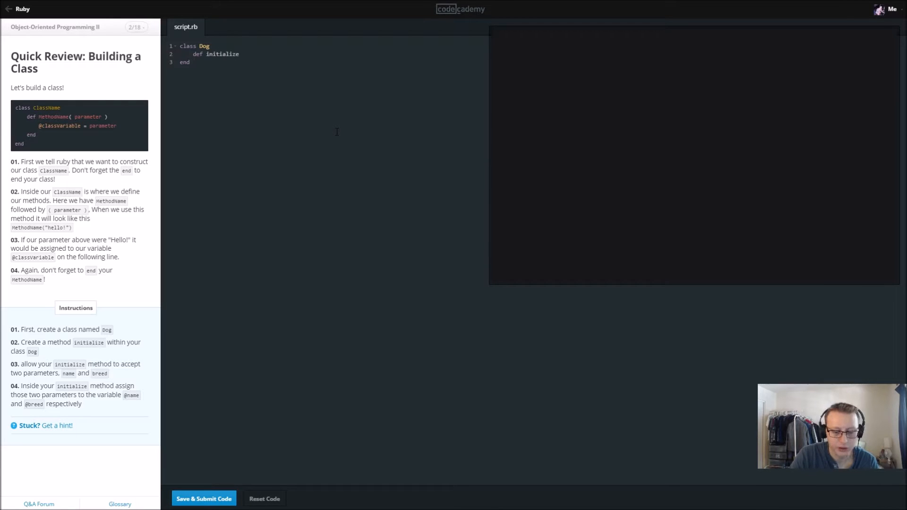
type("(name,")
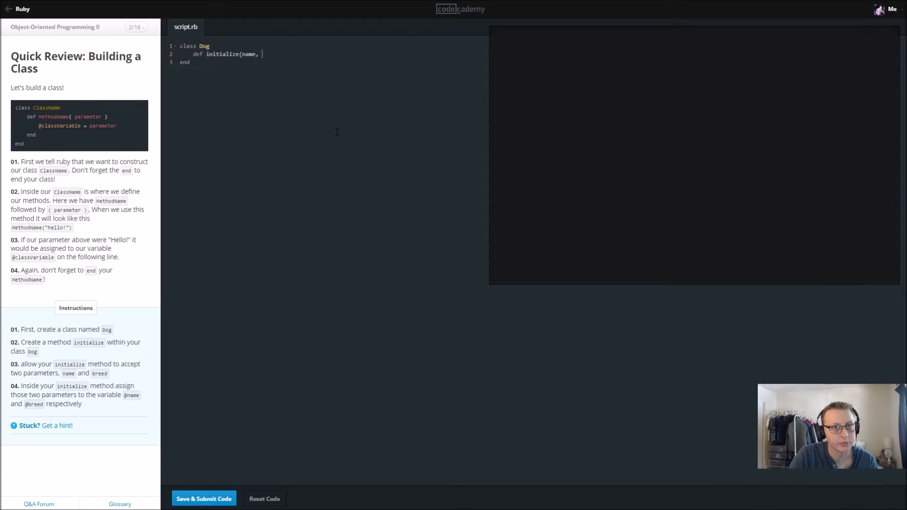
type("breed)")
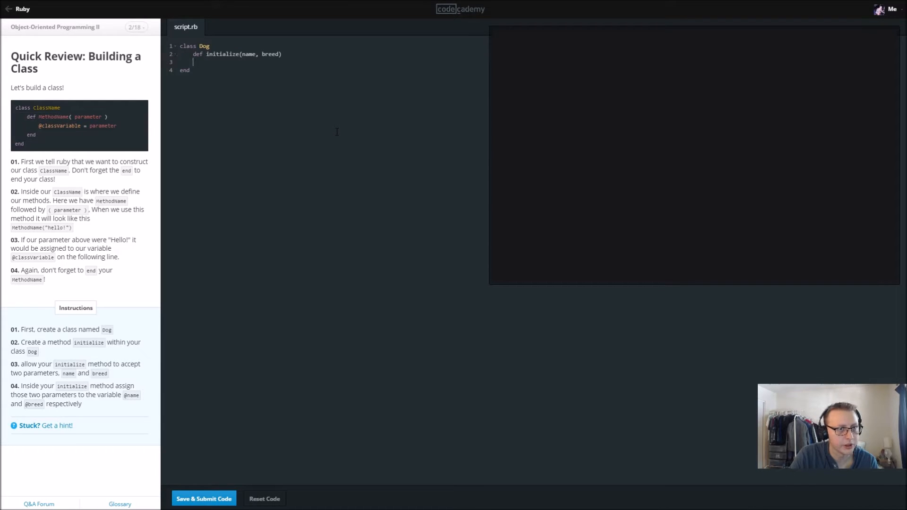
type("end")
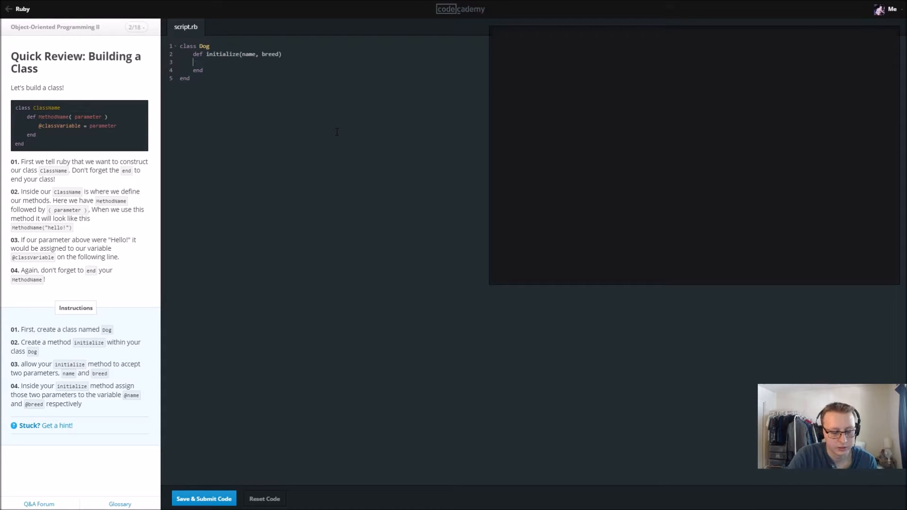
type("@name=n")
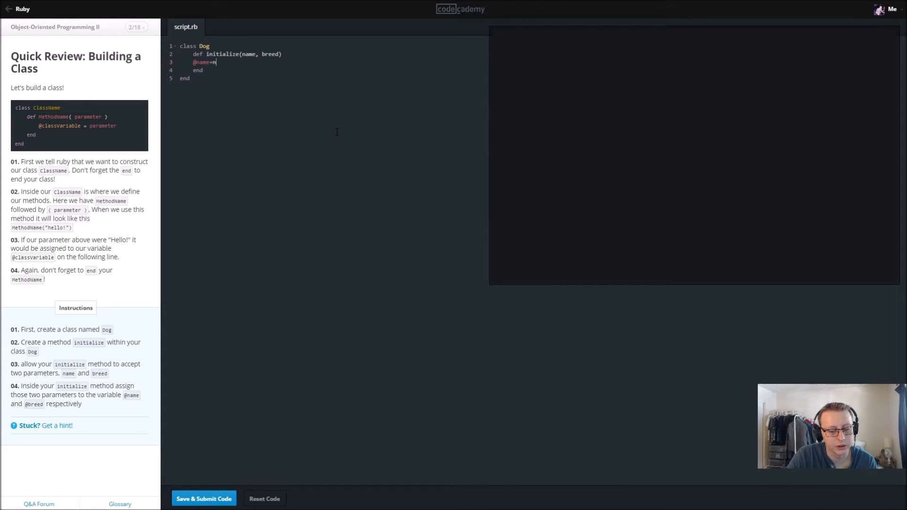
type("ame")
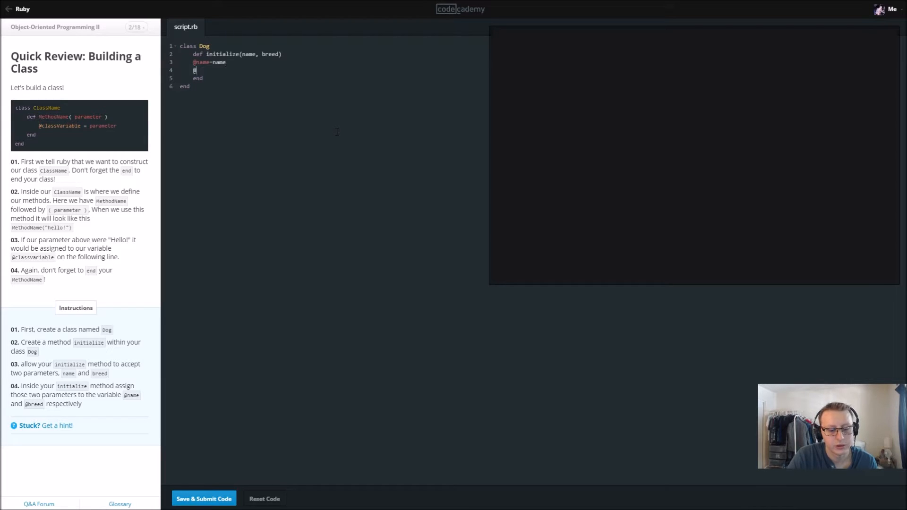
type("@breed=")
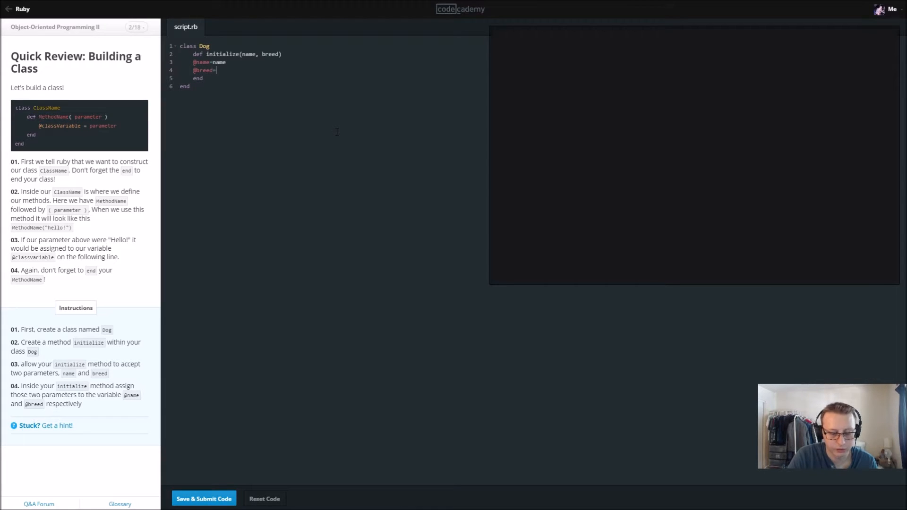
type("breed")
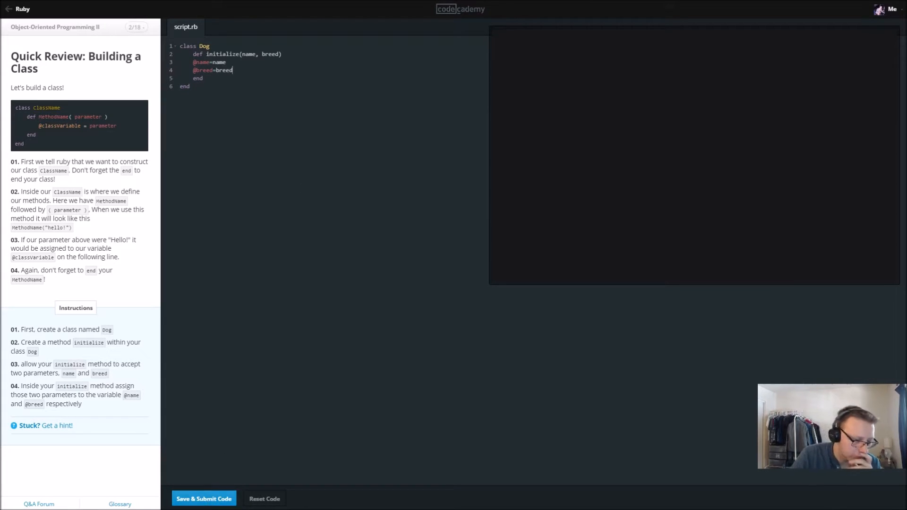
left_click(203, 498)
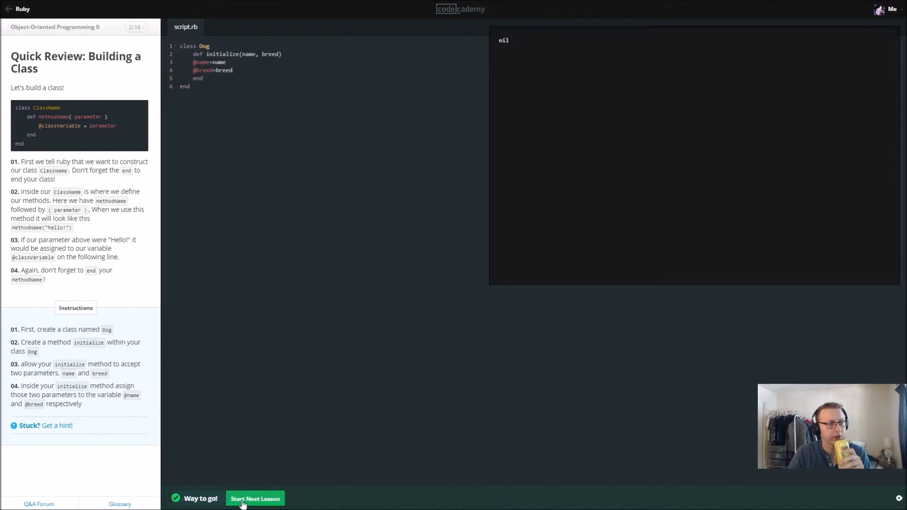
left_click(255, 498)
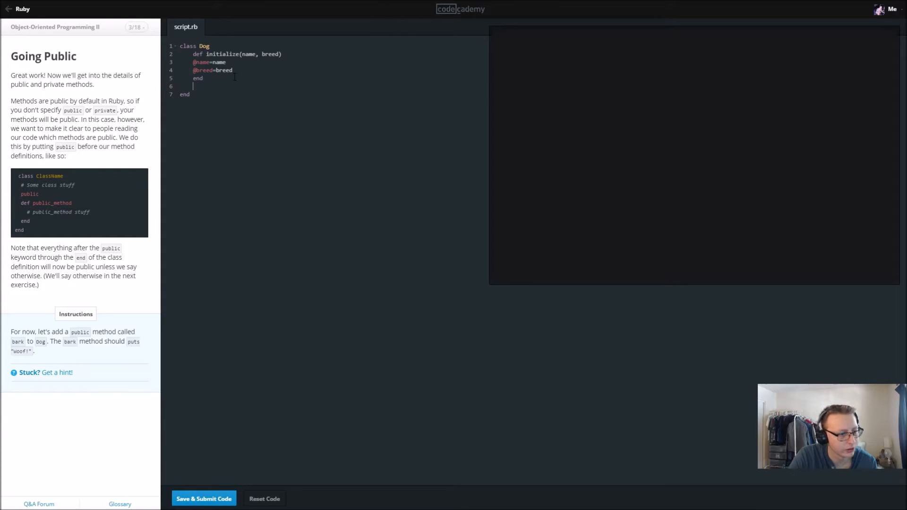
Write a bark method that puts "Woof!" and submit it for checking.
type("def")
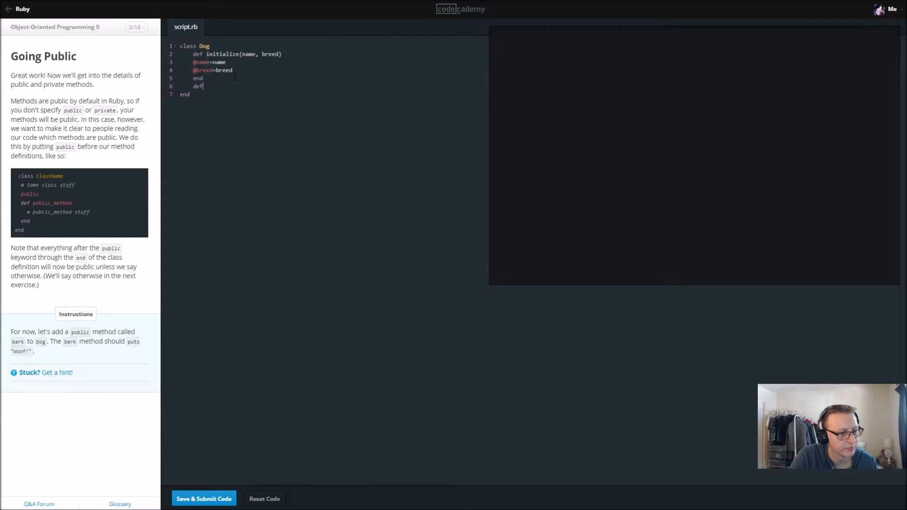
type("p")
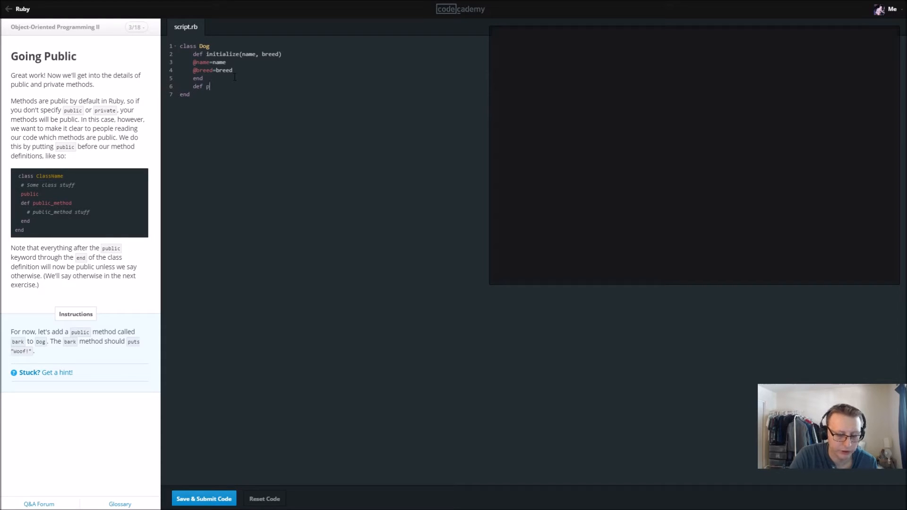
type("ublic_")
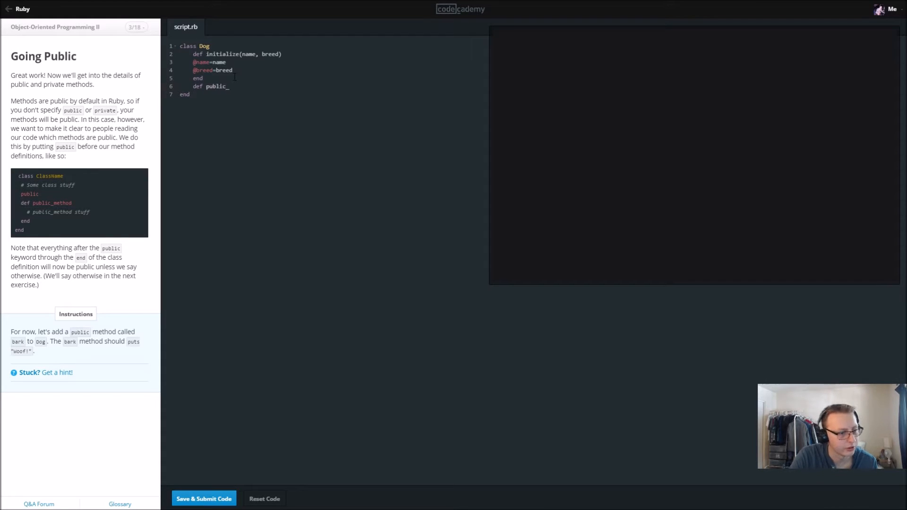
type("bark")
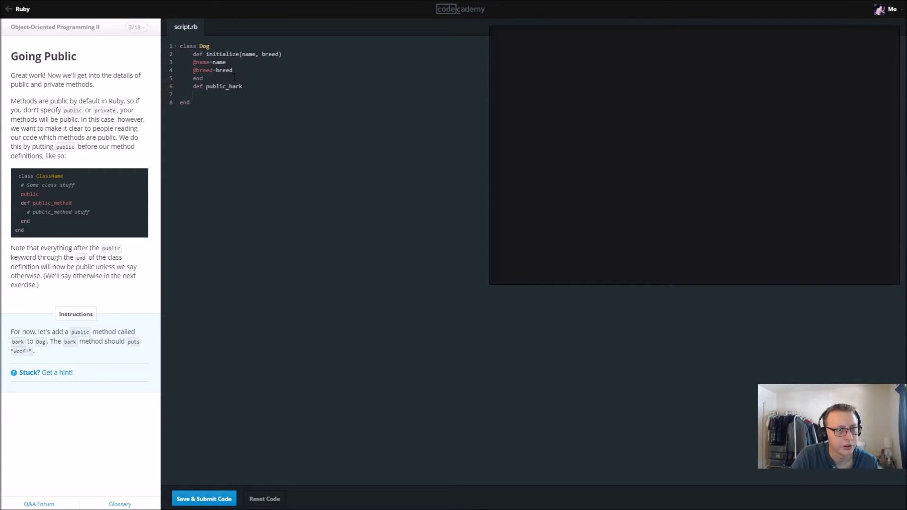
type("end")
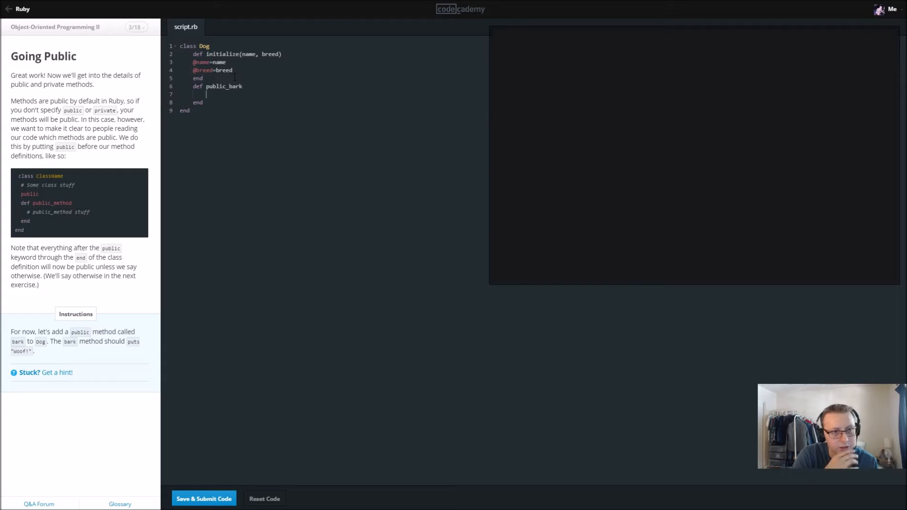
type("Put")
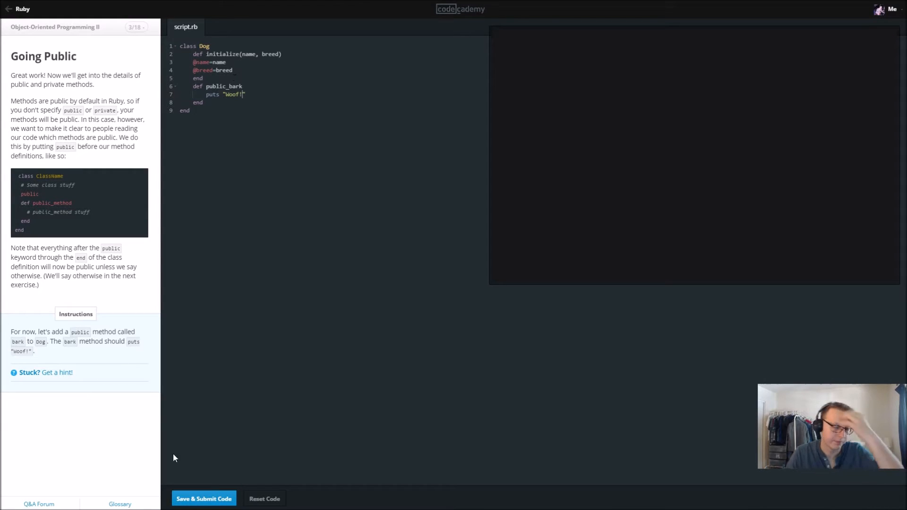
left_click(203, 498)
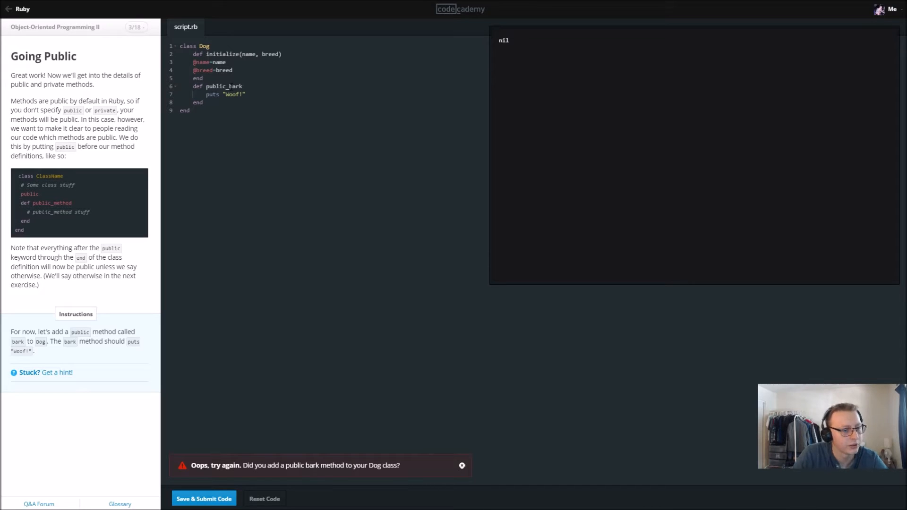
Correct the public keyword above bark, resubmit successfully, and advance to Private! Keep Out!
type("bark")
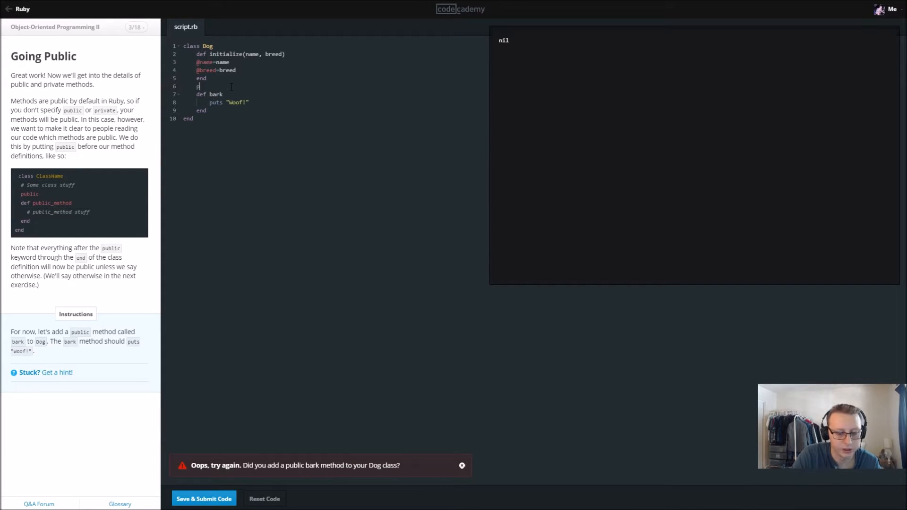
type("ublic")
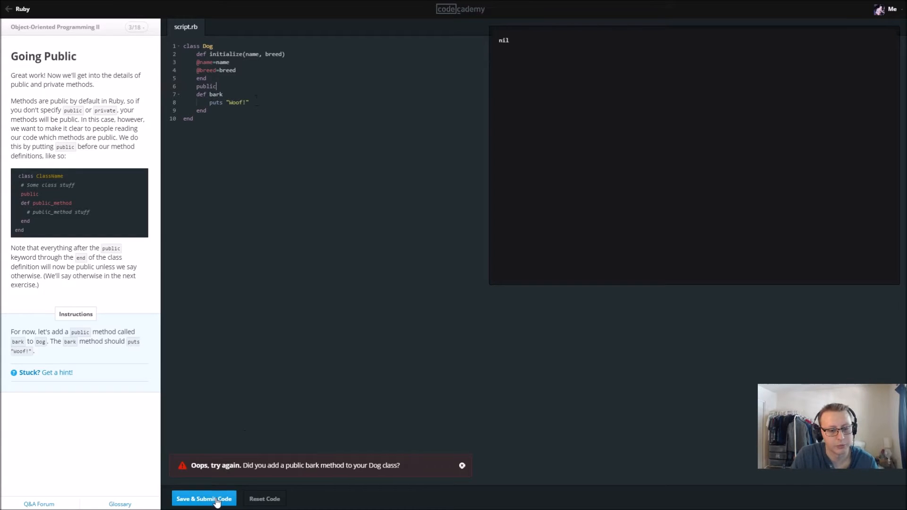
left_click(203, 499)
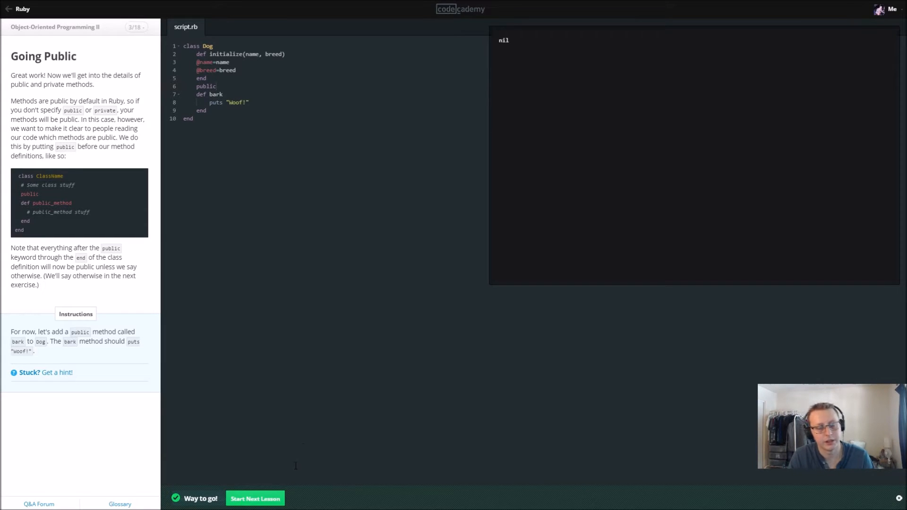
left_click(254, 498)
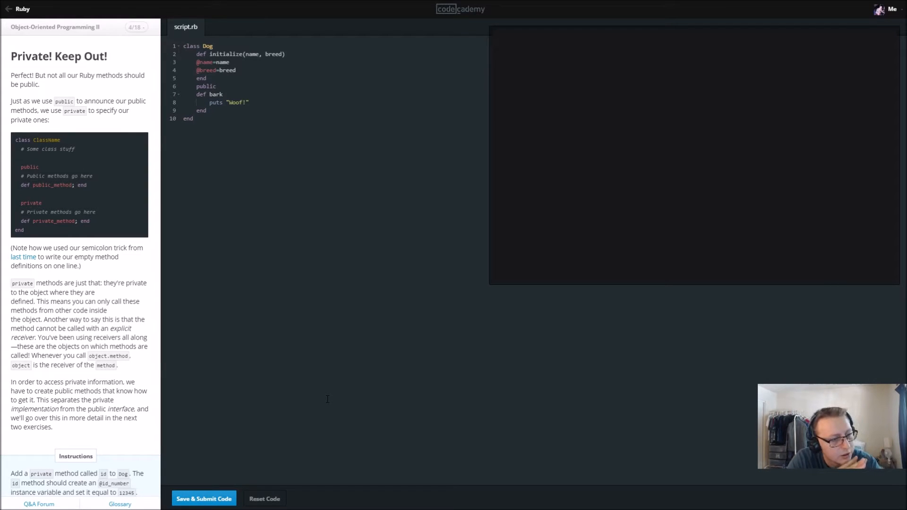
scroll("down", 3)
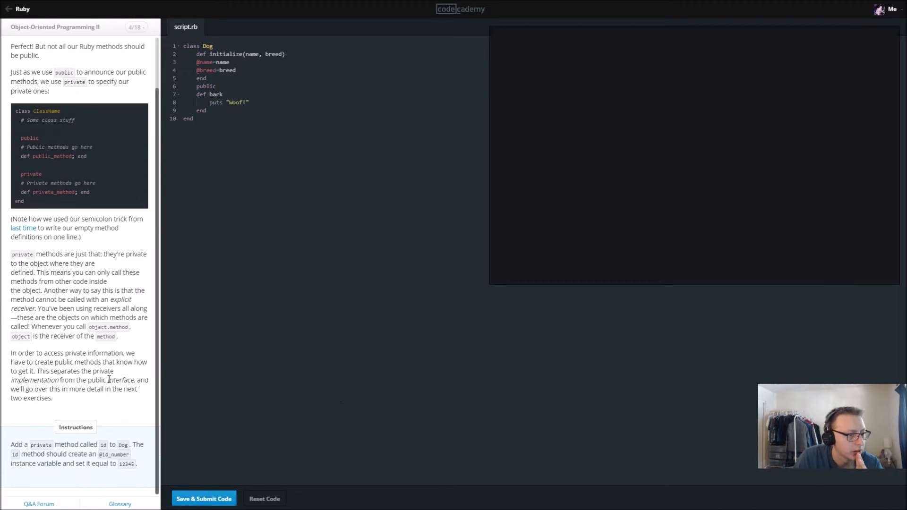
left_click(188, 214)
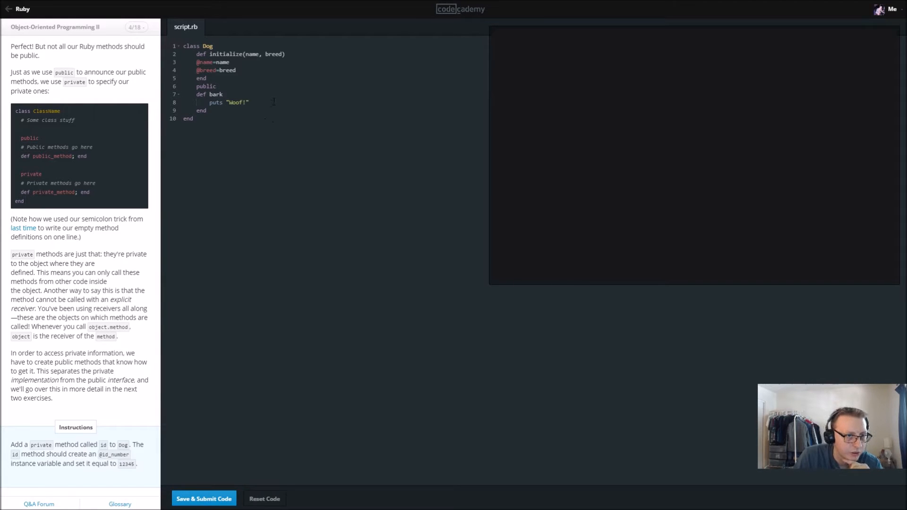
key("enter")
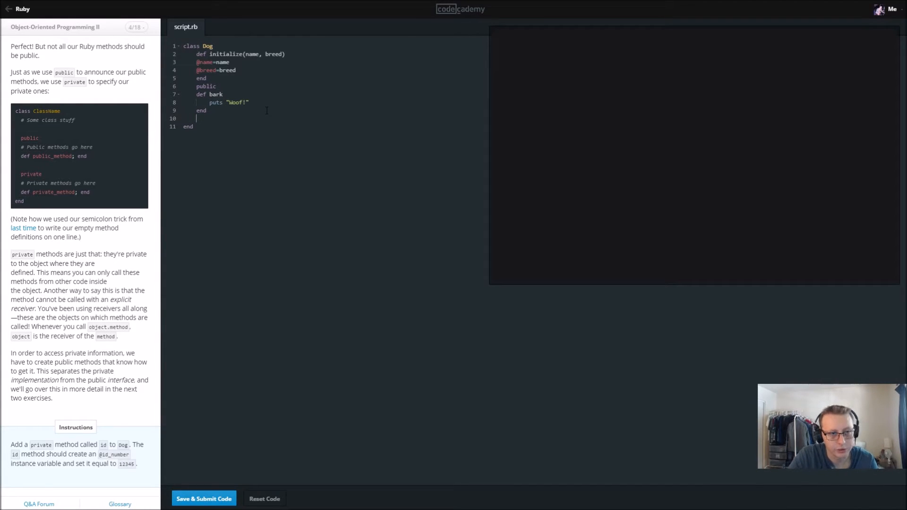
type("private")
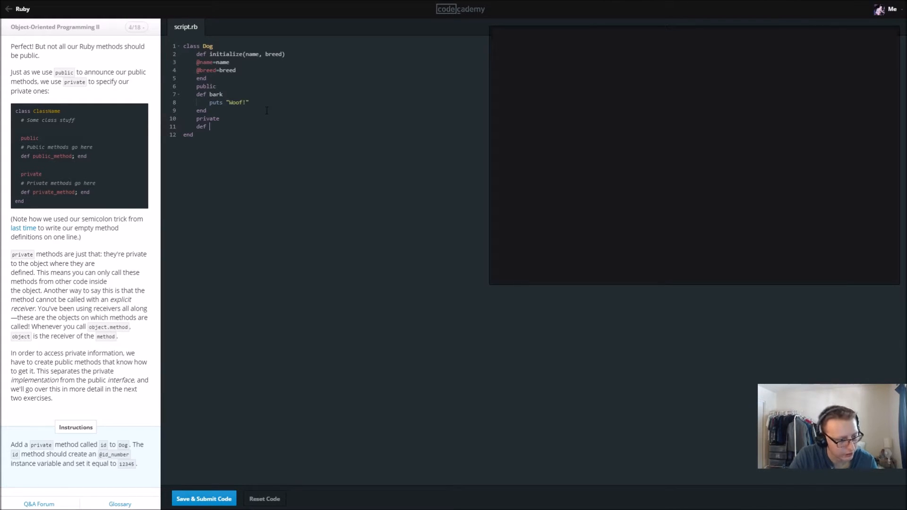
type("id")
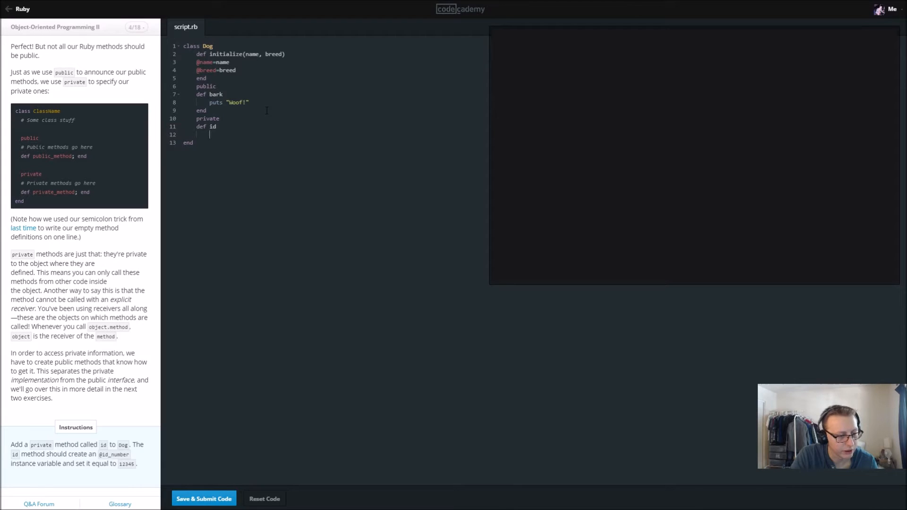
type("@idnumber=")
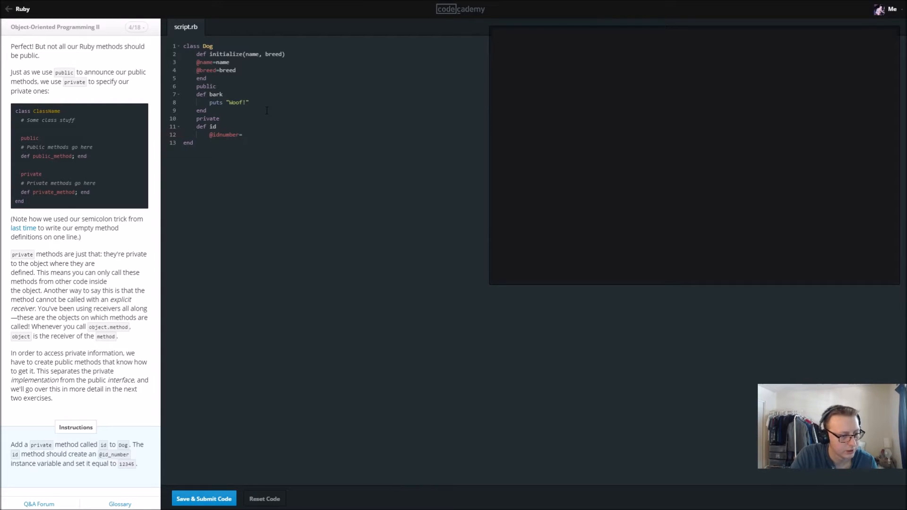
type("12345")
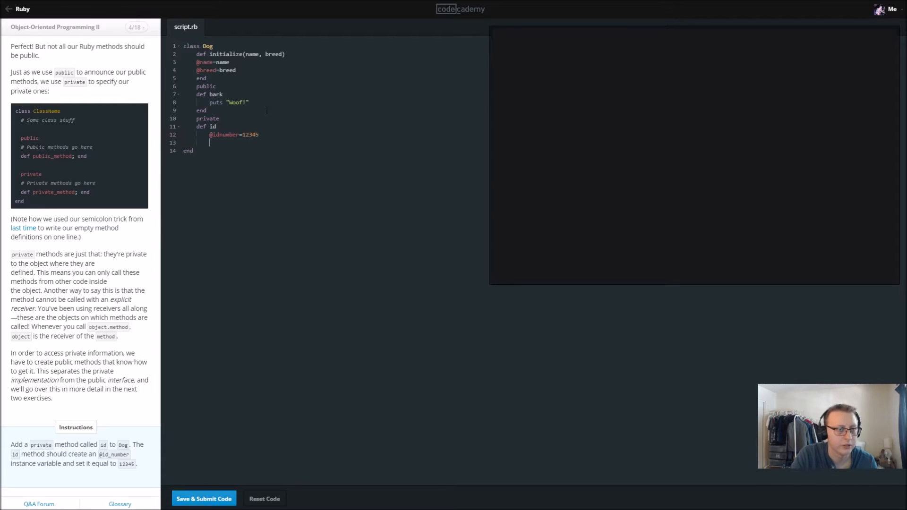
type("end")
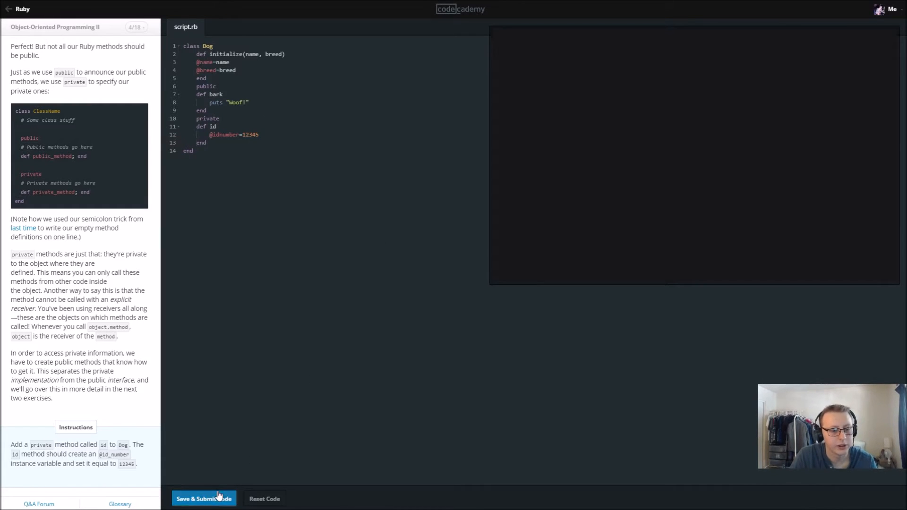
left_click(203, 497)
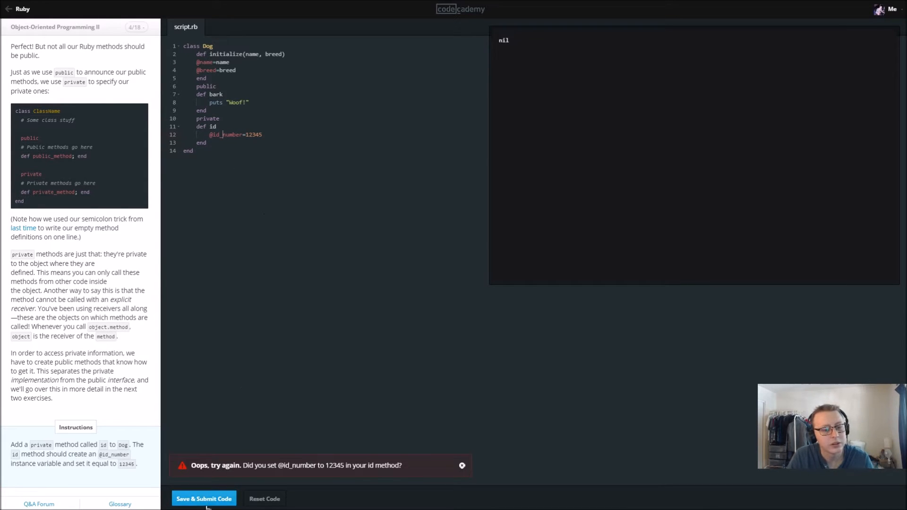
left_click(203, 499)
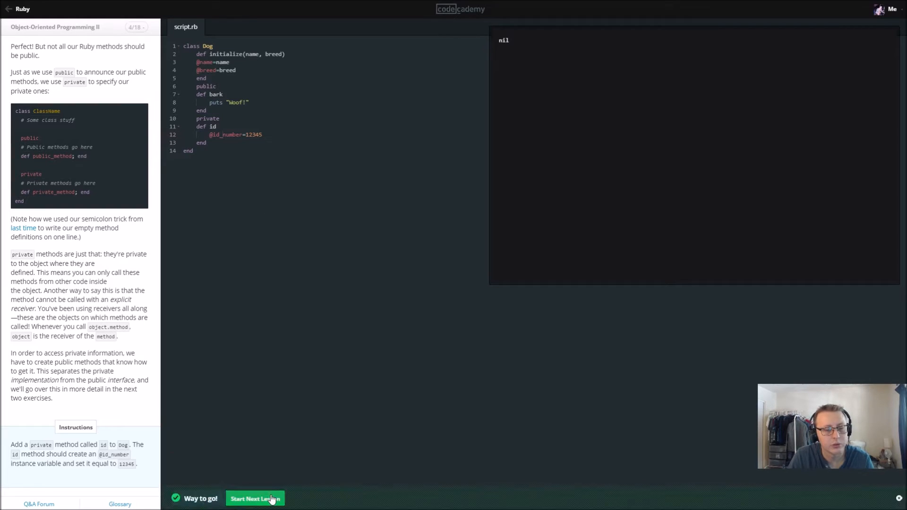
left_click(255, 498)
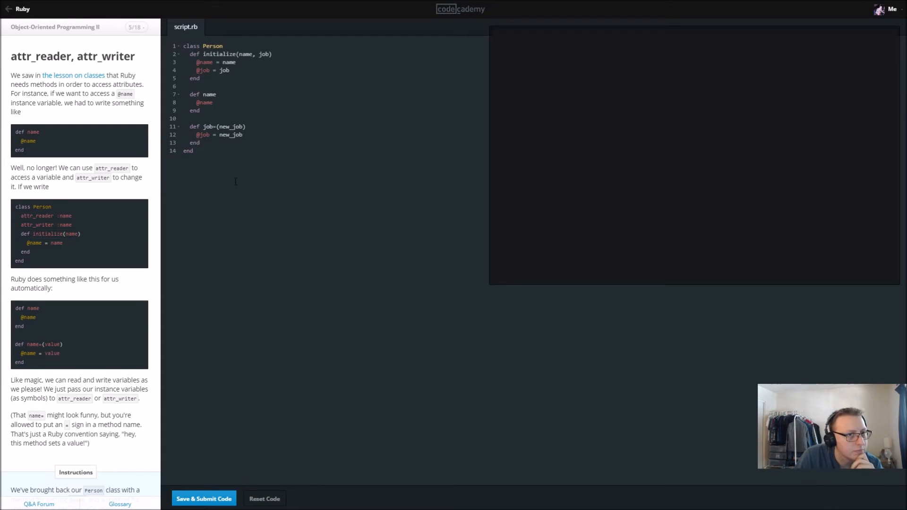
scroll("down", 3)
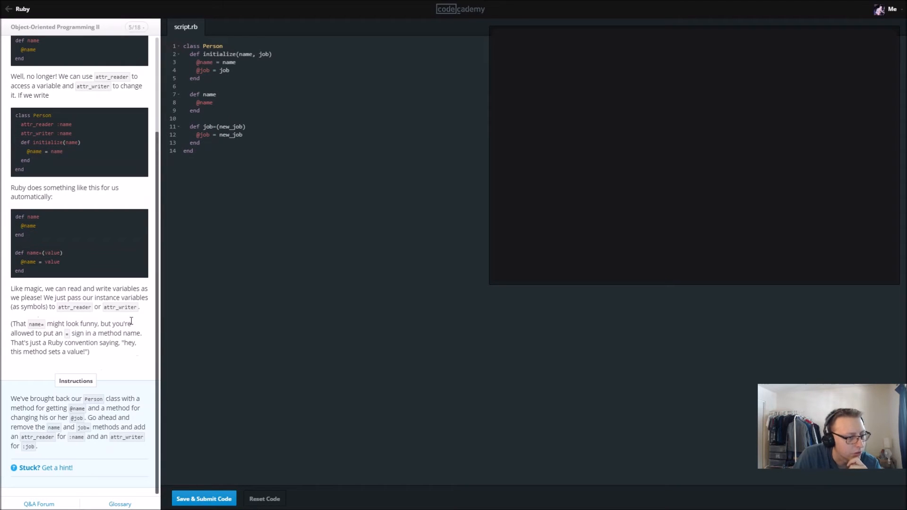
mouse_move(129, 319)
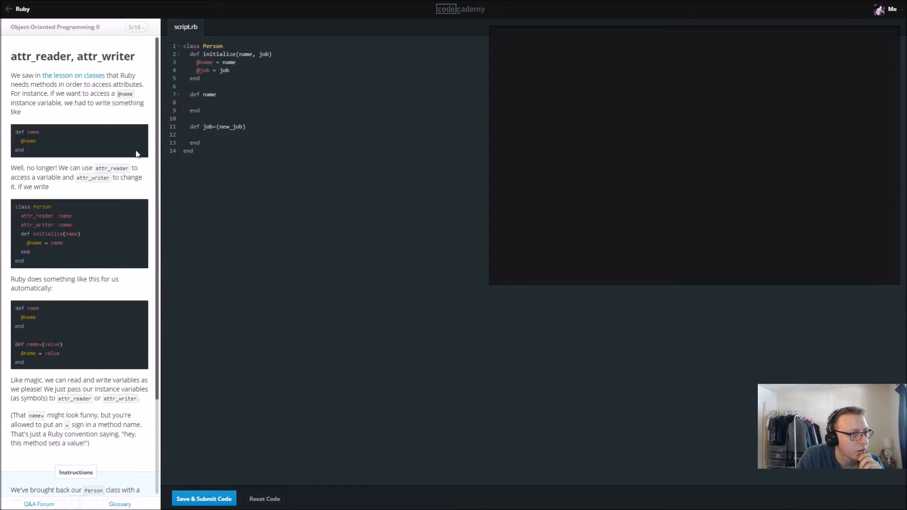
Scroll through the attr_reader instructions and reveal the exercise hint.
scroll("down", 3)
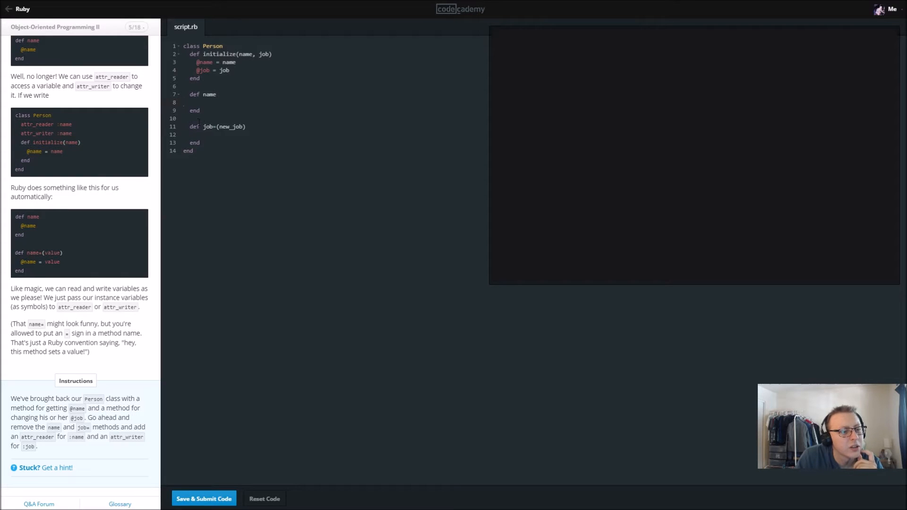
left_click(56, 467)
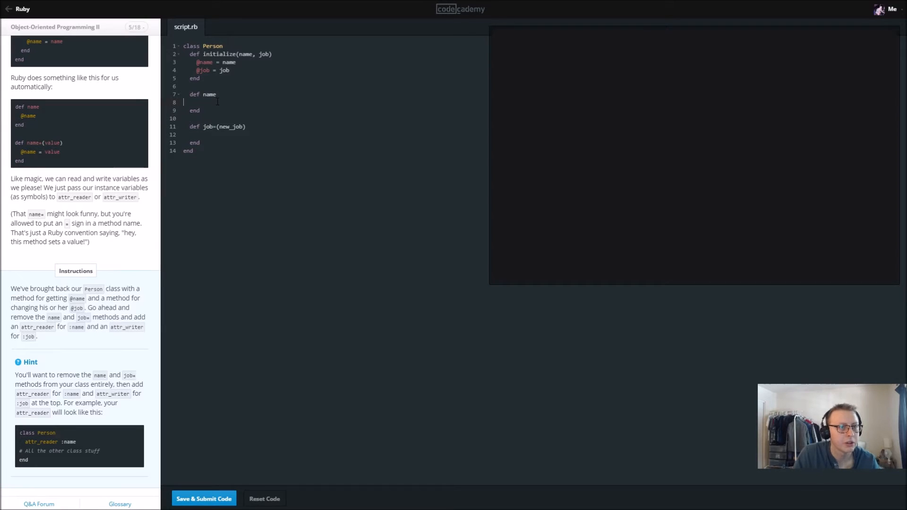
Put attr_reader :name and attr_reader :new_job inside the Person methods and submit.
type("attr_")
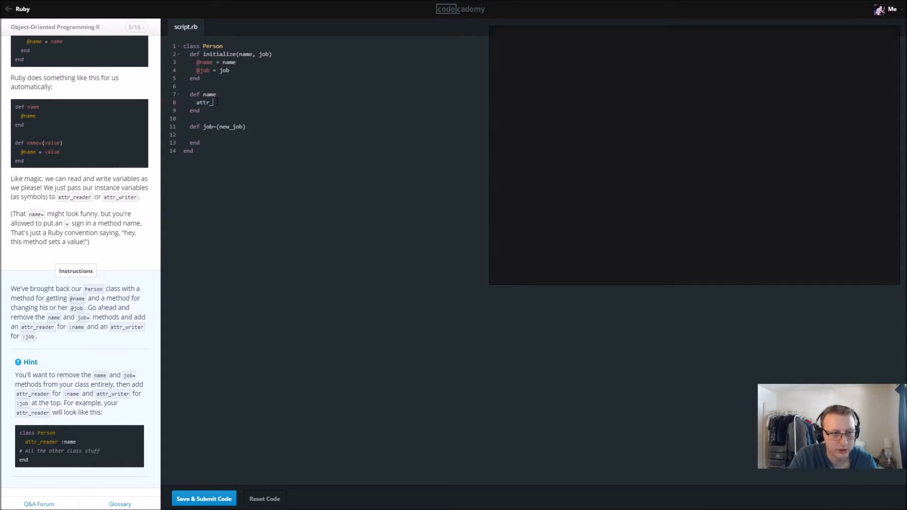
type("reader")
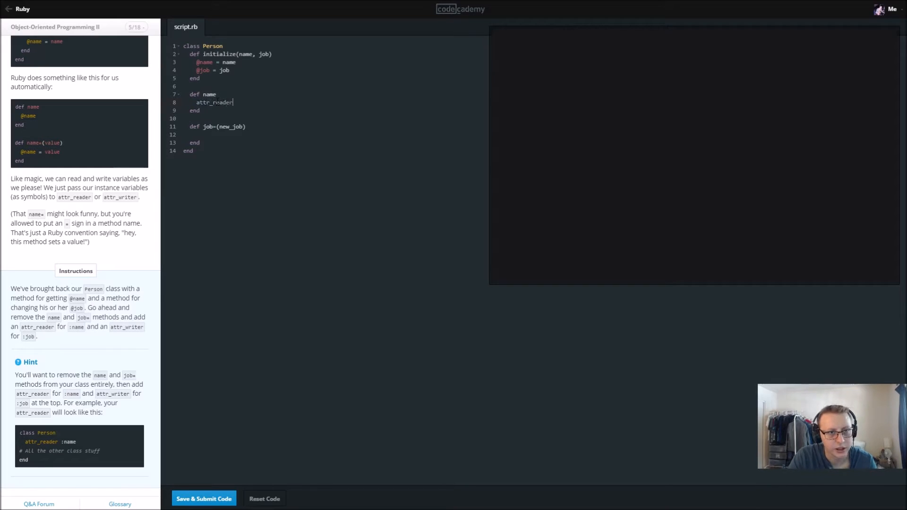
type(":")
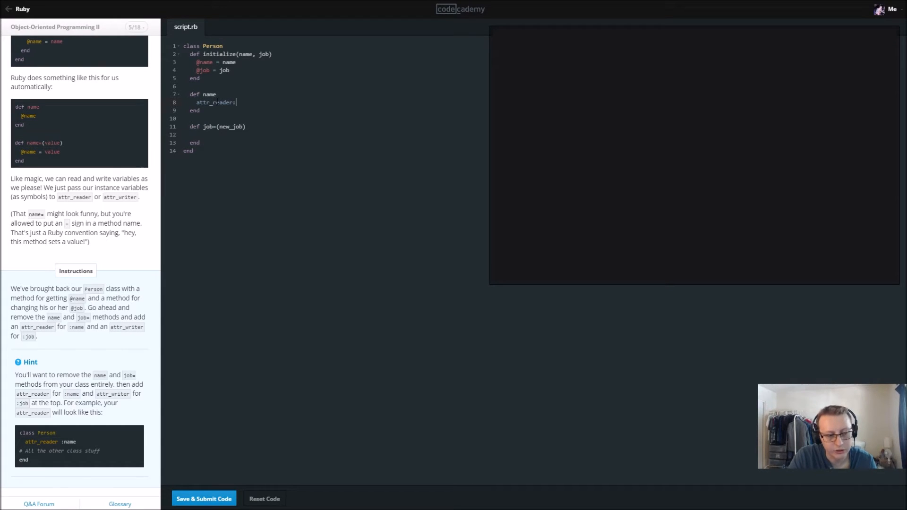
type("name")
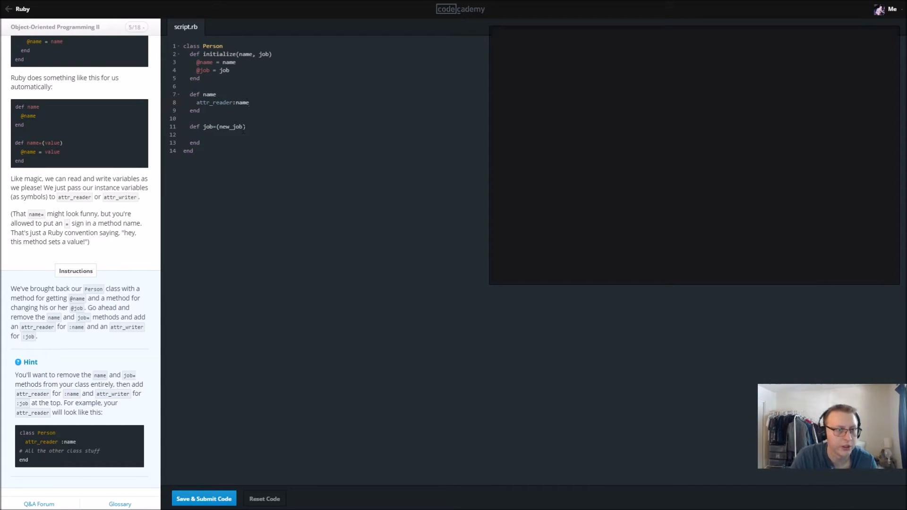
type("a")
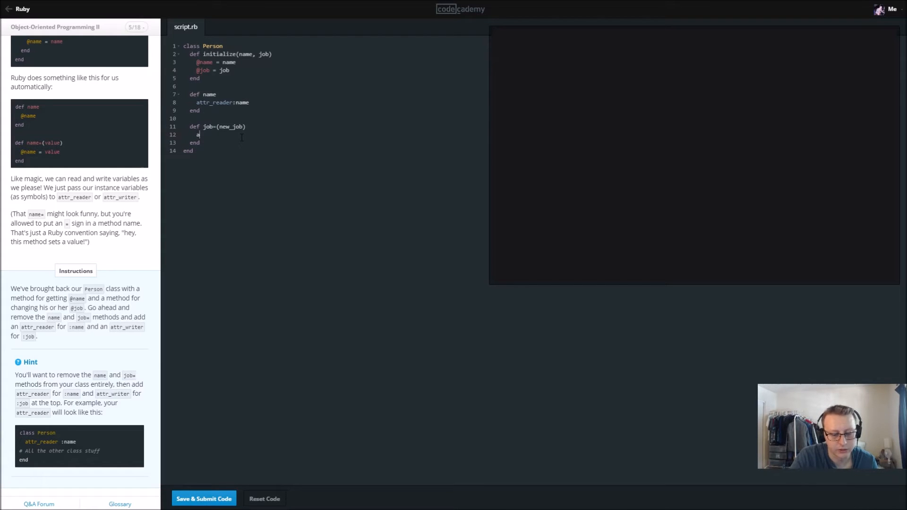
type("ttr_")
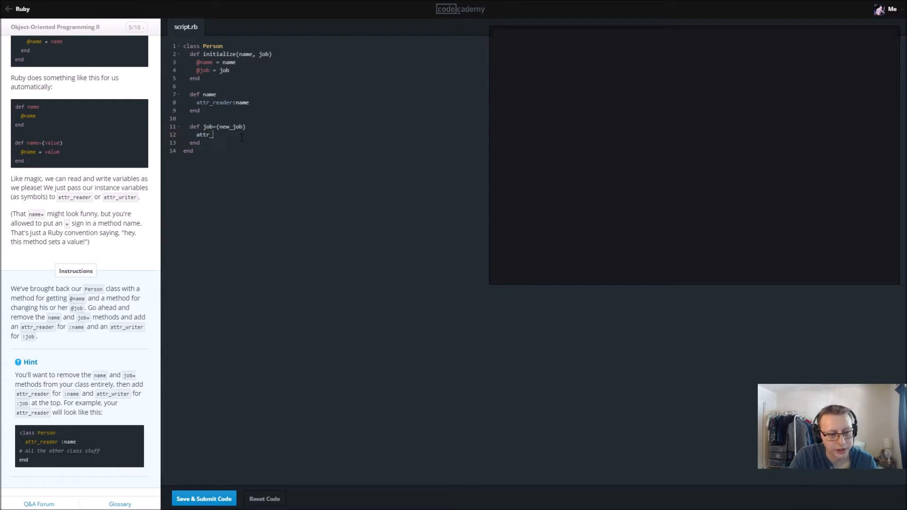
type("new_")
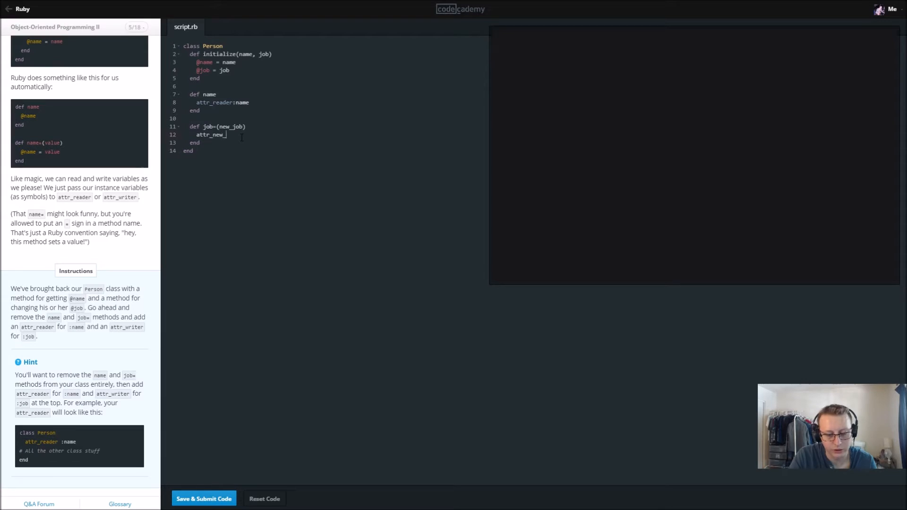
type("job")
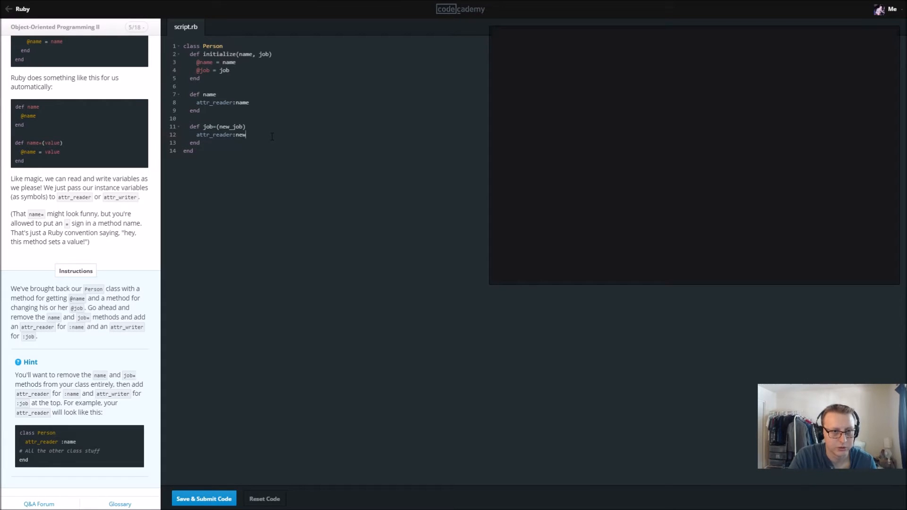
type("_job")
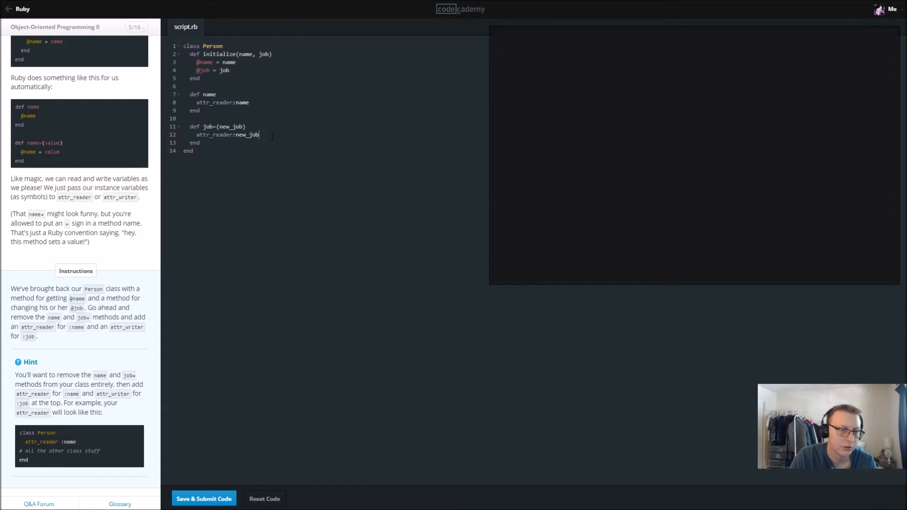
left_click(203, 499)
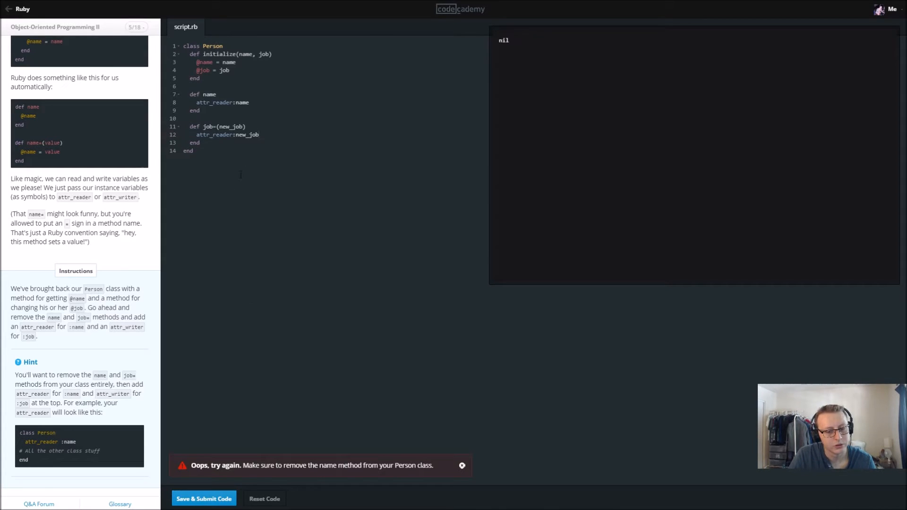
left_click_drag(200, 62, 228, 69)
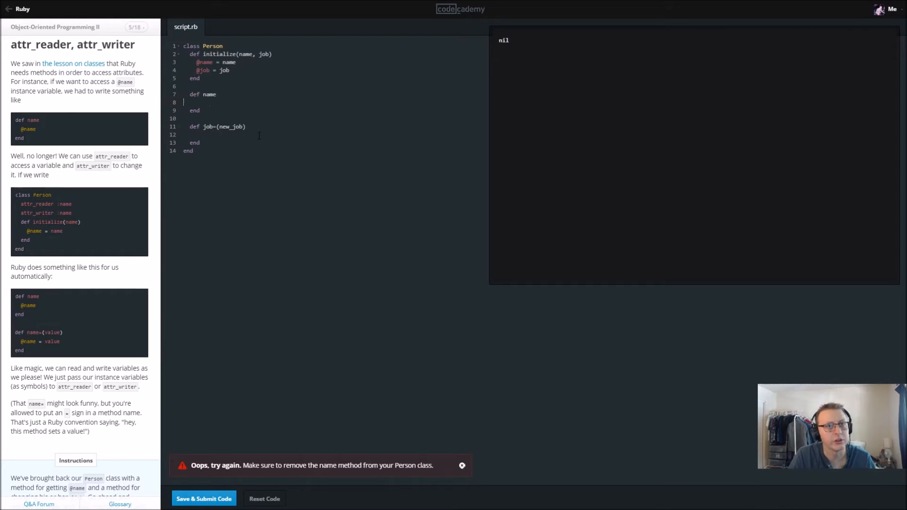
type("@job = new_job")
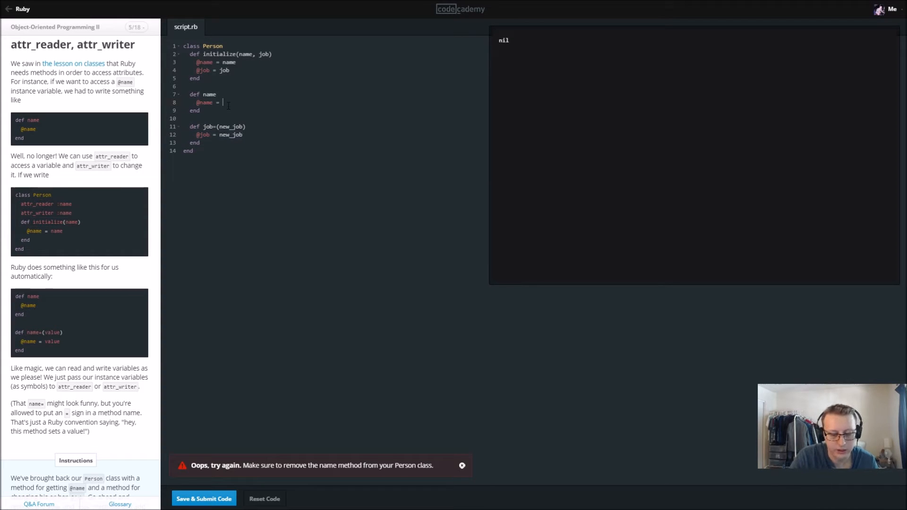
type("name")
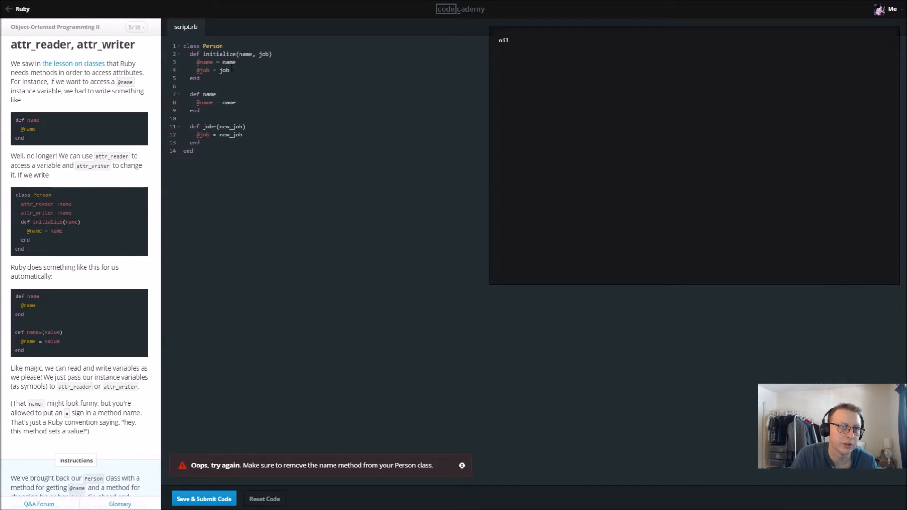
left_click_drag(196, 62, 232, 70)
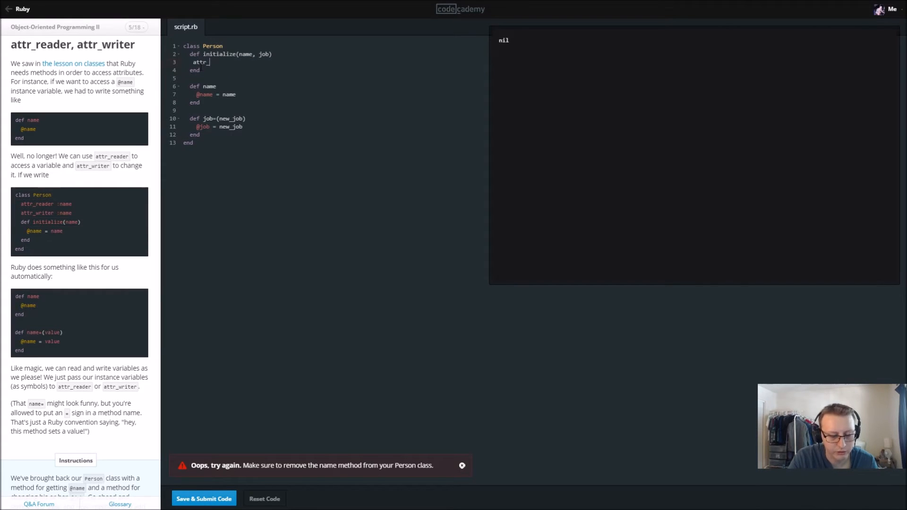
type("reader:name")
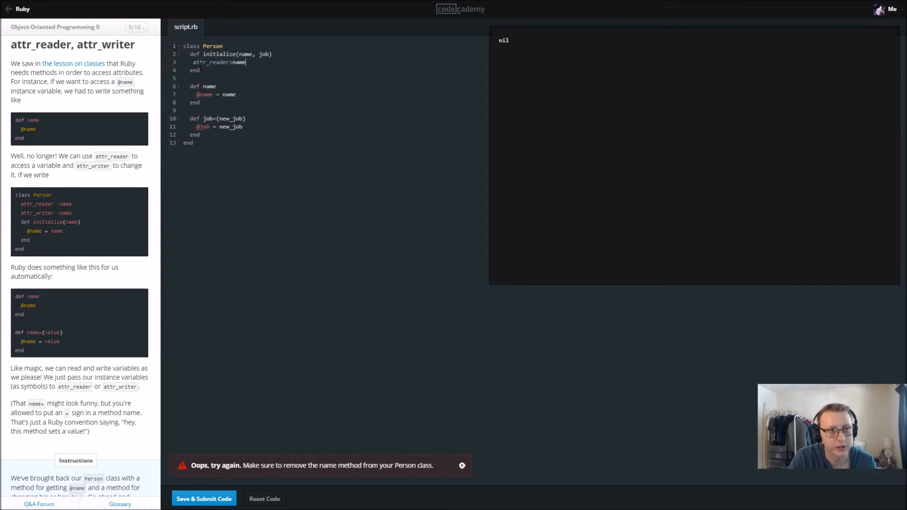
type("ar")
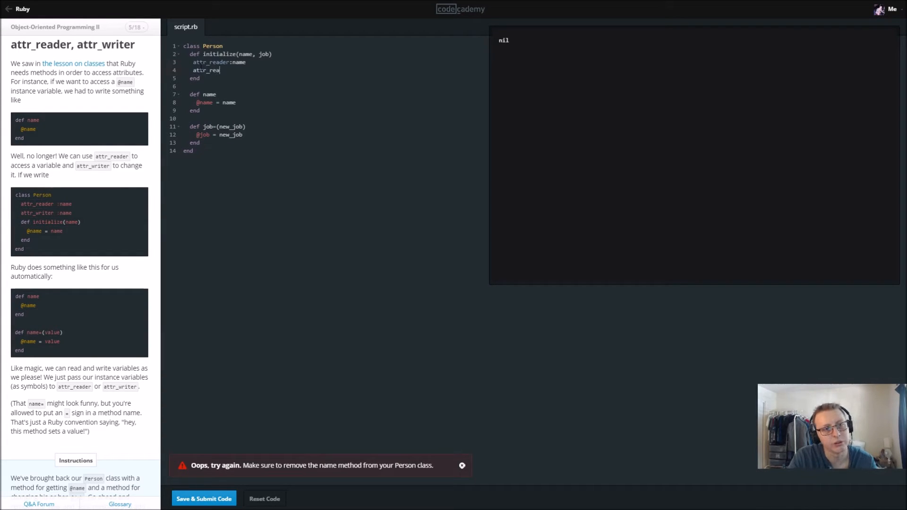
type("der")
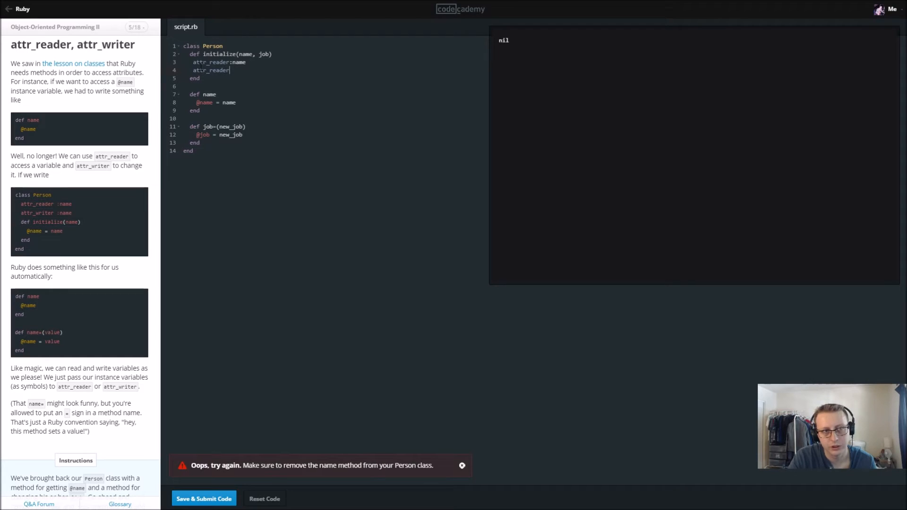
type(":jo")
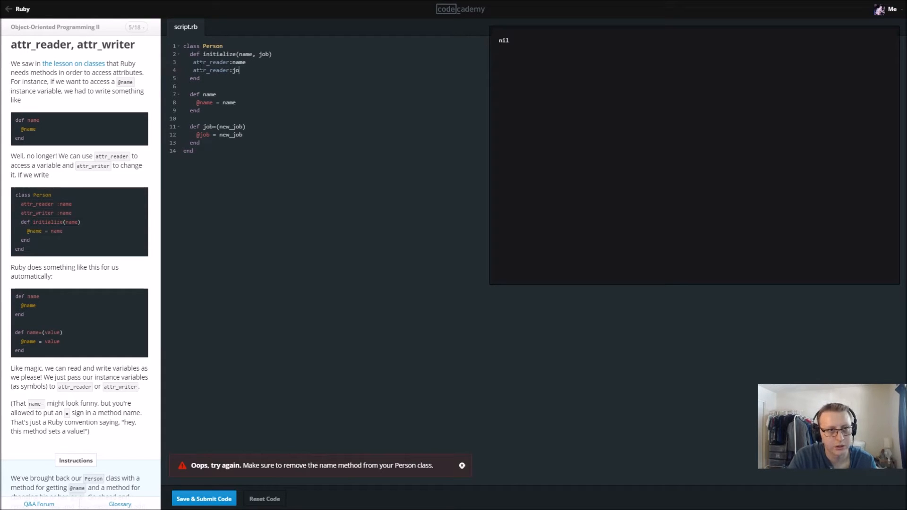
type("b")
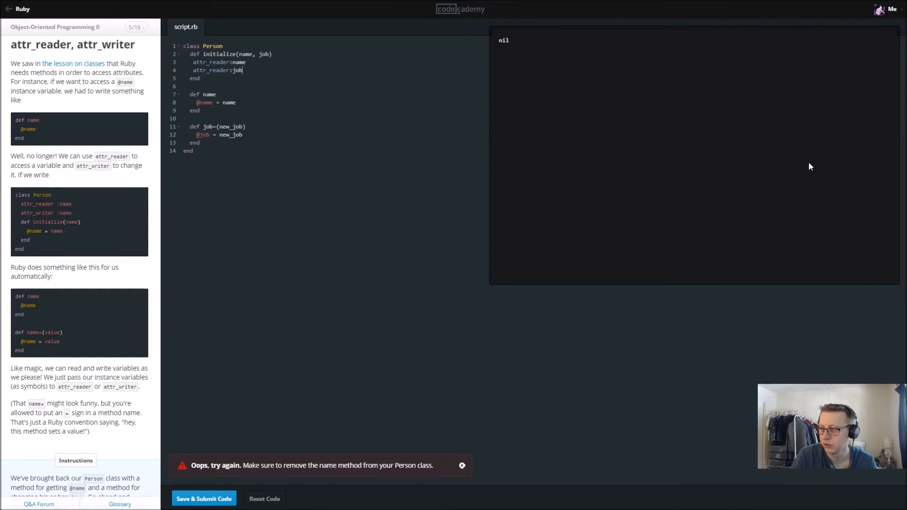
left_click(203, 498)
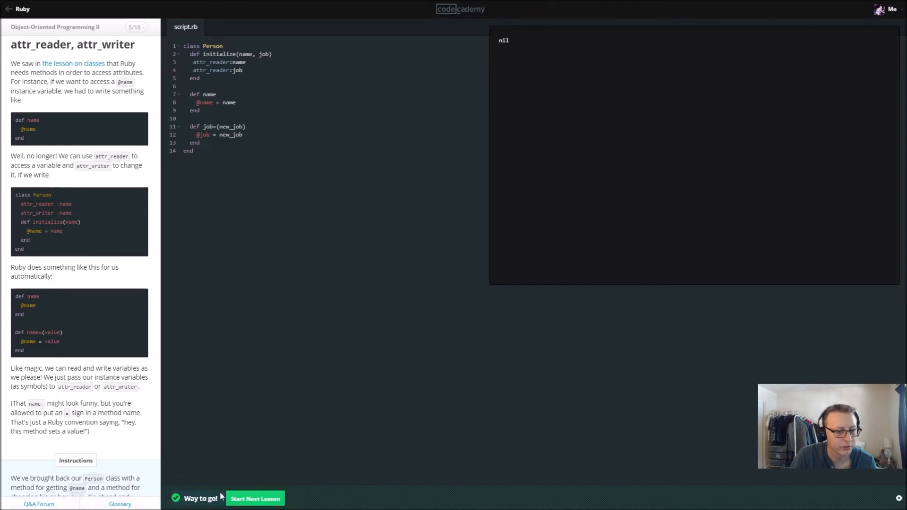
In the attr_accessor exercise, declare name and job with attr_accessor and submit.
left_click(255, 498)
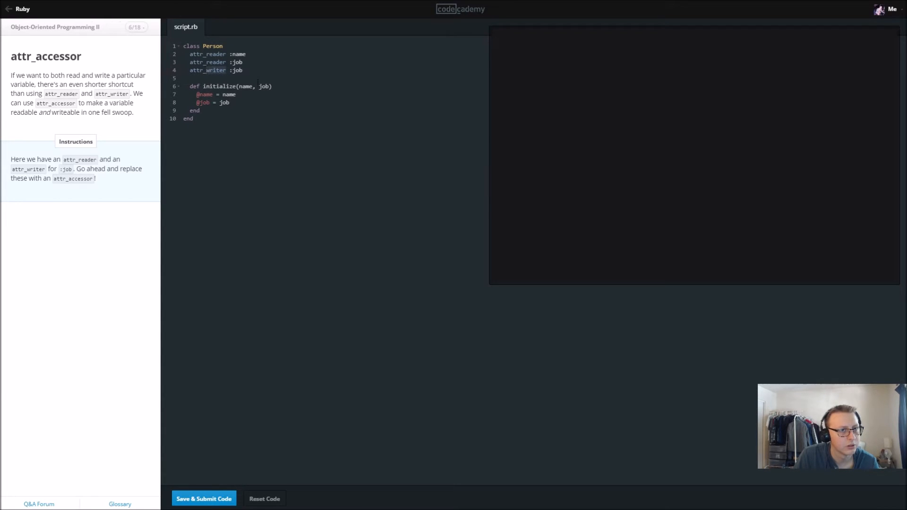
type("attr_acces")
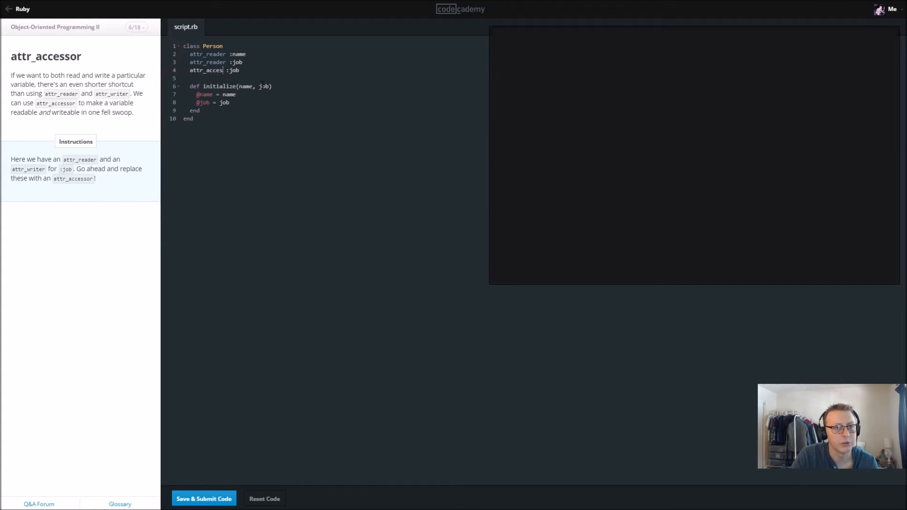
type("s")
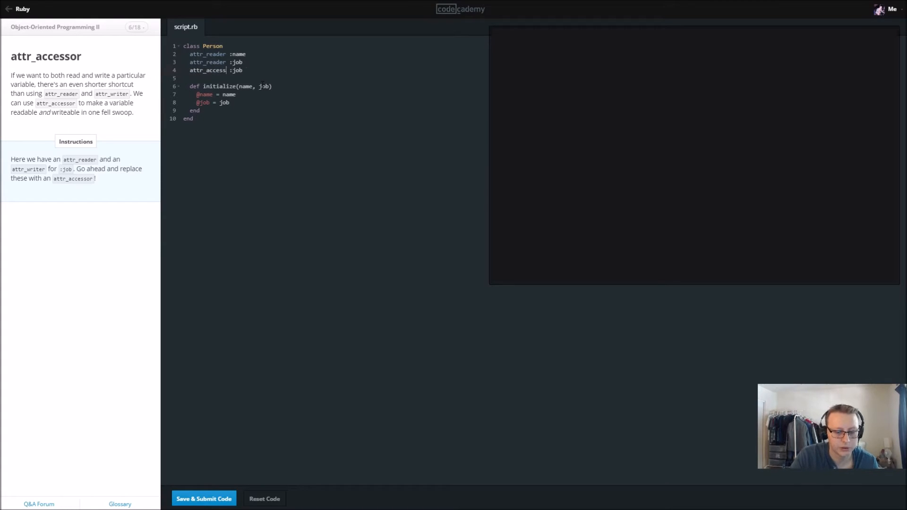
type("or")
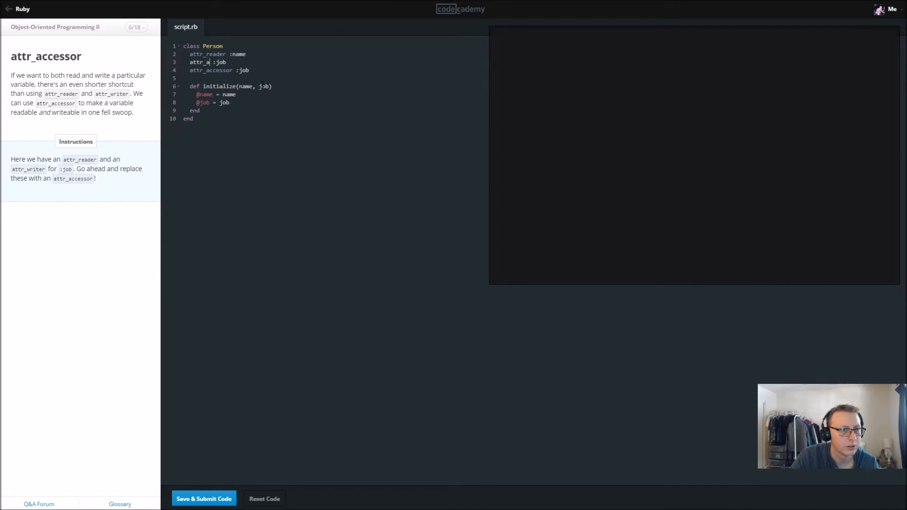
type("ccessor")
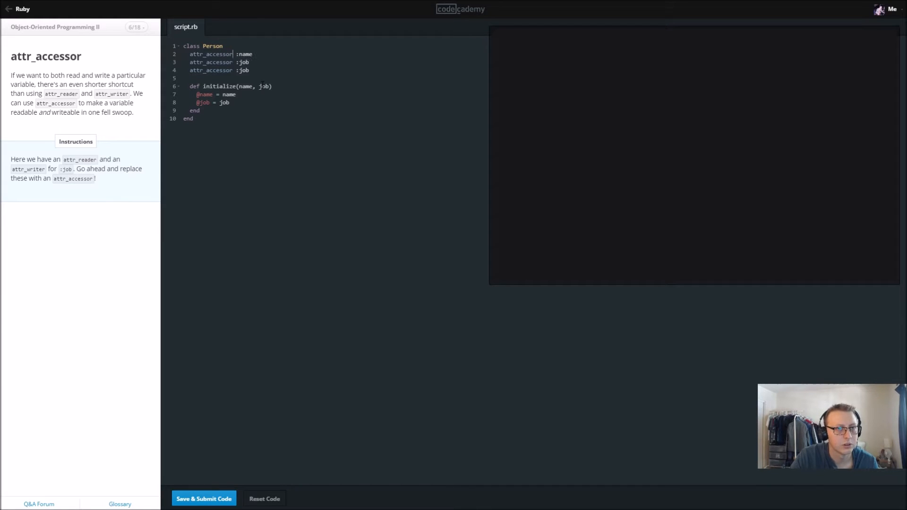
left_click(203, 497)
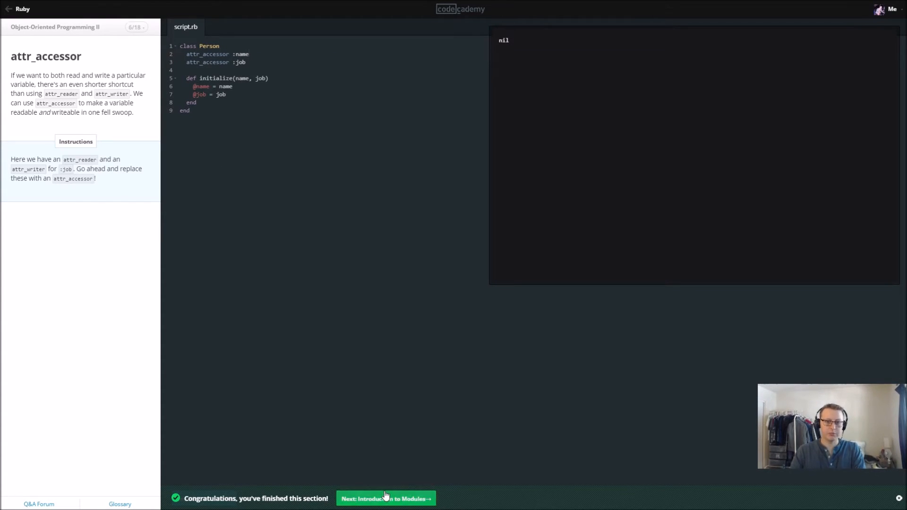
Continue to Introduction to Modules, submit the Circle module example, and advance to Module Syntax.
left_click(385, 498)
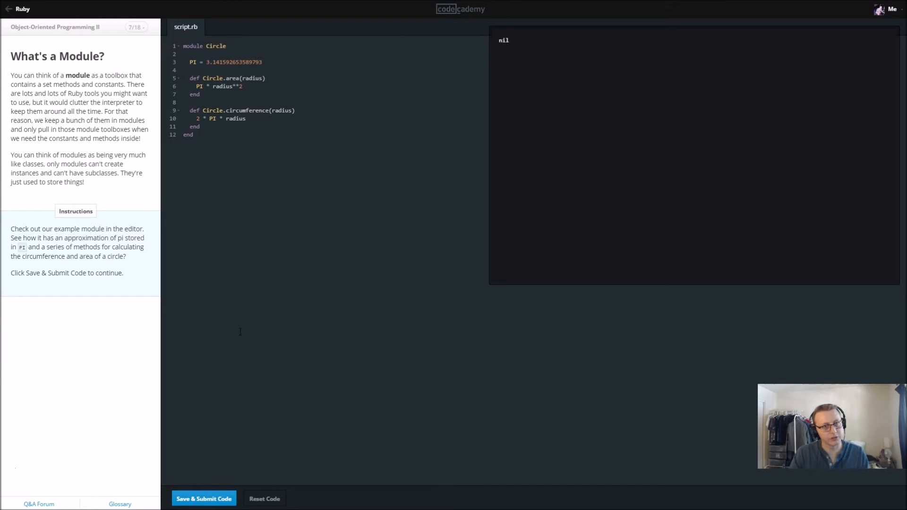
mouse_move(214, 235)
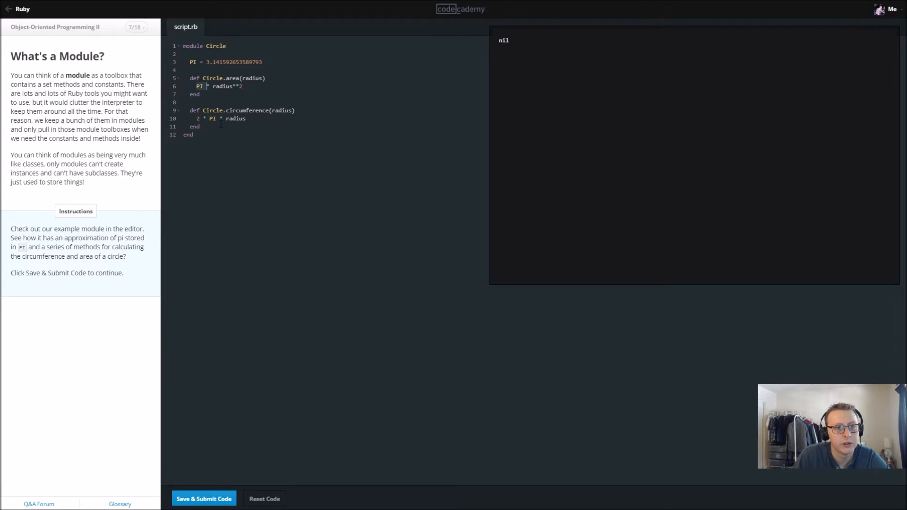
left_click(203, 498)
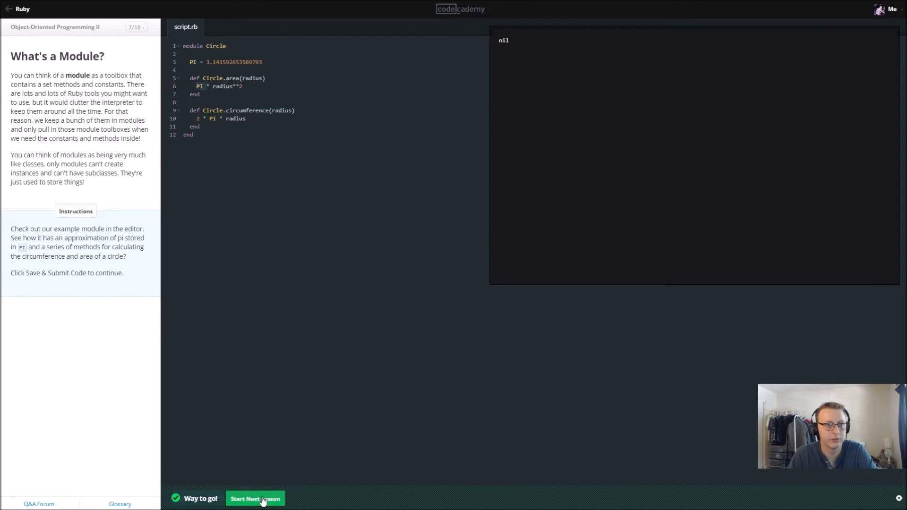
left_click(254, 498)
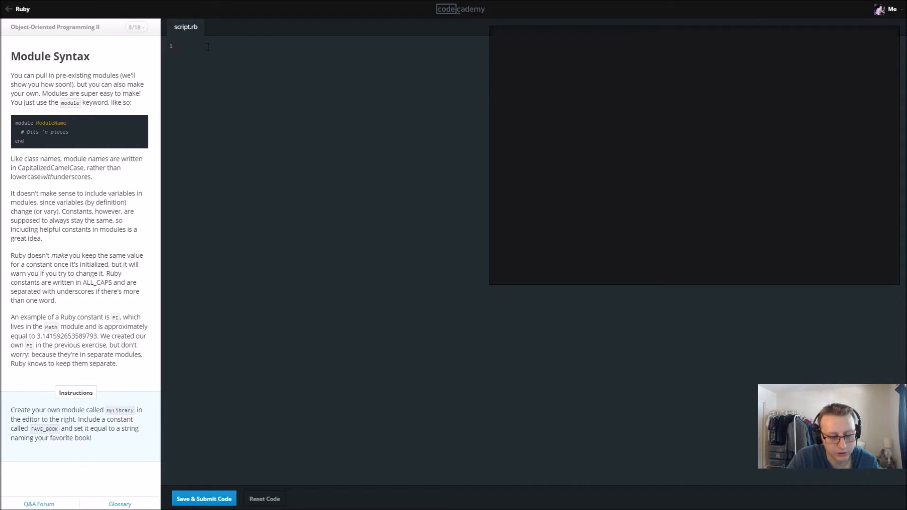
Write a MyLibrary module skeleton containing a FAVE_BOOK line and end.
type("nidyke")
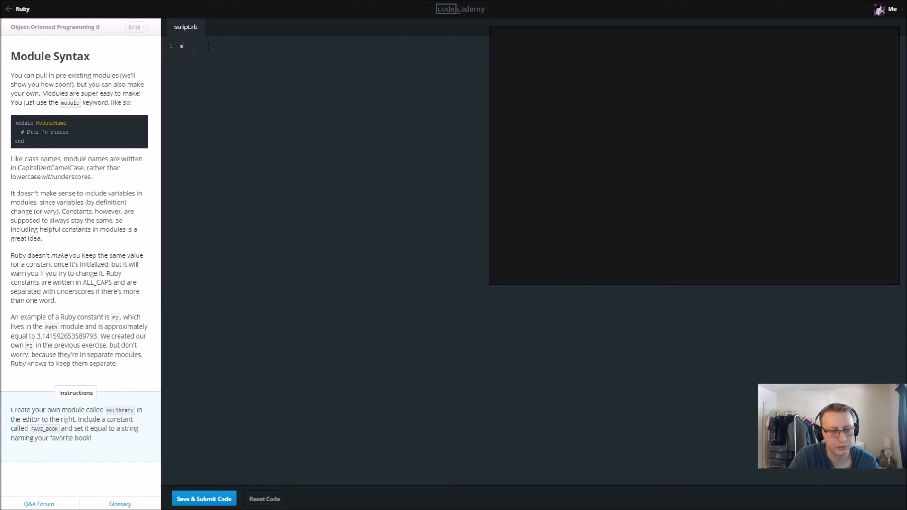
type("odule")
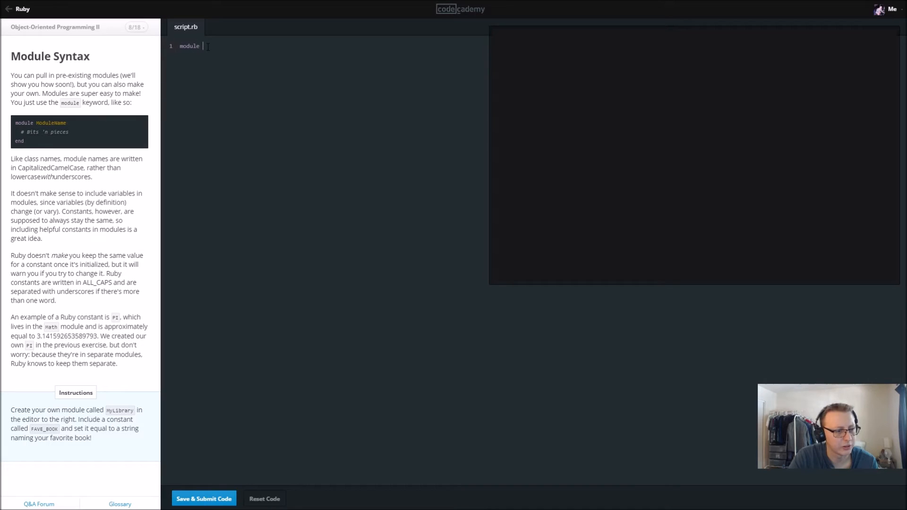
type("My")
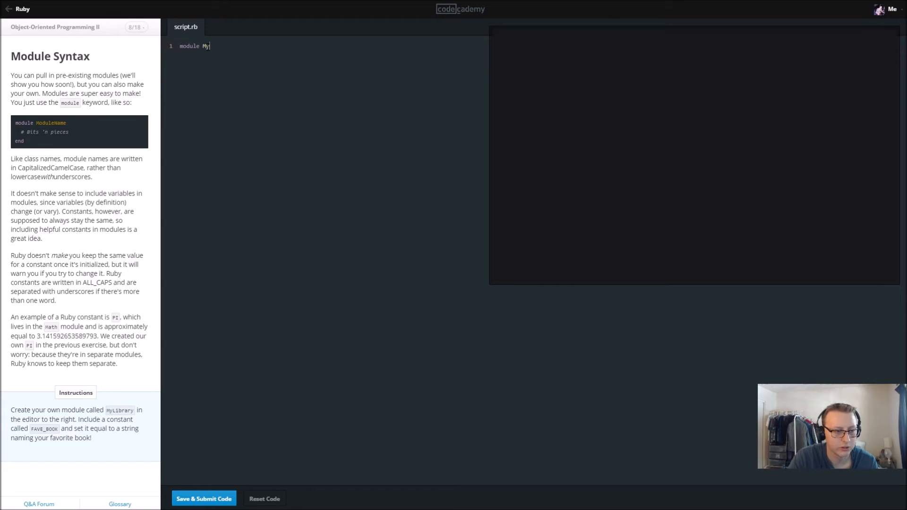
type("Library")
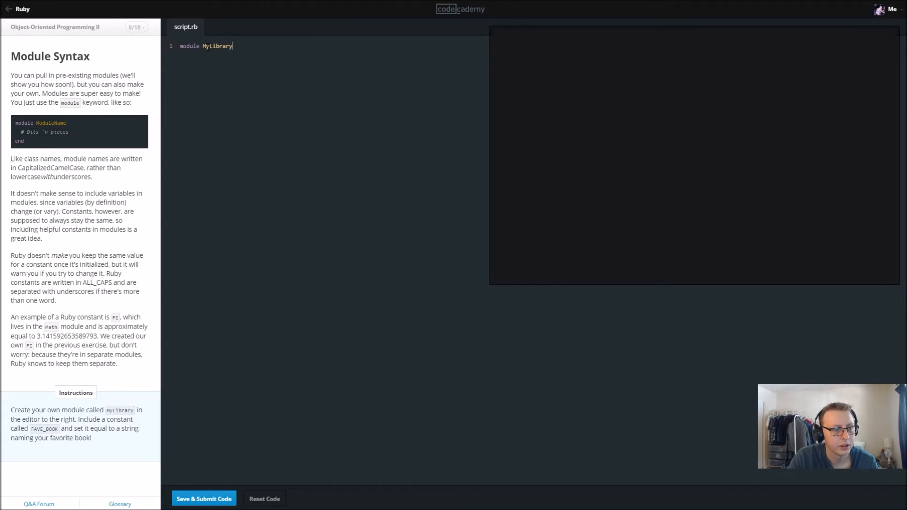
type("()")
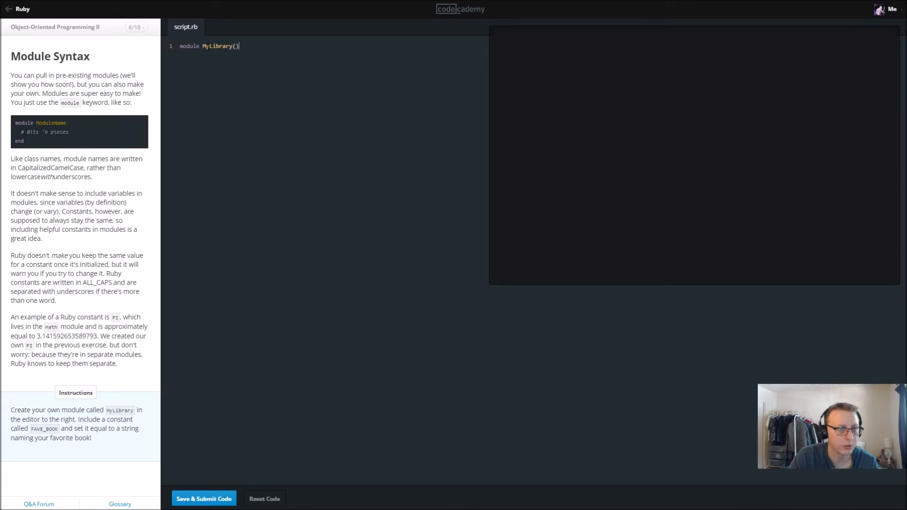
type("FAVE")
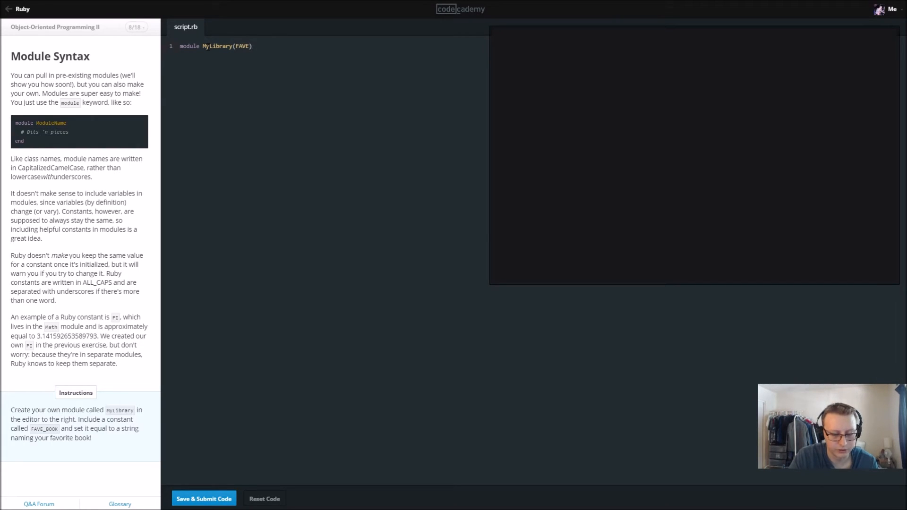
type("_BOOK")
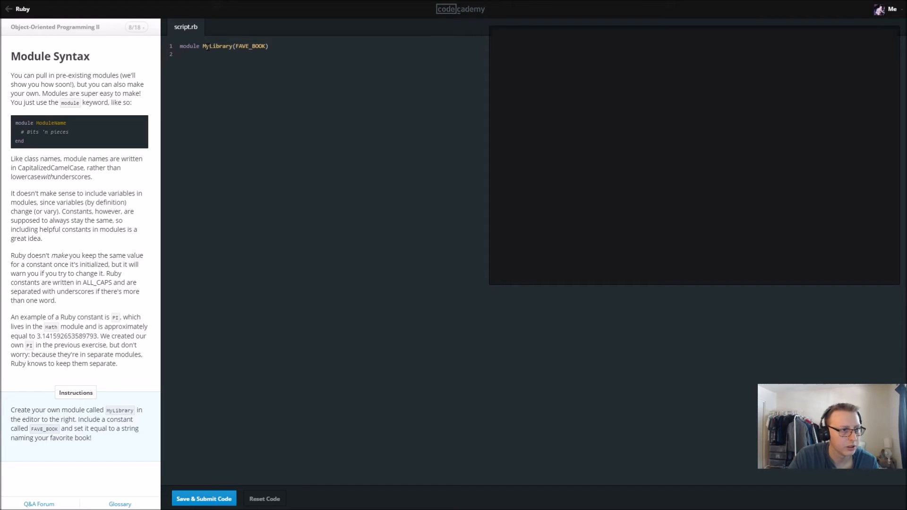
type("end")
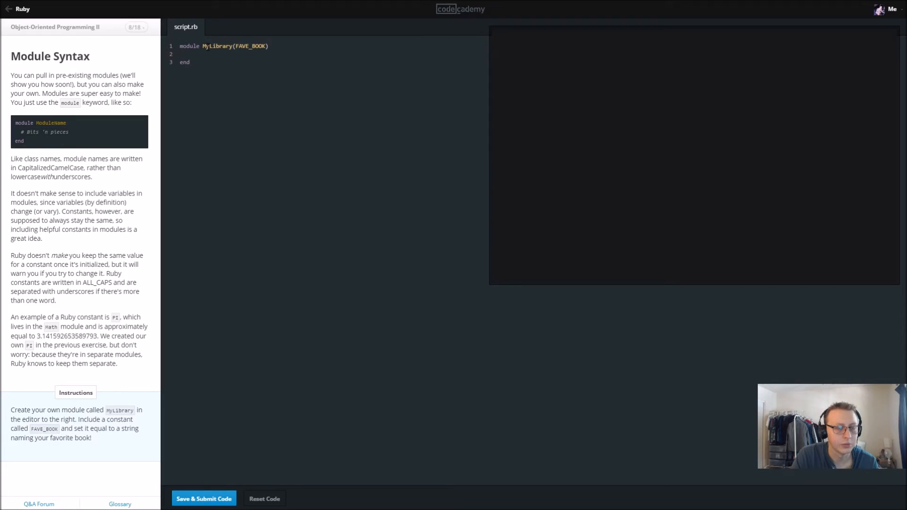
Set FAVE_BOOK to "Ready Player One" and remove the parentheses after MyLibrary.
type("FAVE")
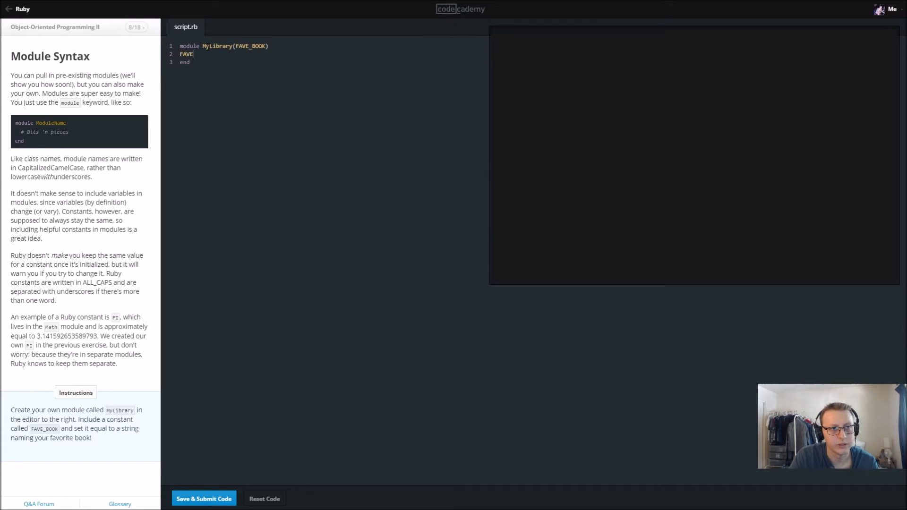
type(")")
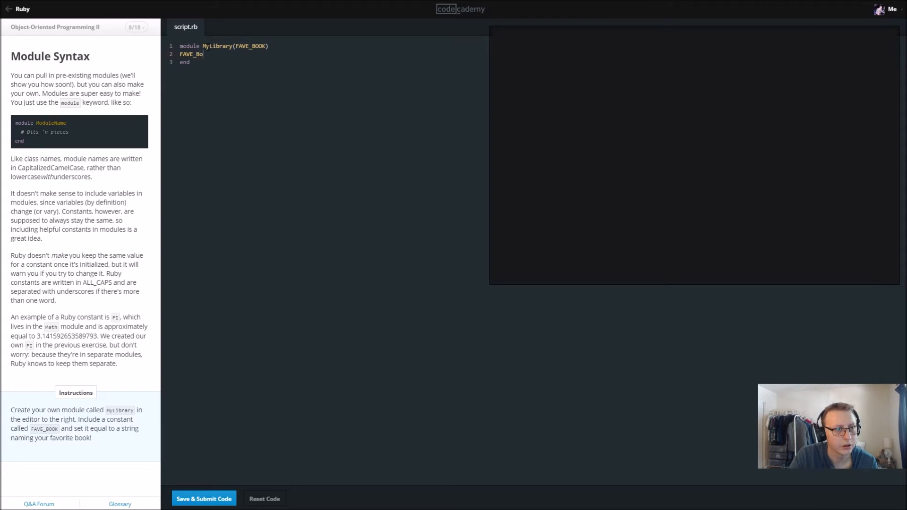
type("ok=")
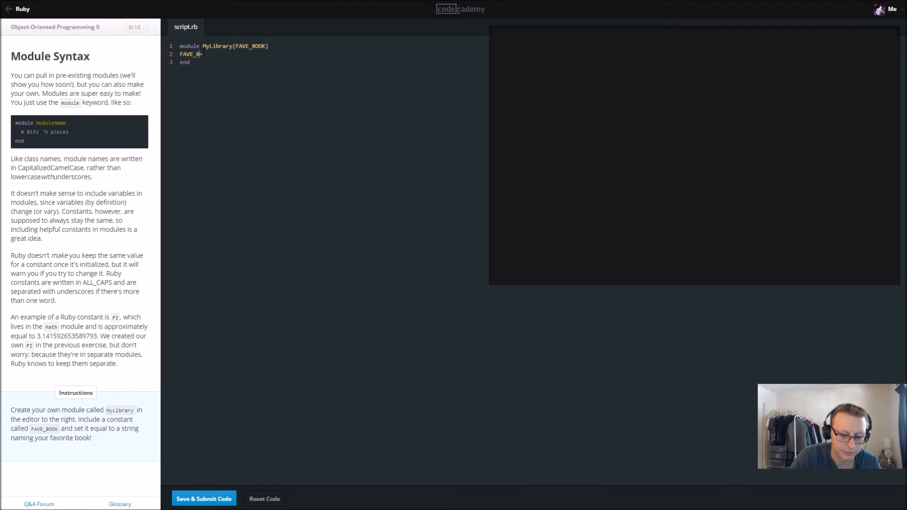
type("OOK=")
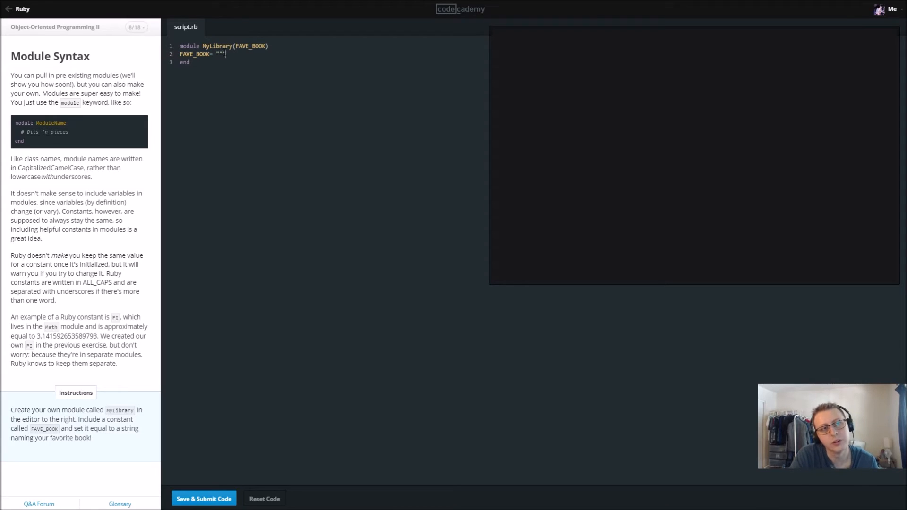
key("Backspace")
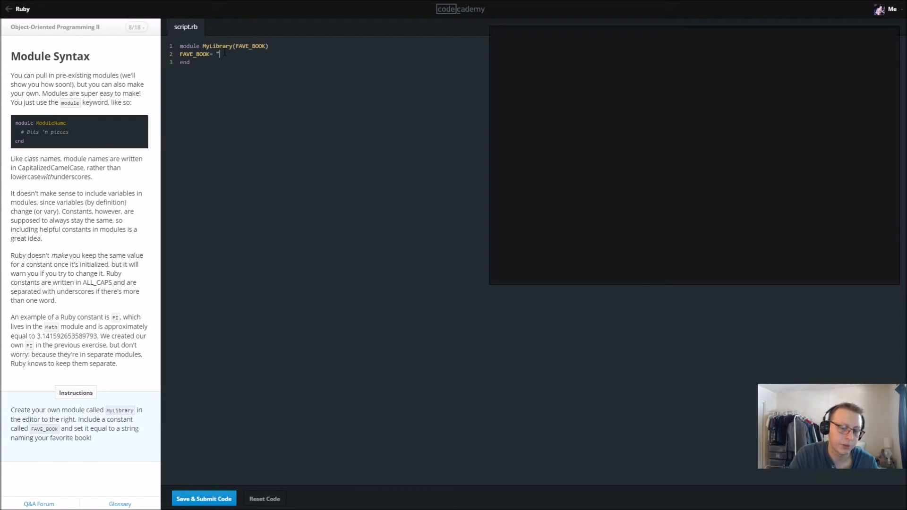
type("\"")
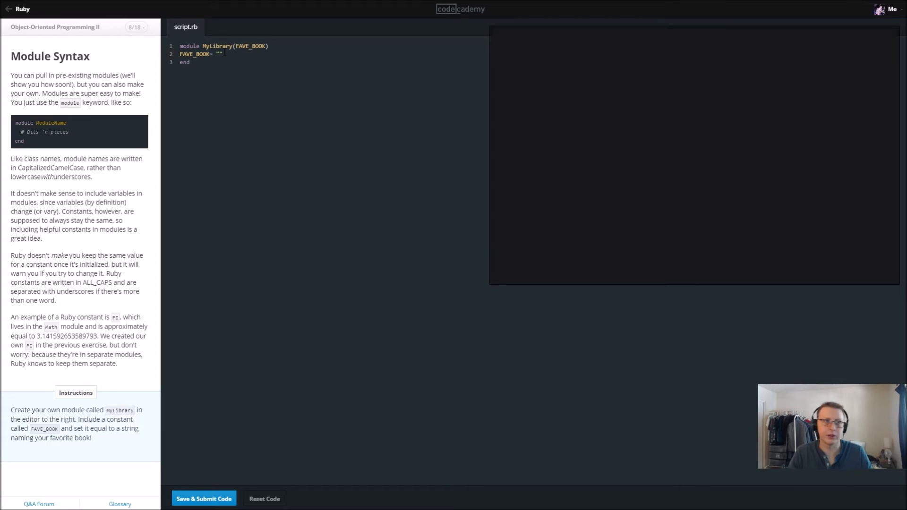
type("Ready Player One")
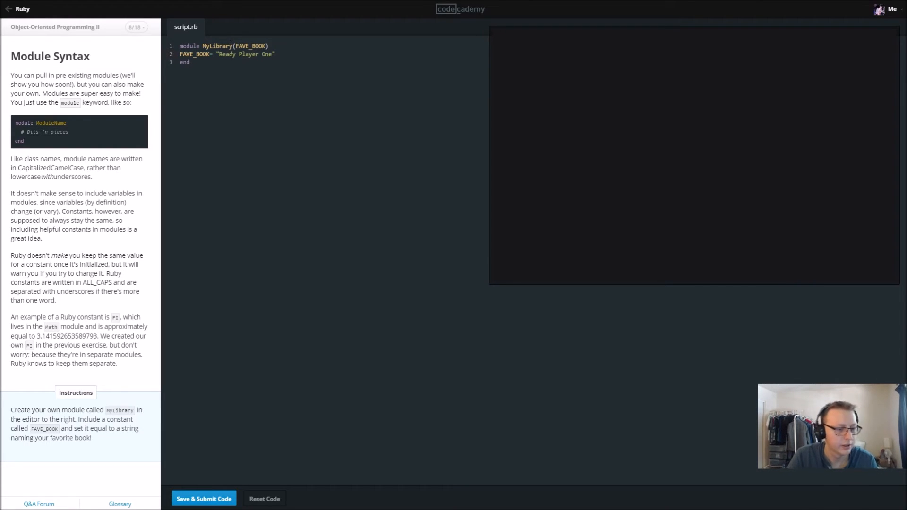
Submit the MyLibrary module code until the Module Syntax lesson accepts it.
left_click(203, 497)
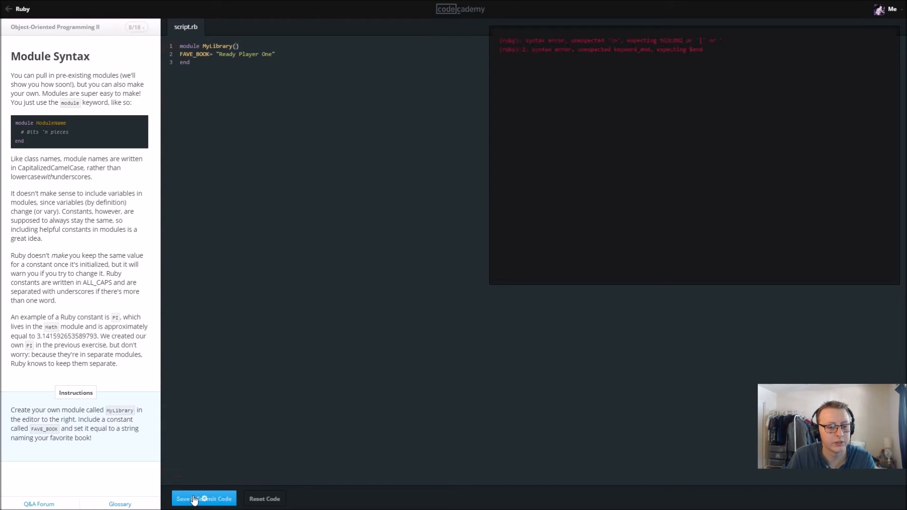
left_click(204, 499)
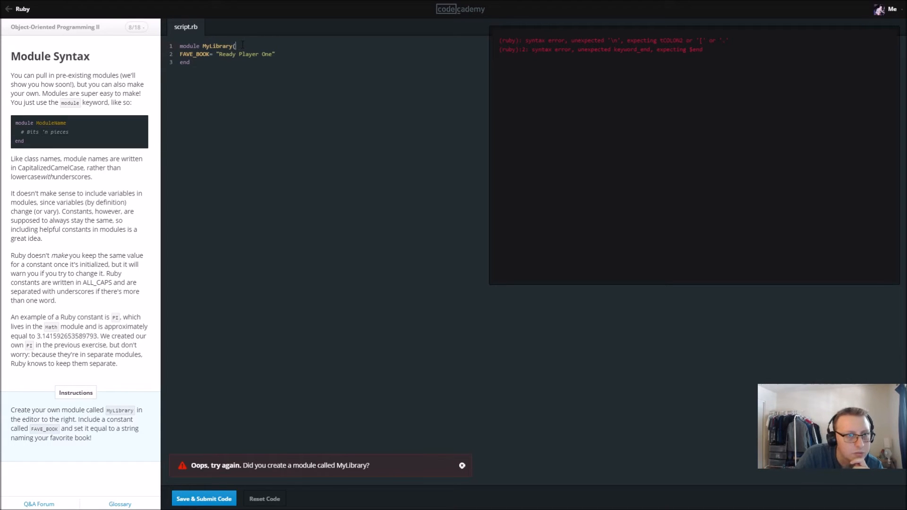
left_click(203, 498)
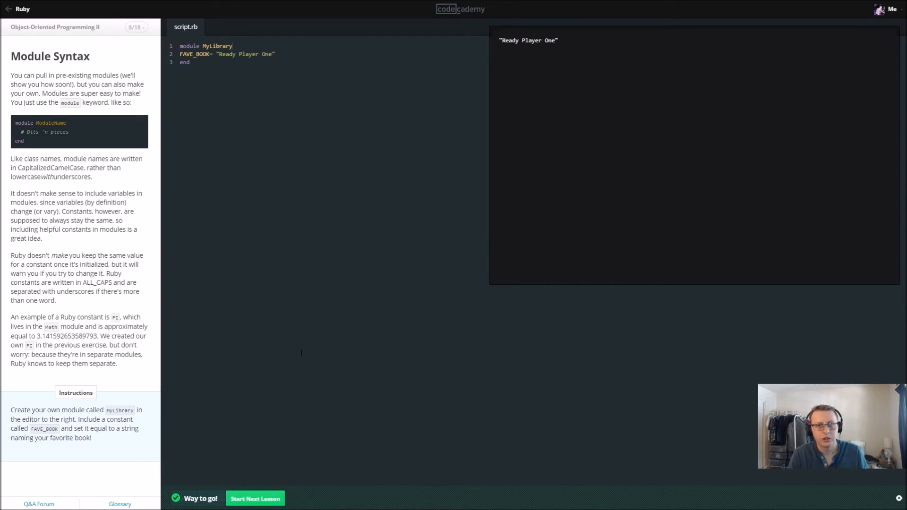
Open the Resolve to Keep Learning lesson and write puts Math::PI.
left_click(255, 498)
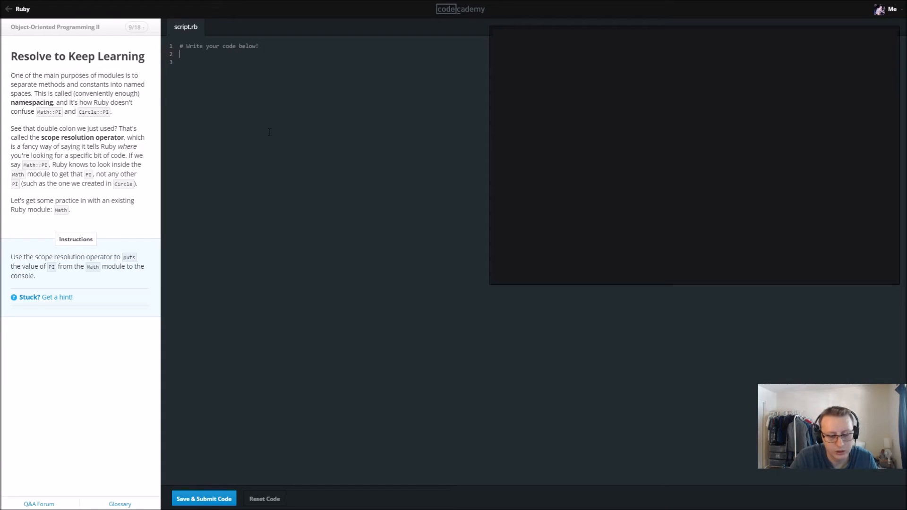
type("Math::")
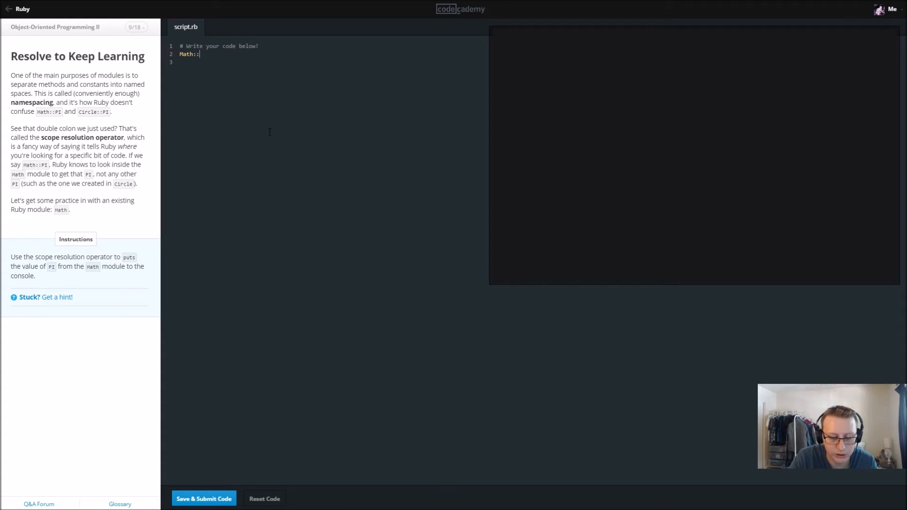
type("Pi")
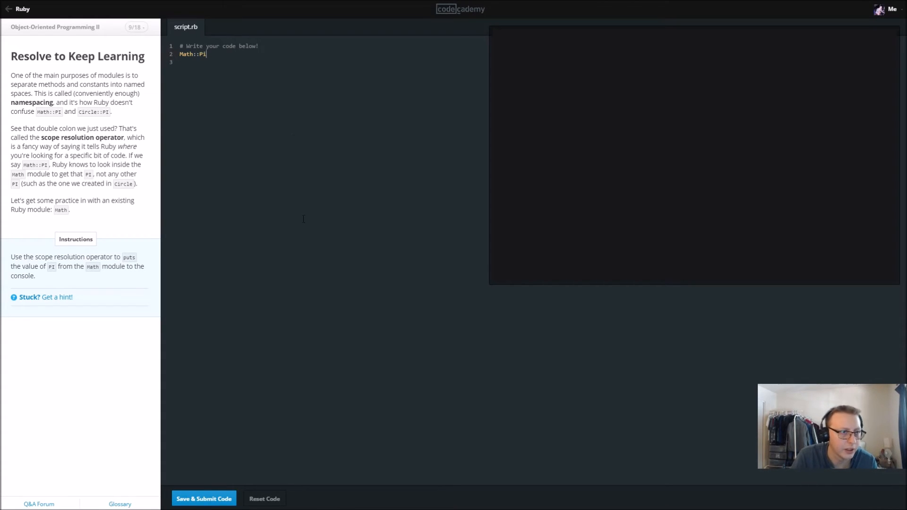
type("I")
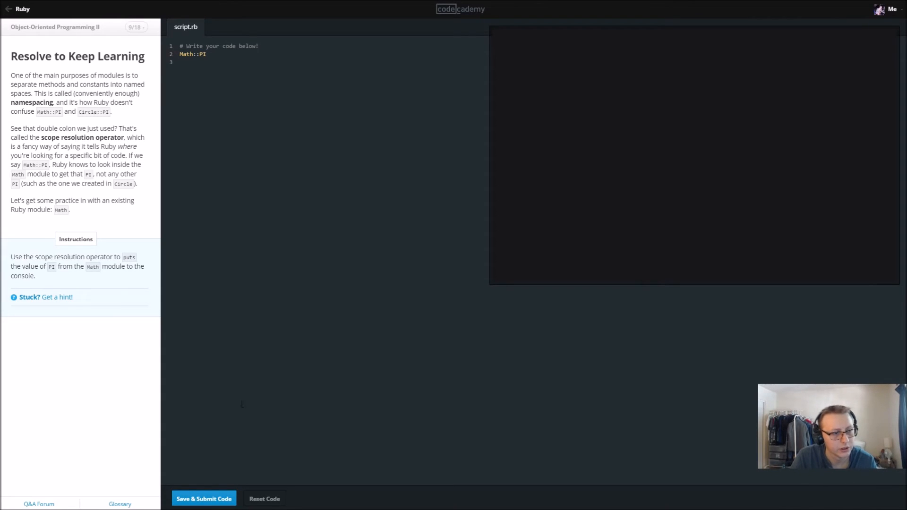
Submit the code so it prints 3.14159…, then advance to A Few Requirements.
left_click(203, 498)
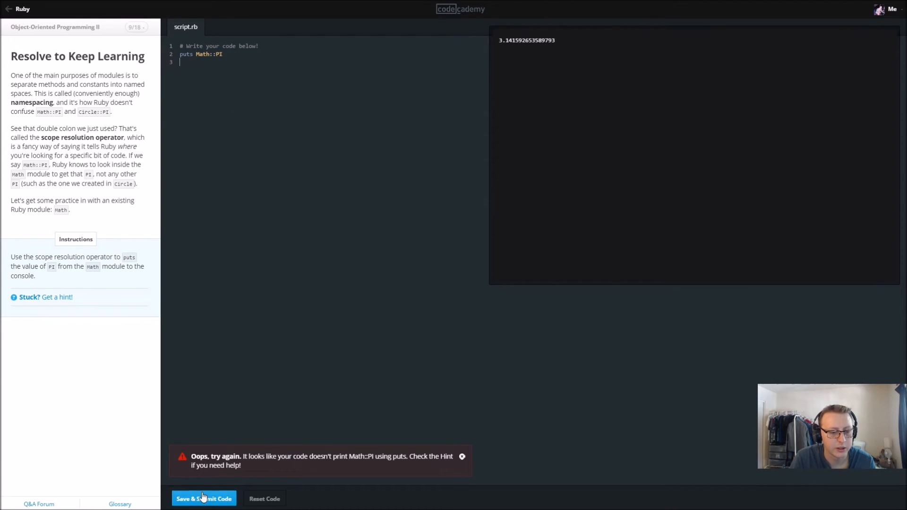
left_click(203, 498)
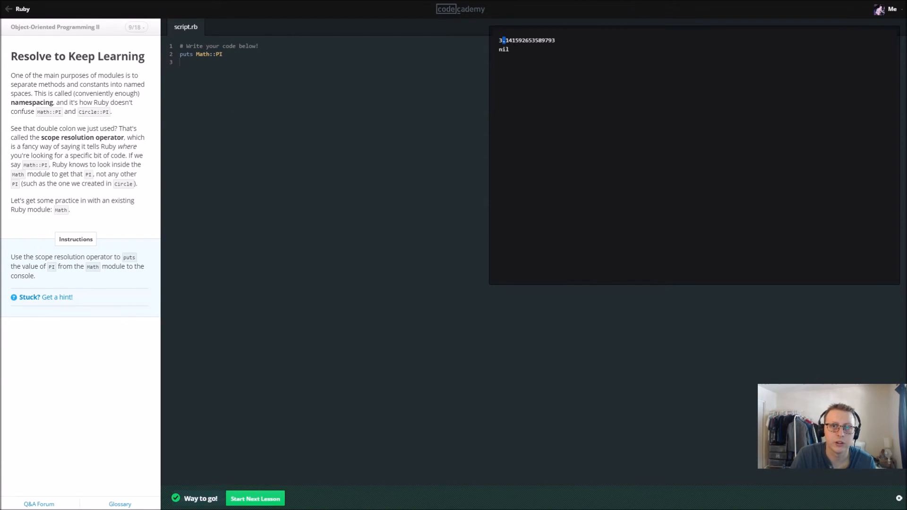
left_click_drag(502, 40, 547, 40)
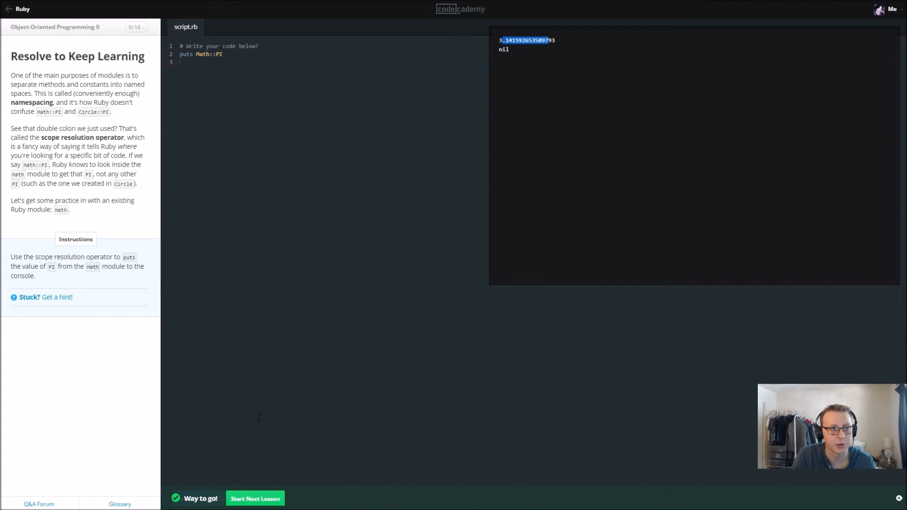
left_click(254, 497)
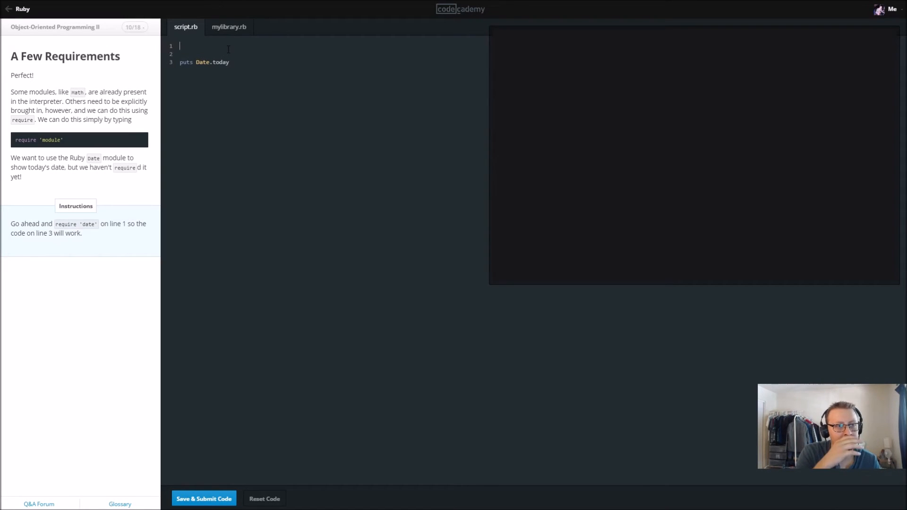
Add require 'date' on line 1 to print today's date, pass, and open Feeling Included.
type("requir")
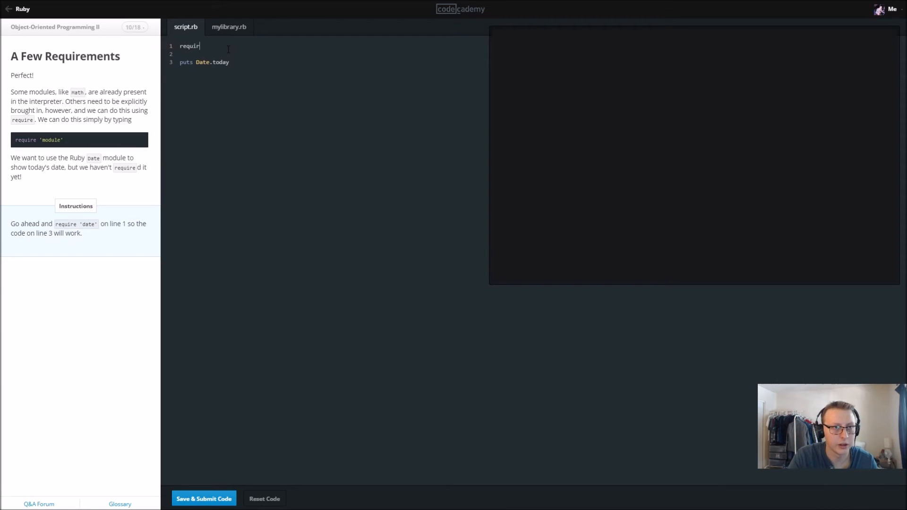
type("e'")
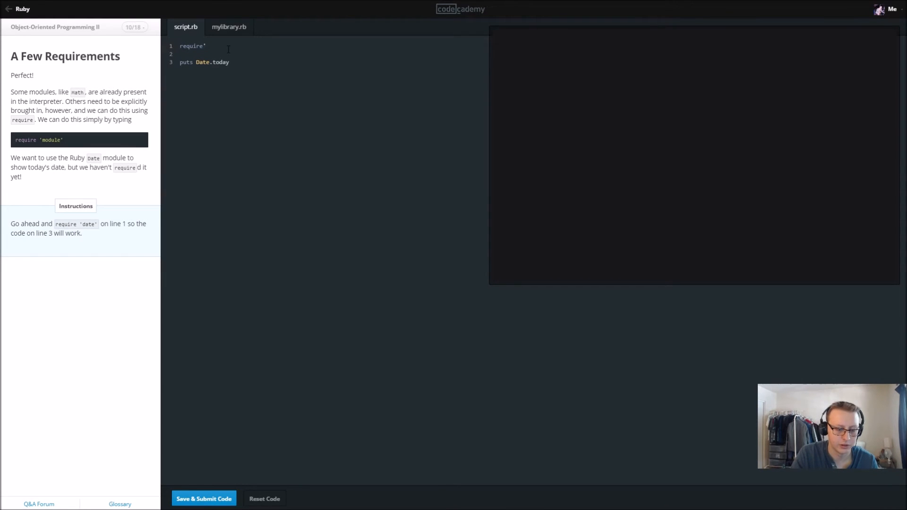
type("Date")
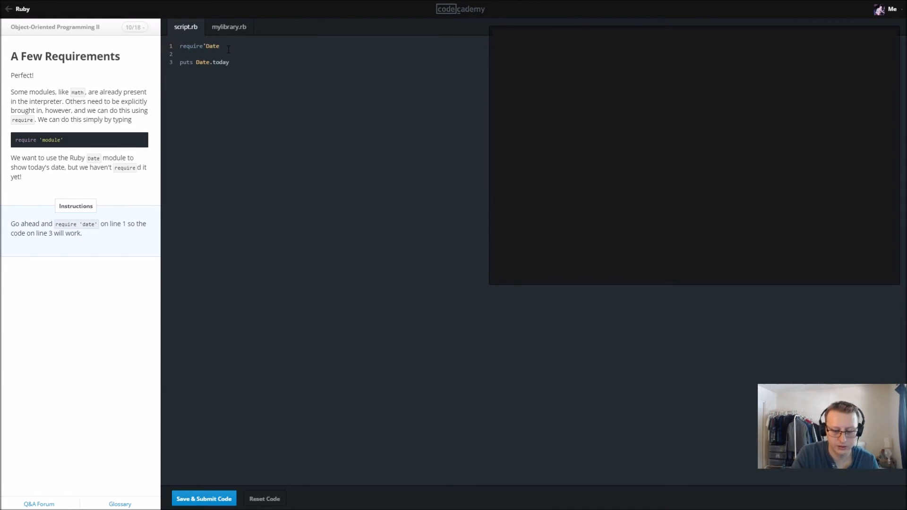
left_click(203, 499)
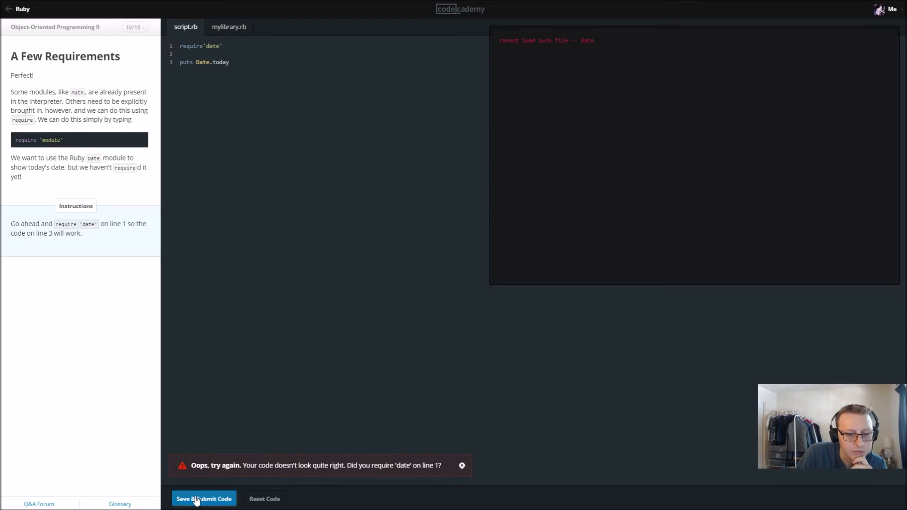
left_click(203, 498)
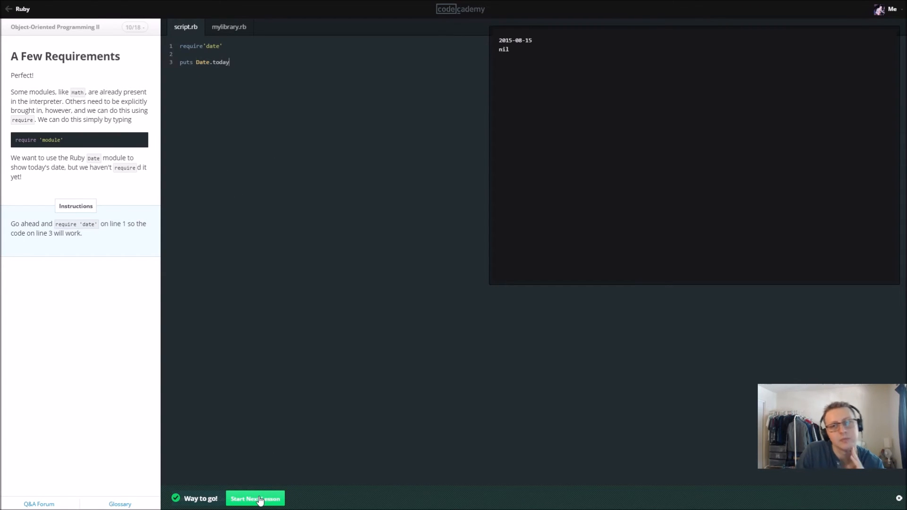
left_click(254, 498)
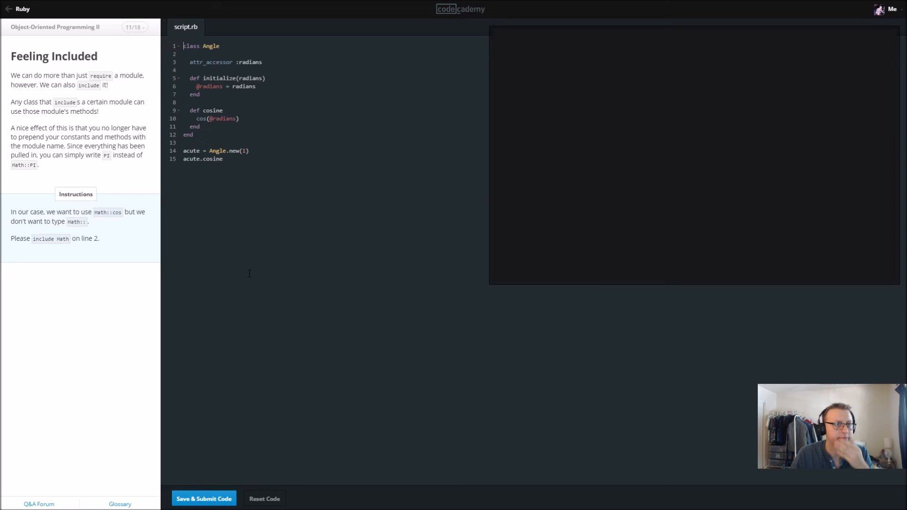
Add include Math to the Angle class, pass, and open The Marriage of Modules and Classes.
type("include")
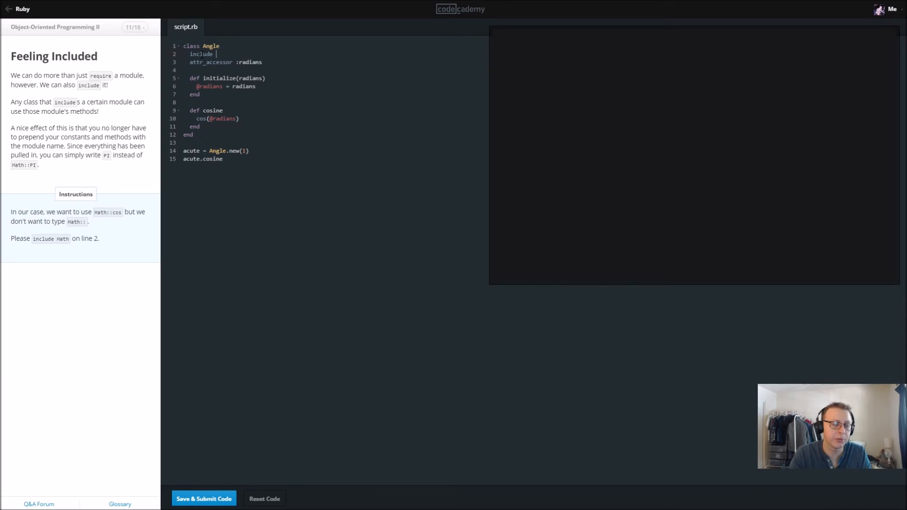
type("Mat")
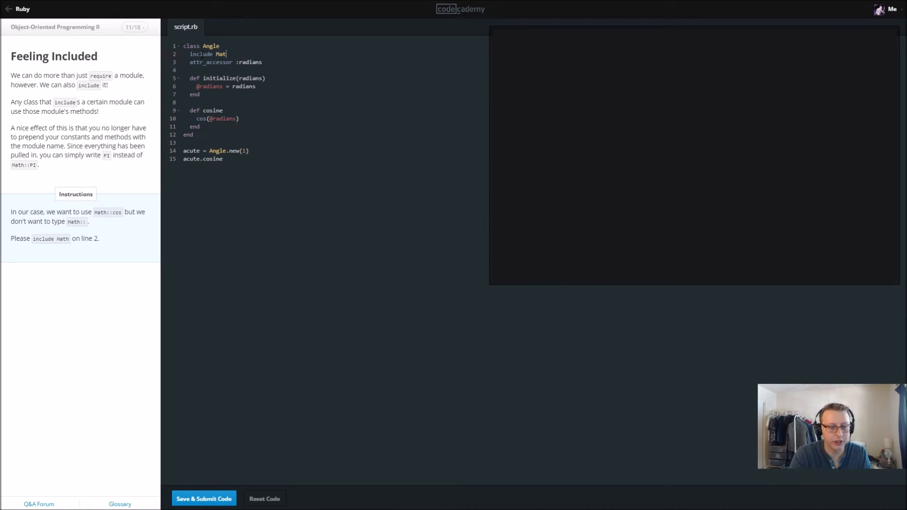
type("h")
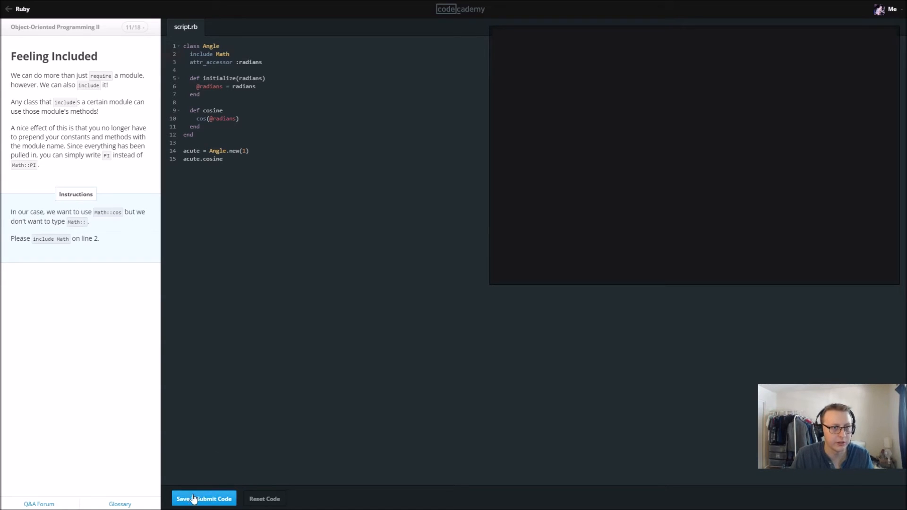
mouse_move(173, 320)
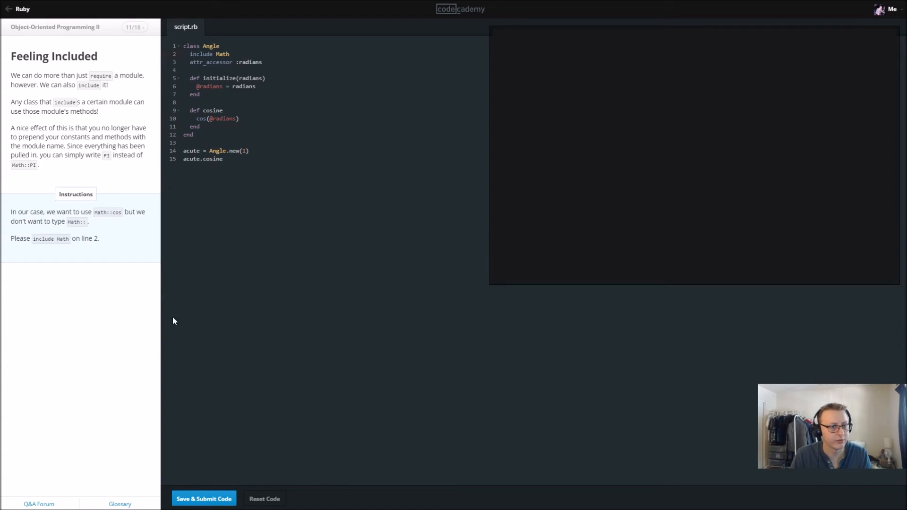
mouse_move(100, 216)
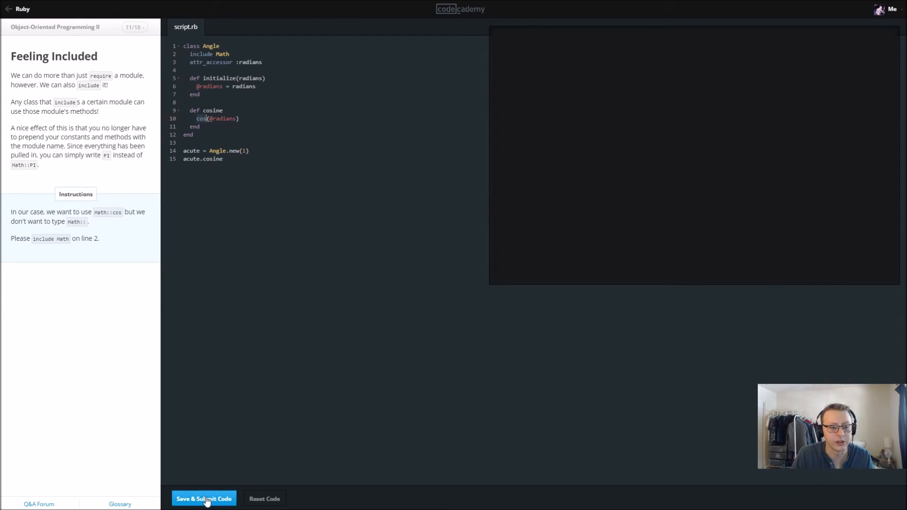
left_click(204, 499)
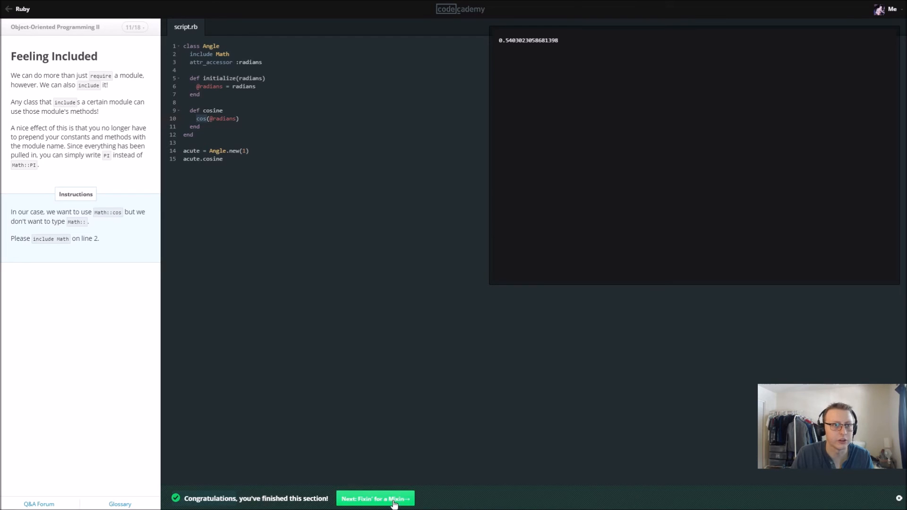
left_click(375, 499)
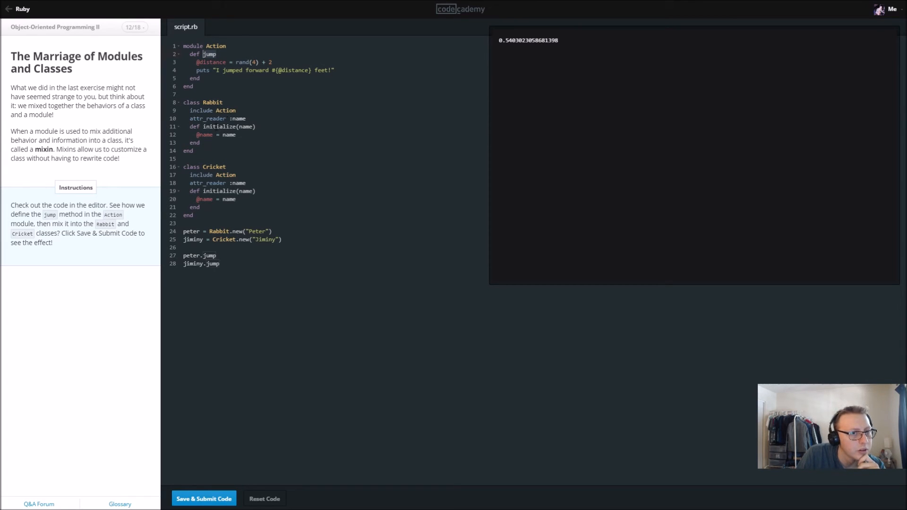
Run the Rabbit and Cricket jump example, then open Imitating Multiple Inheritance.
left_click(204, 498)
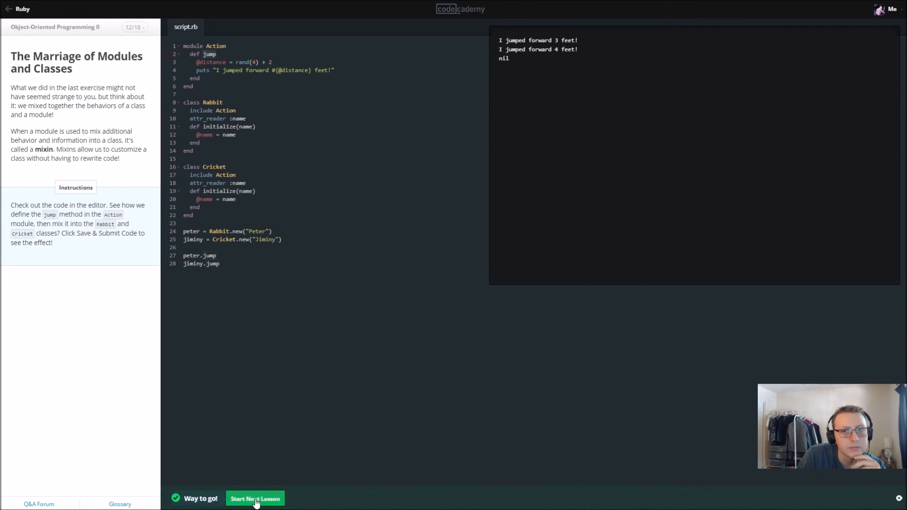
left_click(255, 498)
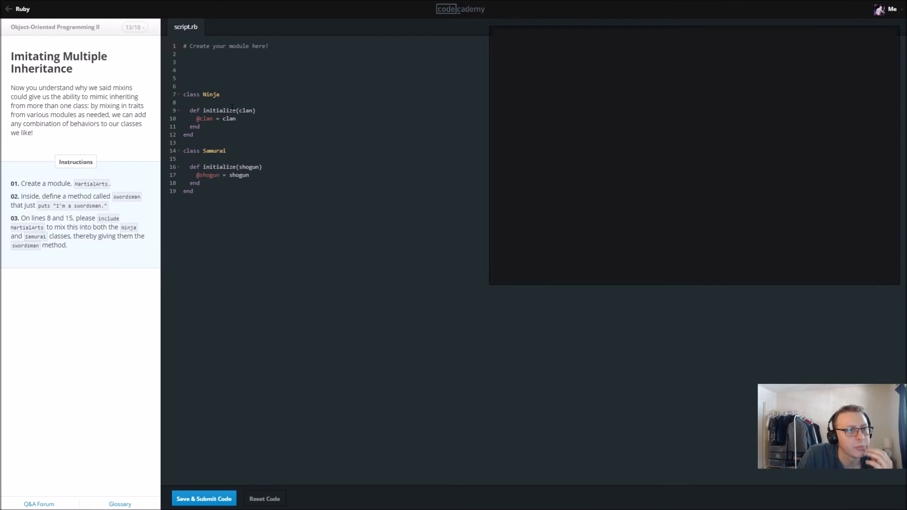
Define def swordsman in MartialArts with puts "I'm a swordsman." and end.
type("module Ma")
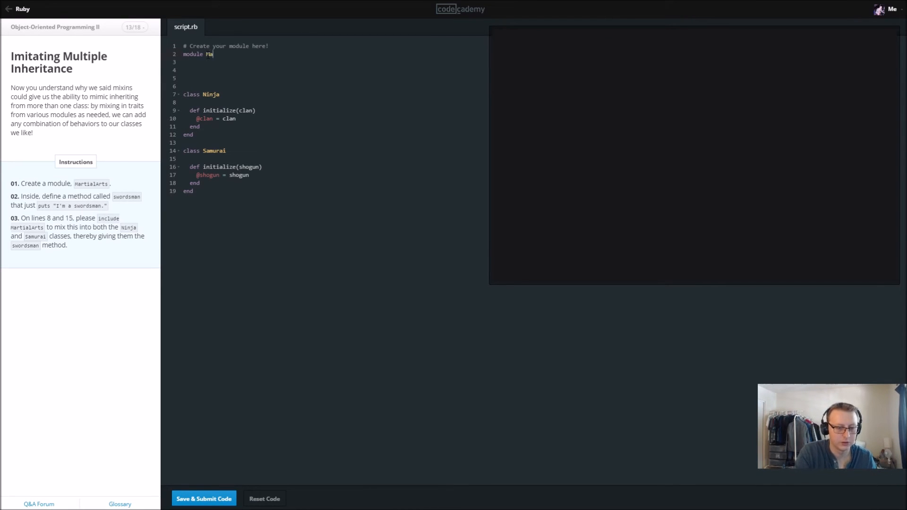
type("rtialArts")
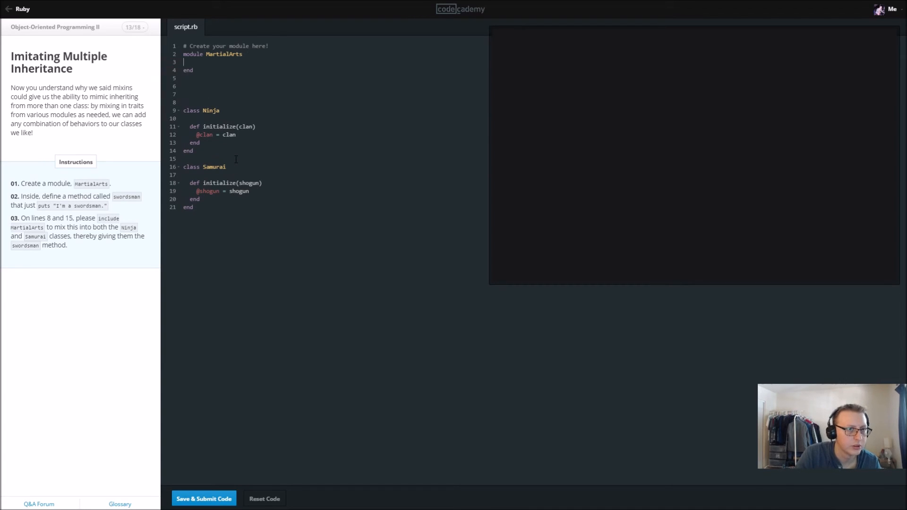
type("def")
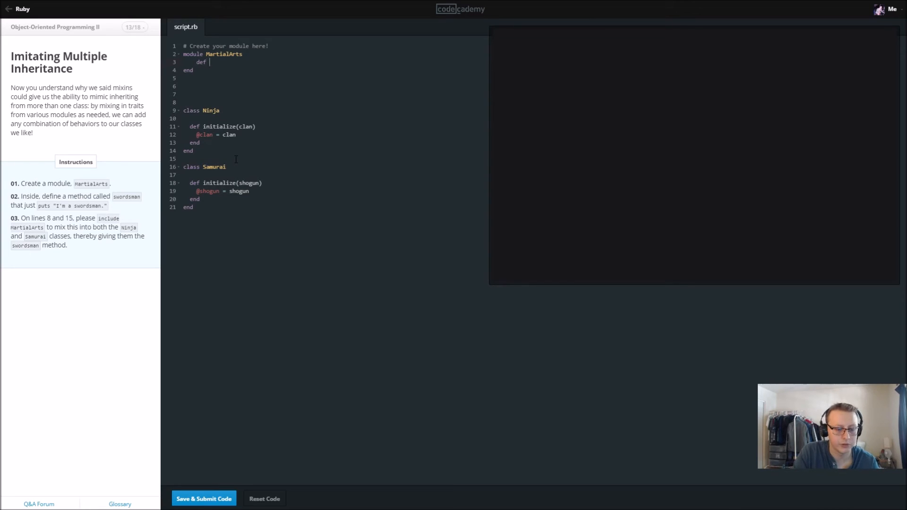
type("swordsman")
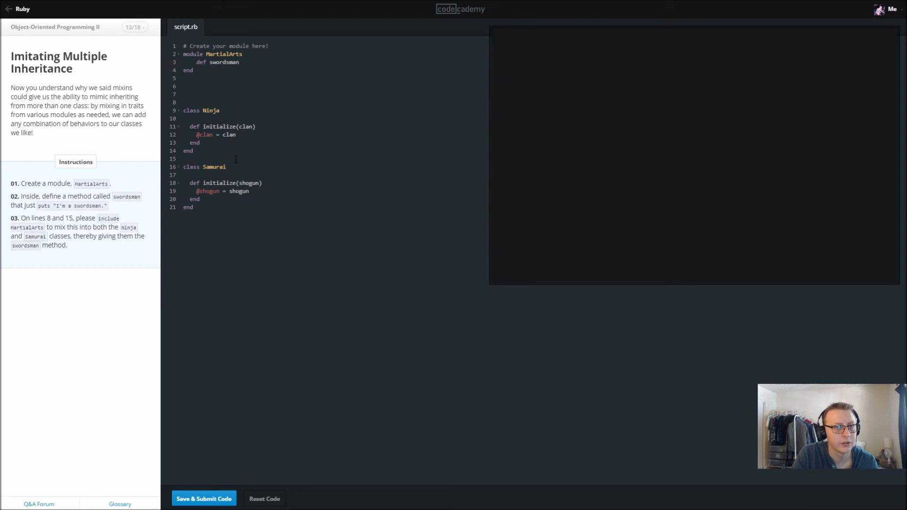
type("puts \"")
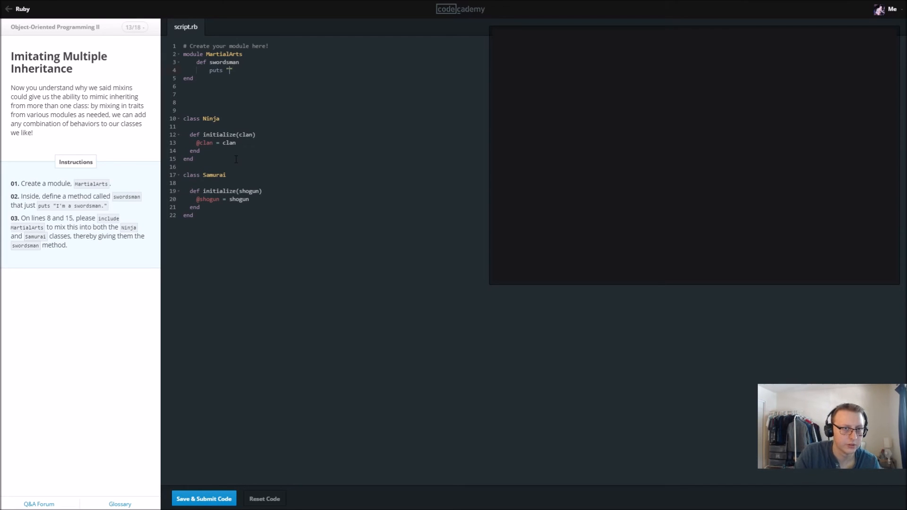
type("I'm a Swor")
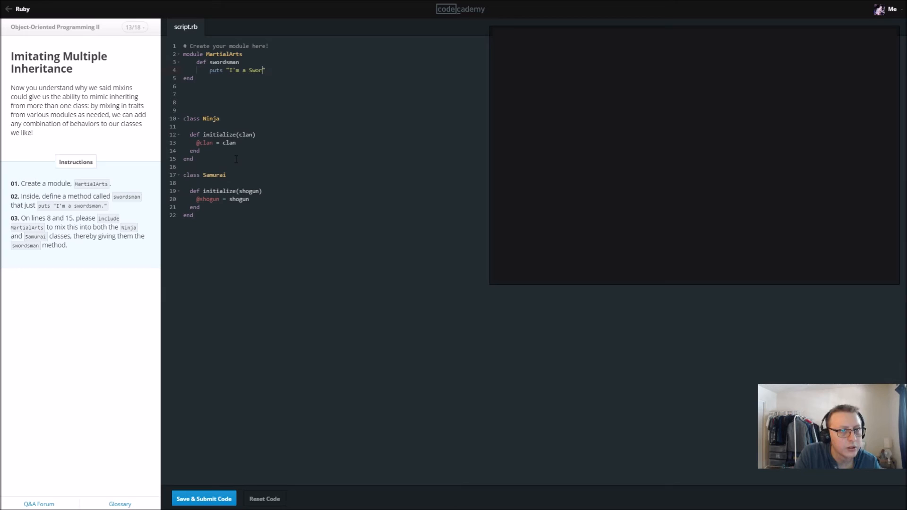
key("BackSpace")
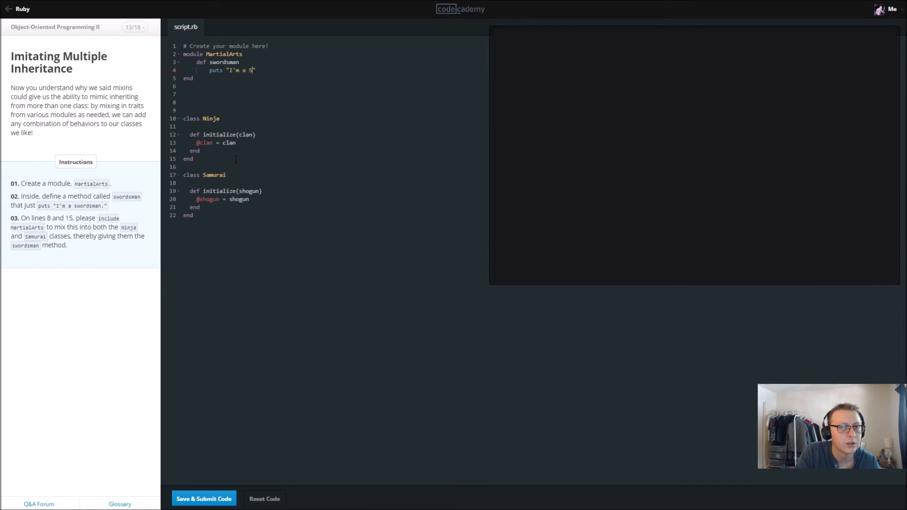
type("wordsman")
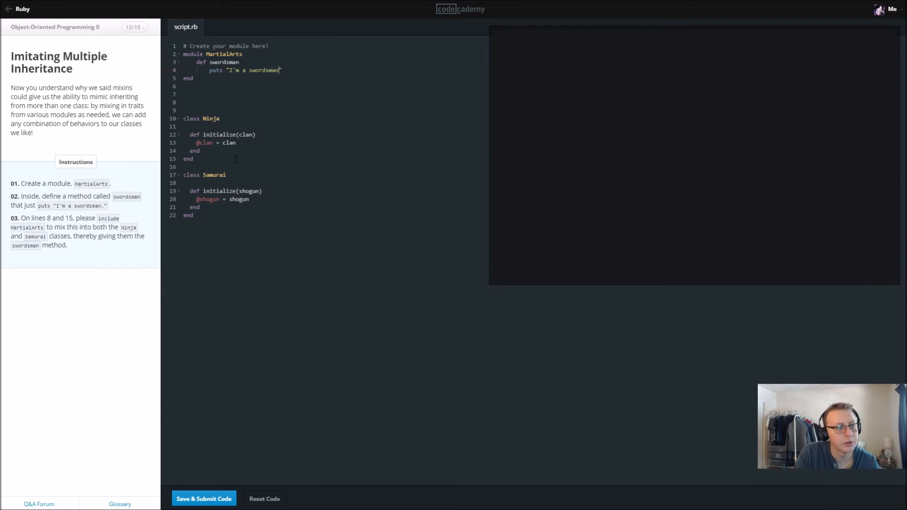
type(".")
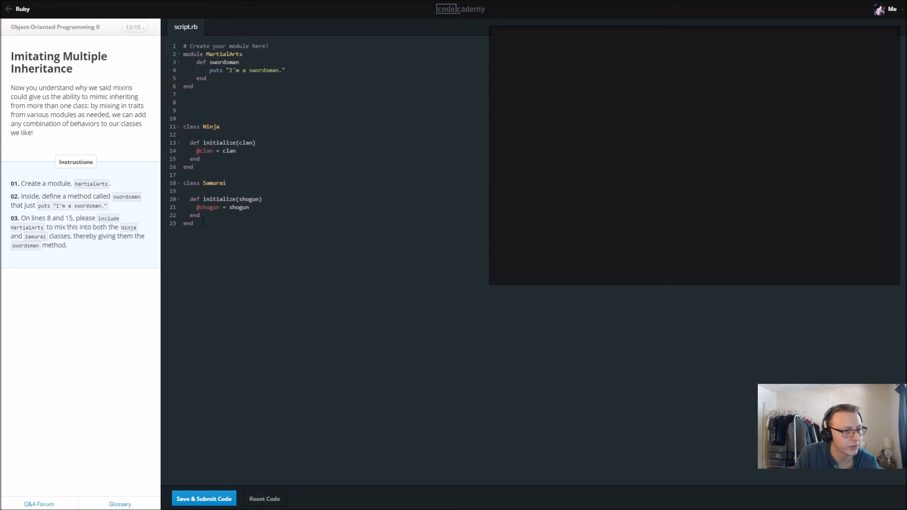
Add an include MartialArts line below the module and submit the code.
left_click(185, 94)
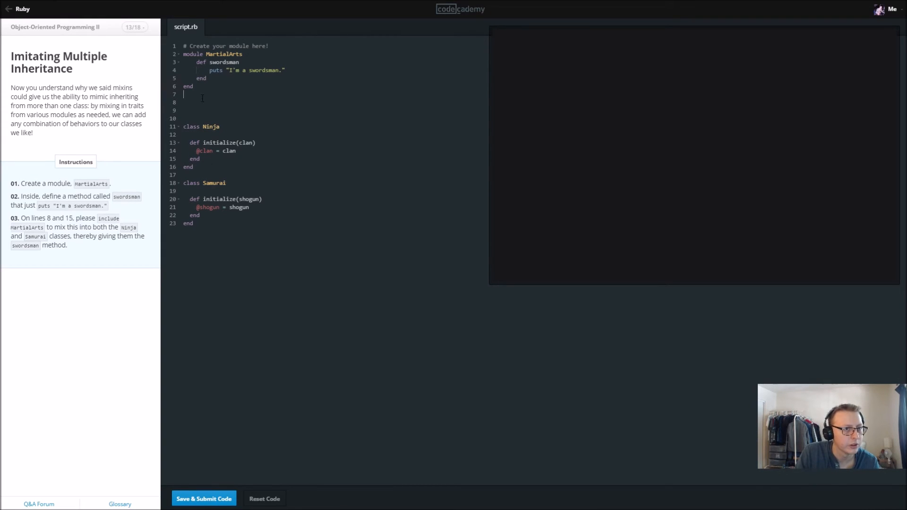
type("include Martia")
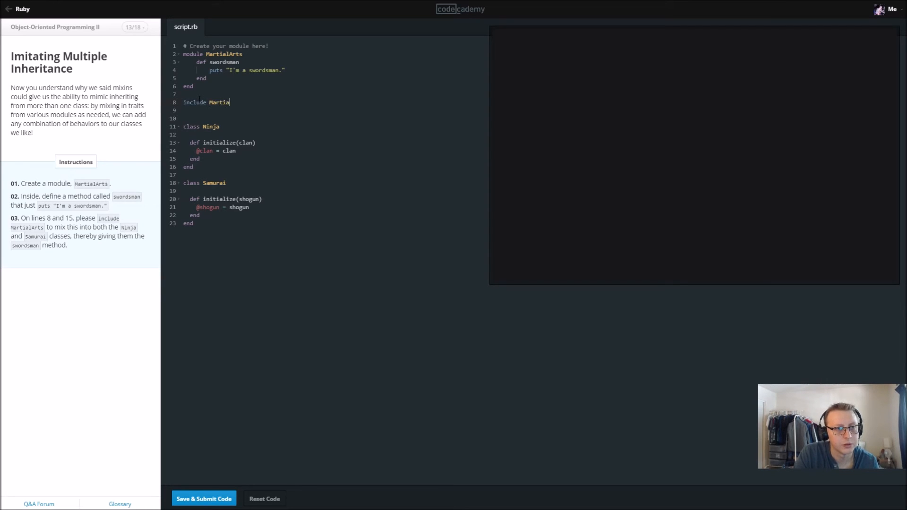
type("lArts")
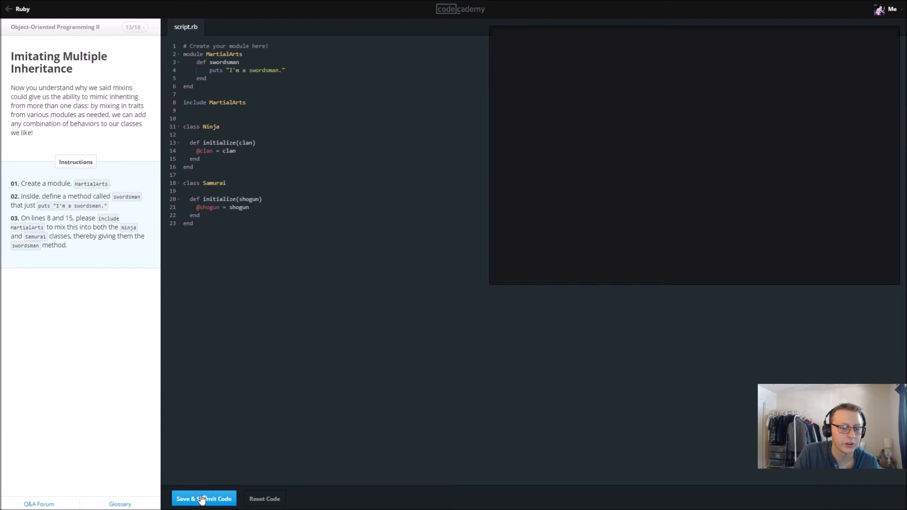
left_click(204, 498)
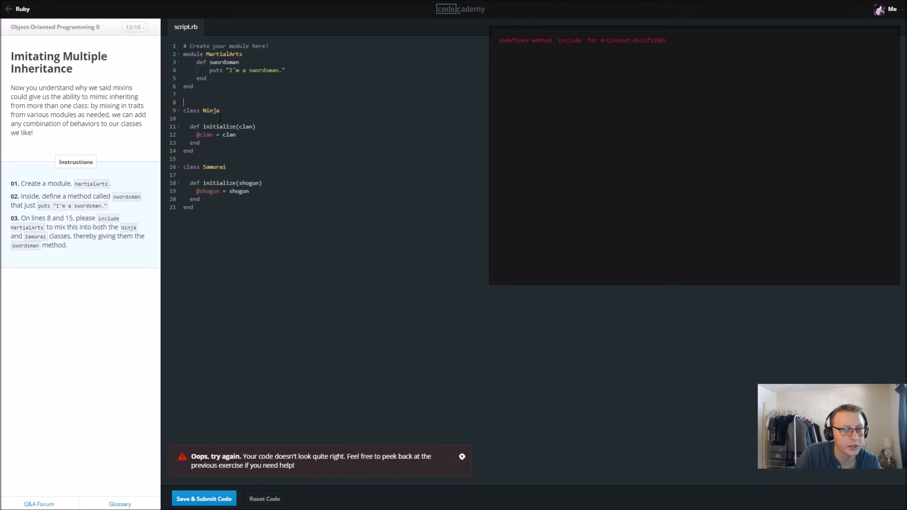
Put include MartialArts in both Ninja and Samurai, pass, and open Extend Your Knowledge.
type("include MartialArts")
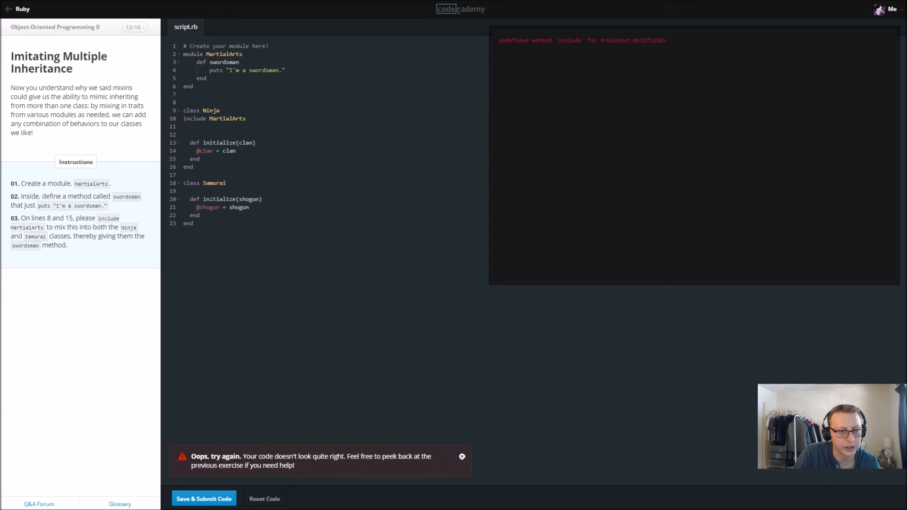
type("include MartialArts")
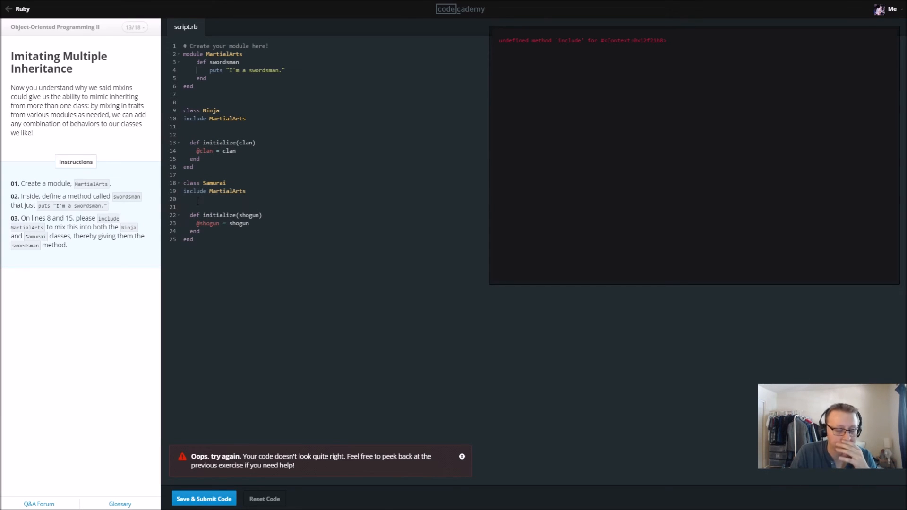
left_click(203, 498)
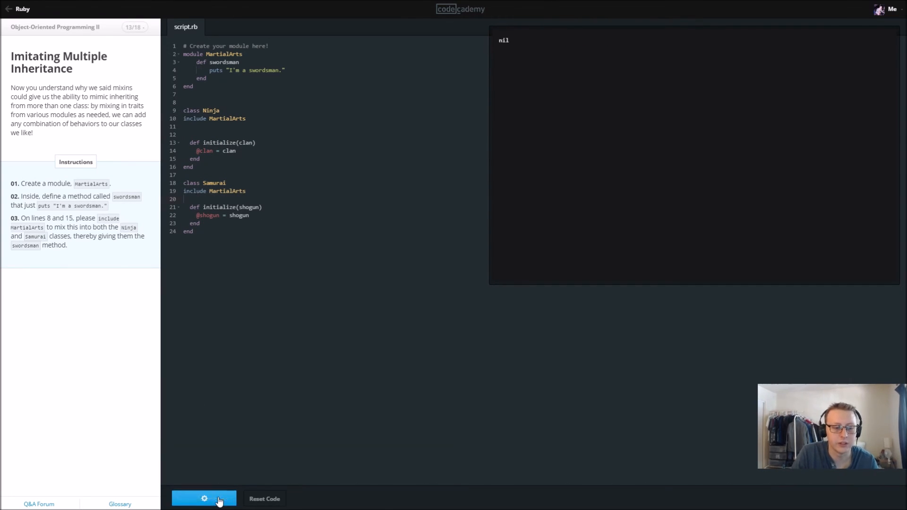
left_click(204, 498)
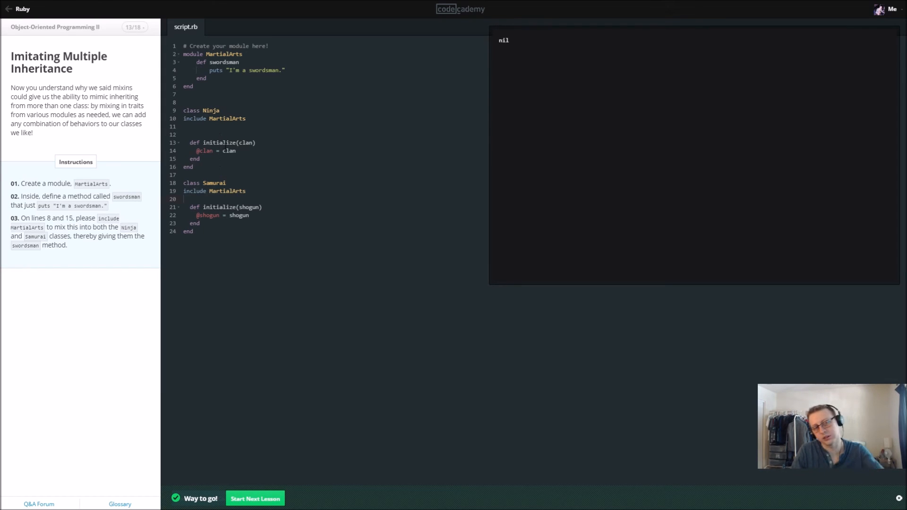
left_click(255, 498)
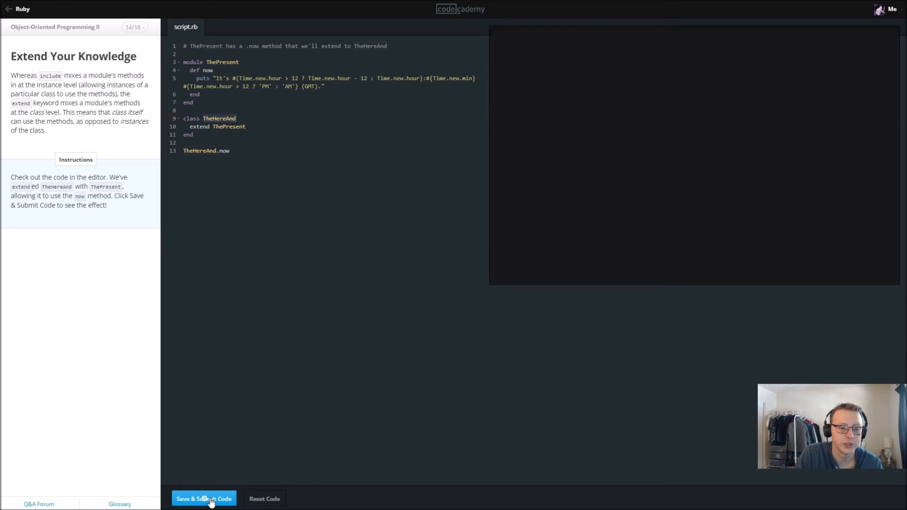
Run the TheHereAnd example so it prints the current time.
left_click(203, 498)
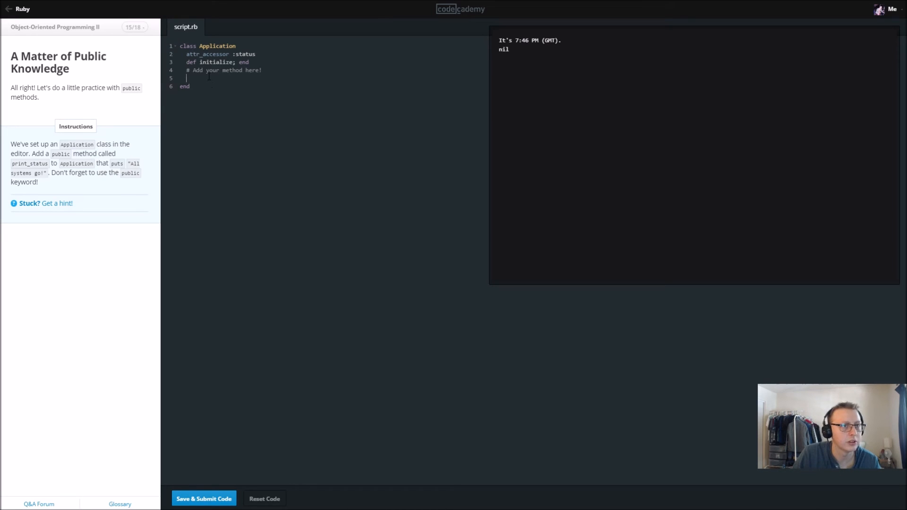
Add public print_status printing "All systems go!", pass, and open Private Affairs.
type("puy")
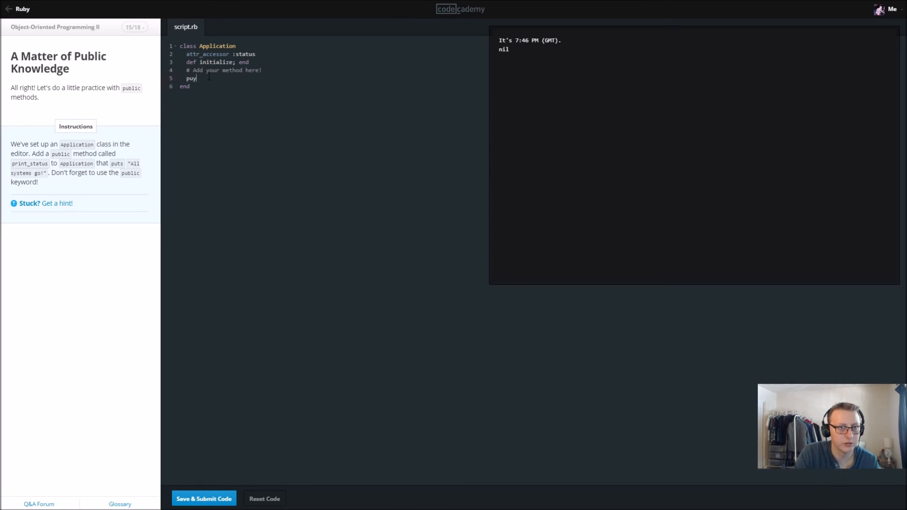
type("public")
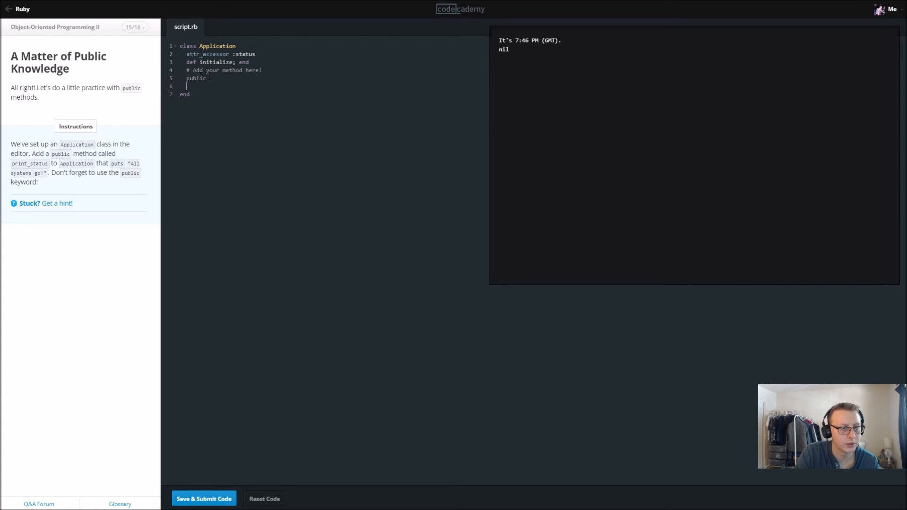
type("def p")
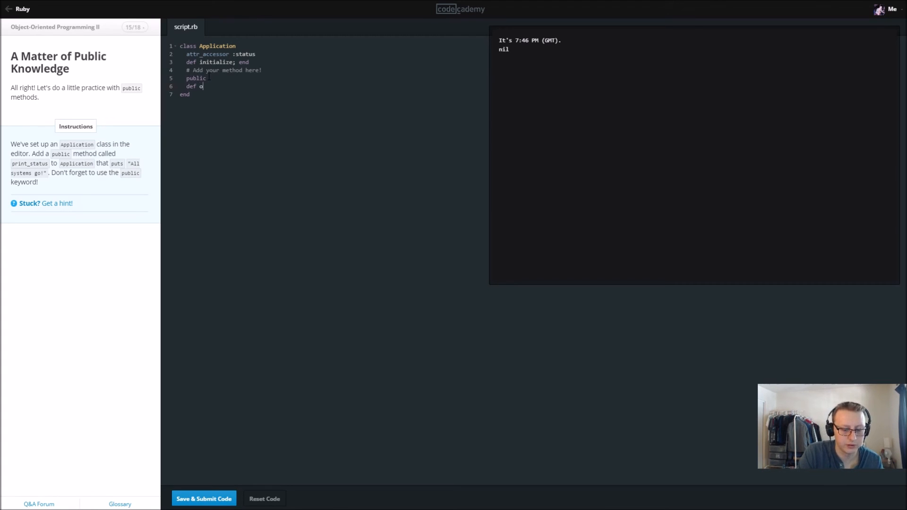
type("r")
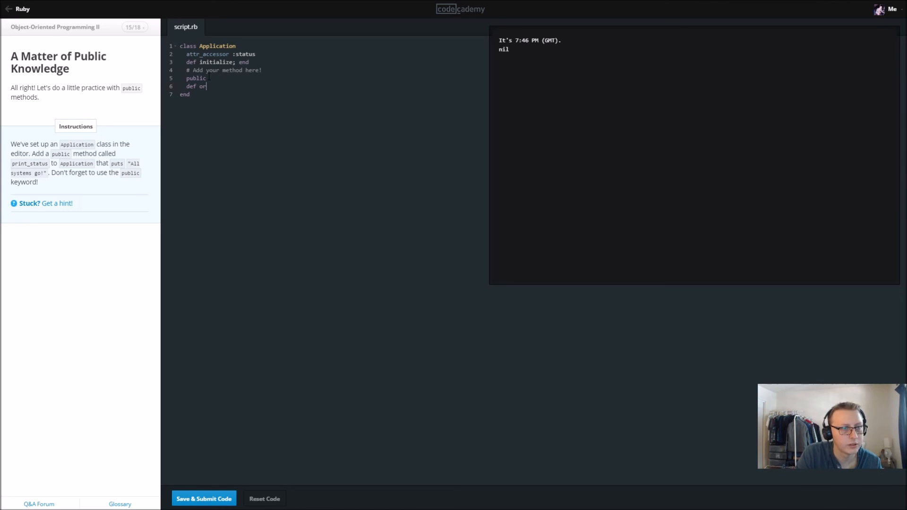
type("print")
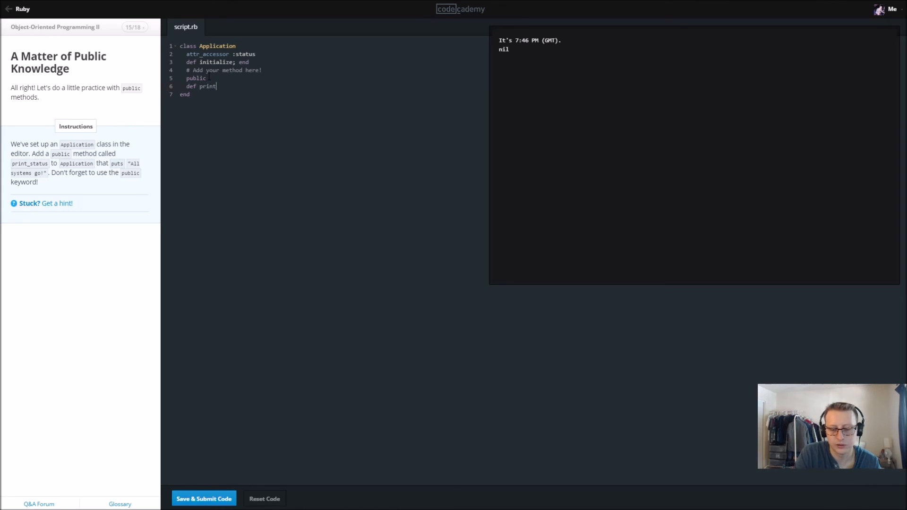
type("_status")
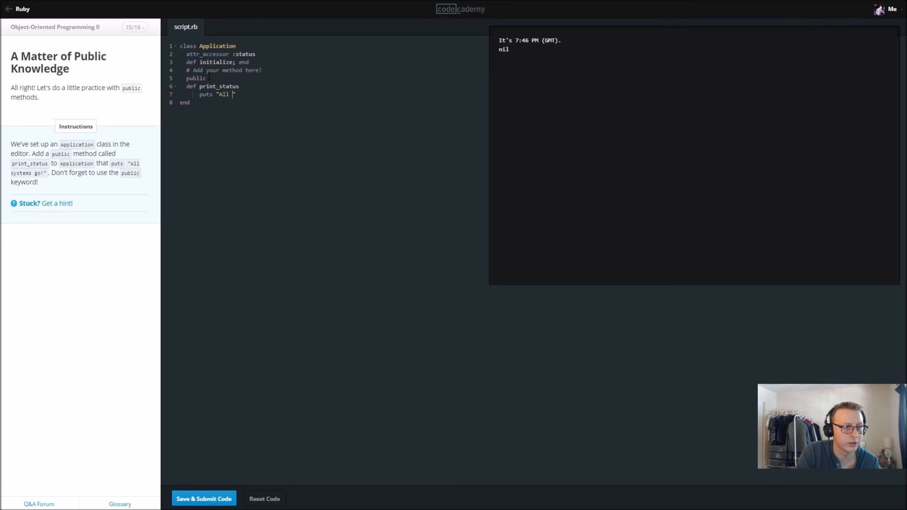
type("systems go!")
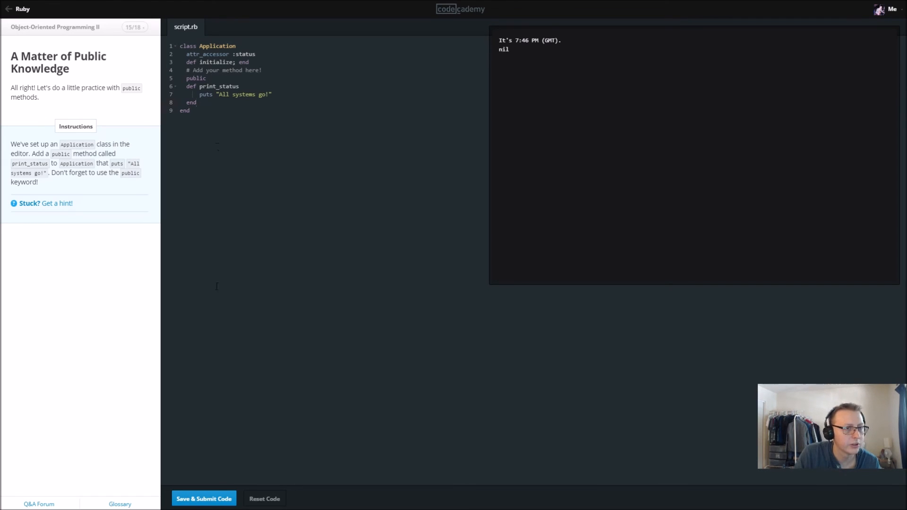
left_click(203, 497)
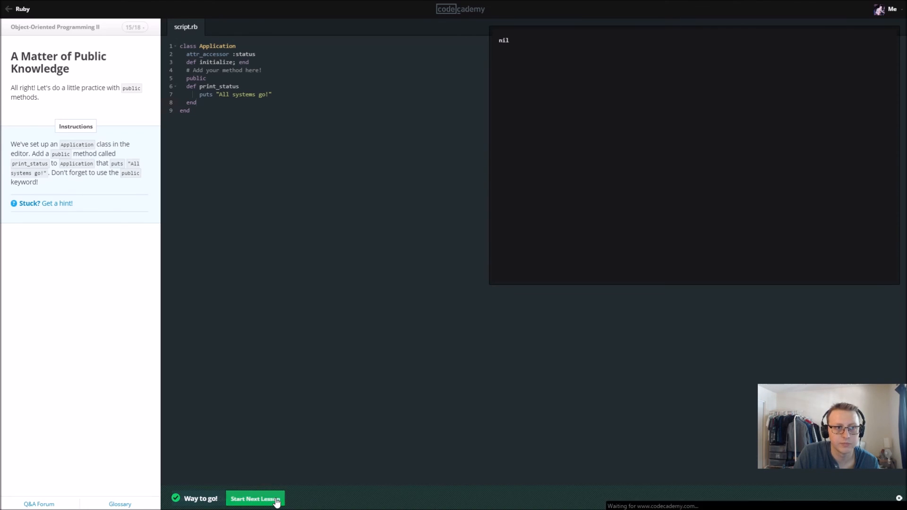
left_click(254, 499)
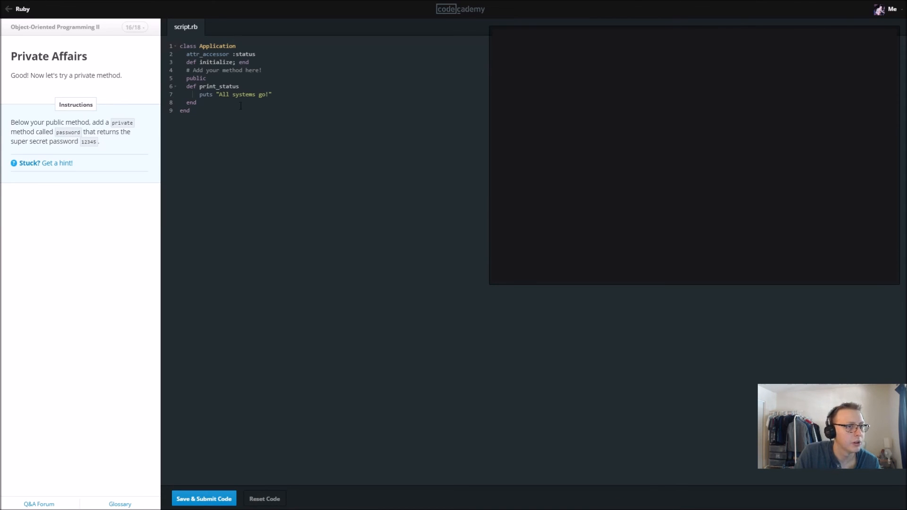
Write a private password method in Application returning 12345 and submit it.
type("priv")
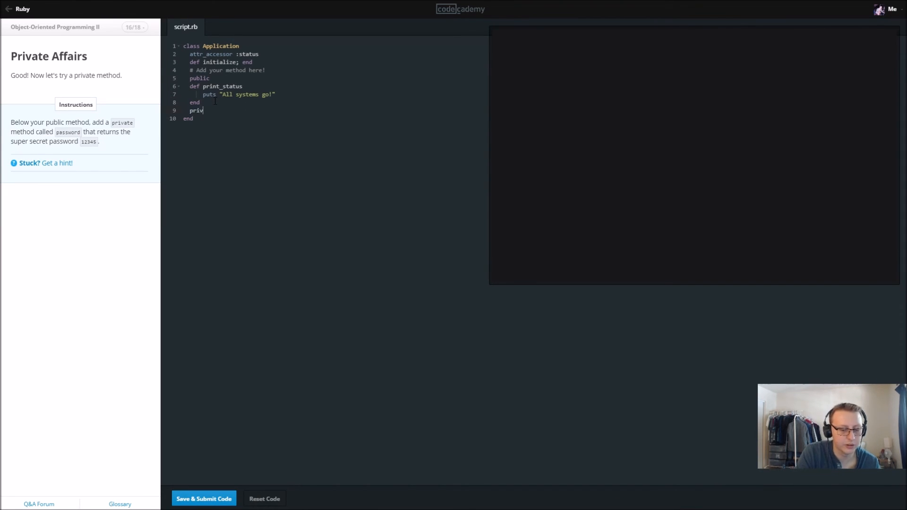
type("ate")
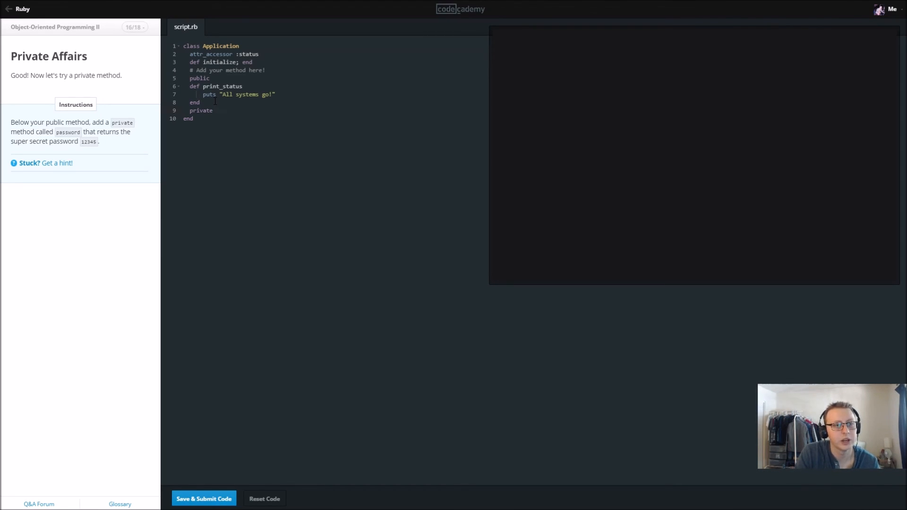
type("def password")
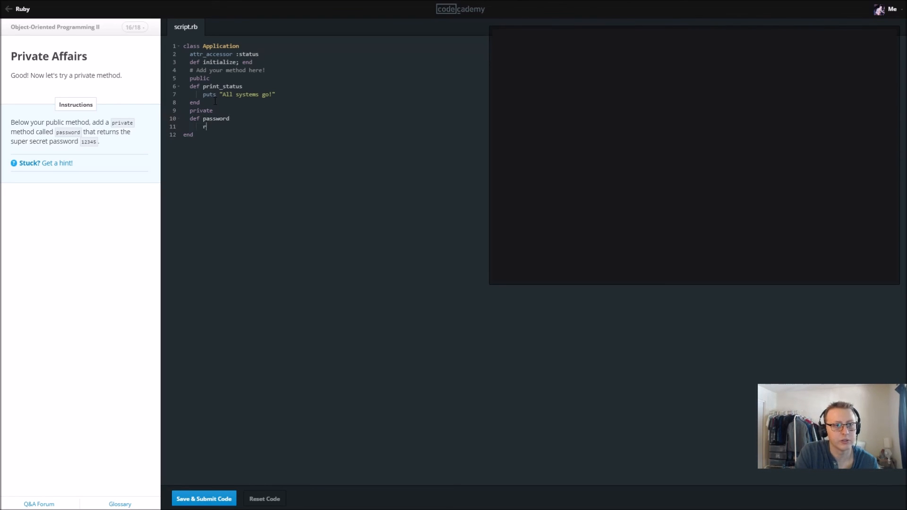
type("eturns \"\"")
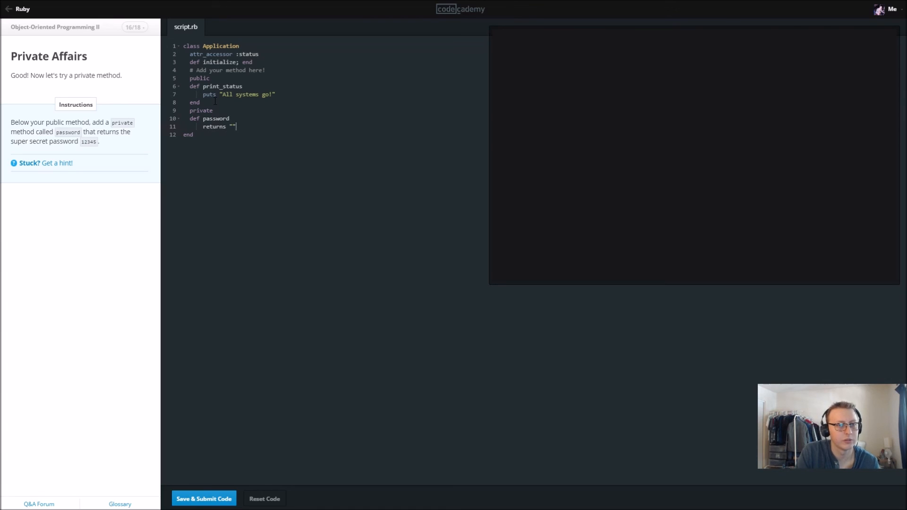
type("12345")
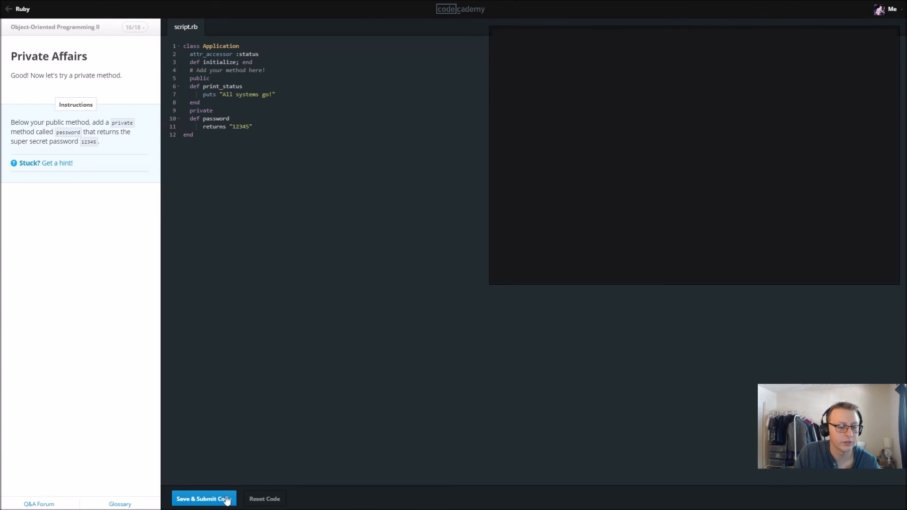
left_click(203, 497)
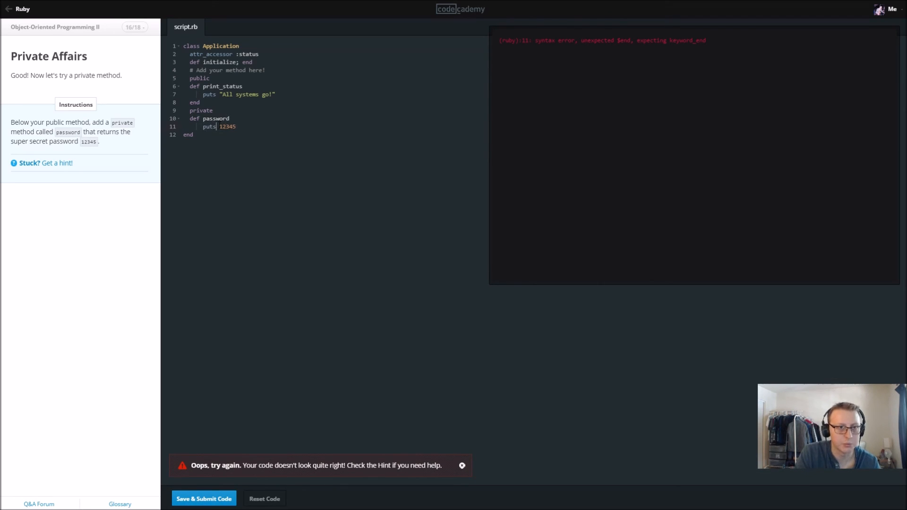
Add the missing end line, resubmit to pass, and open Module Magic.
key("Enter")
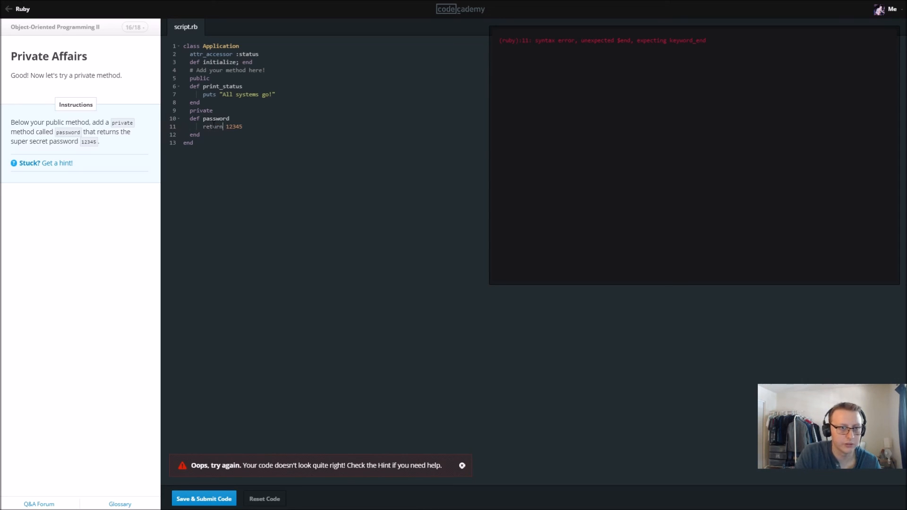
left_click(203, 498)
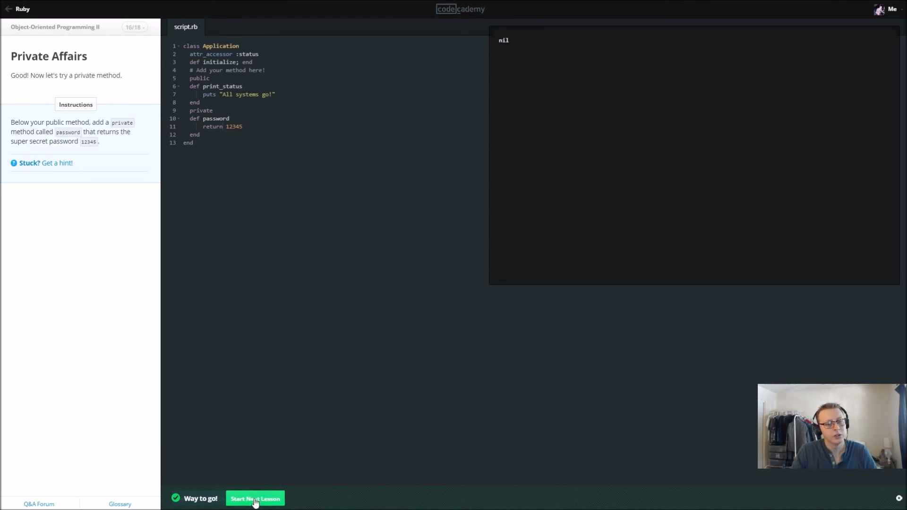
left_click(255, 497)
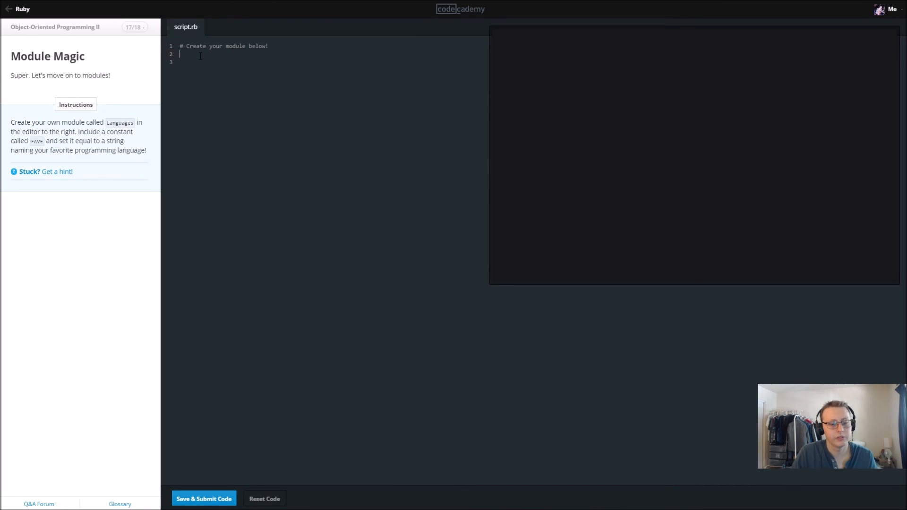
Write a Languages module containing the constant FAVE = "Ruby".
type("mop")
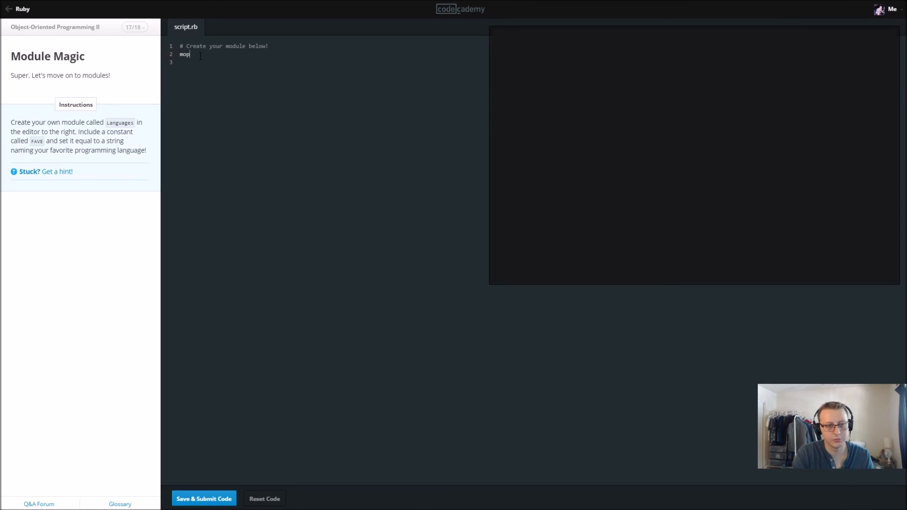
type("module Langauges")
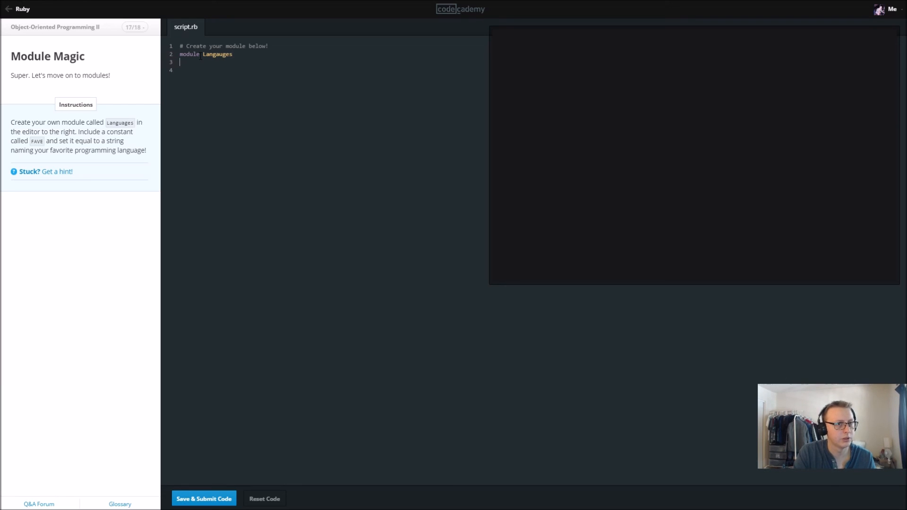
type("end")
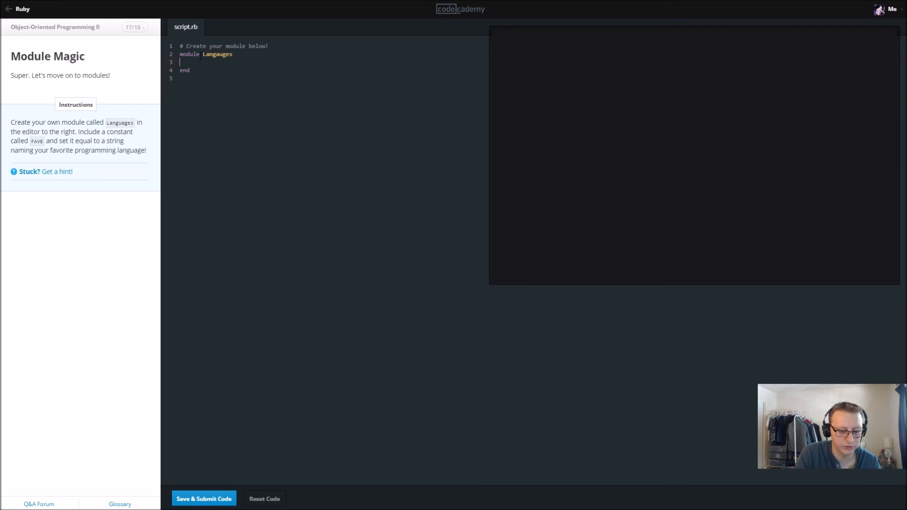
type("Fave")
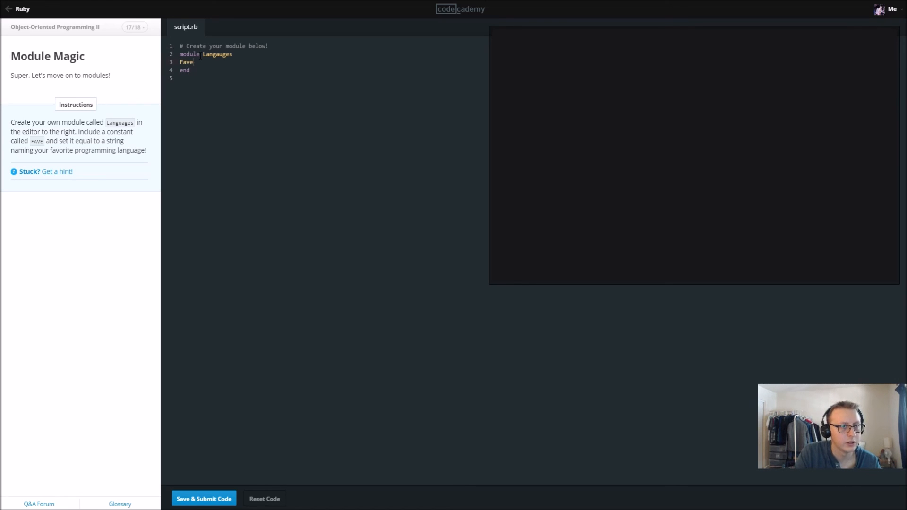
type("FAVE")
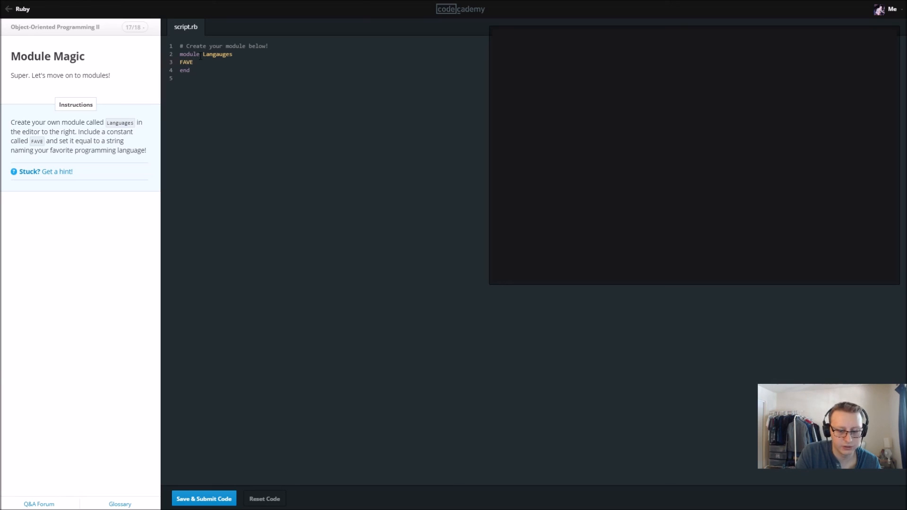
type("=\"")
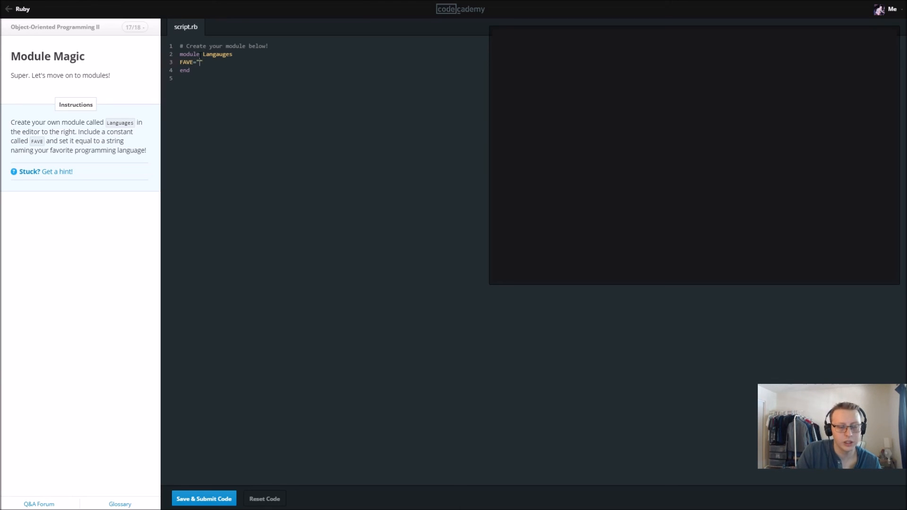
type("Rybt")
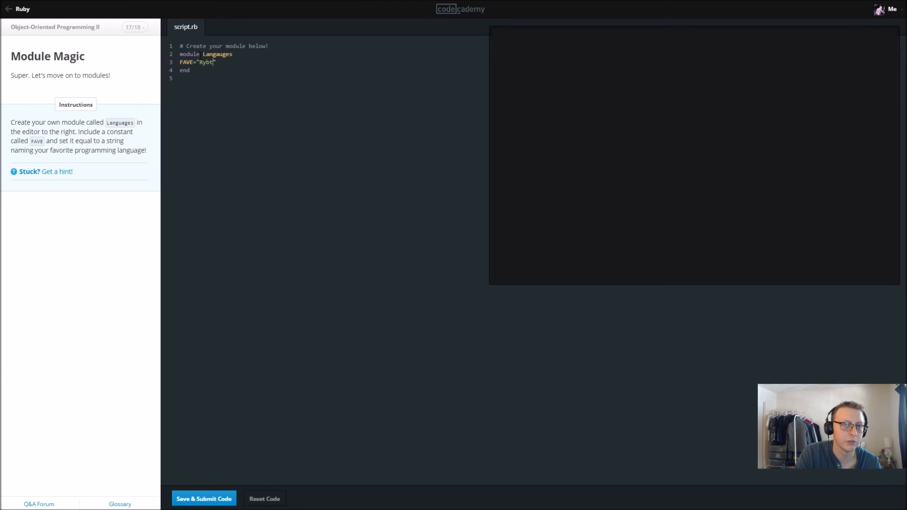
type("Ruby")
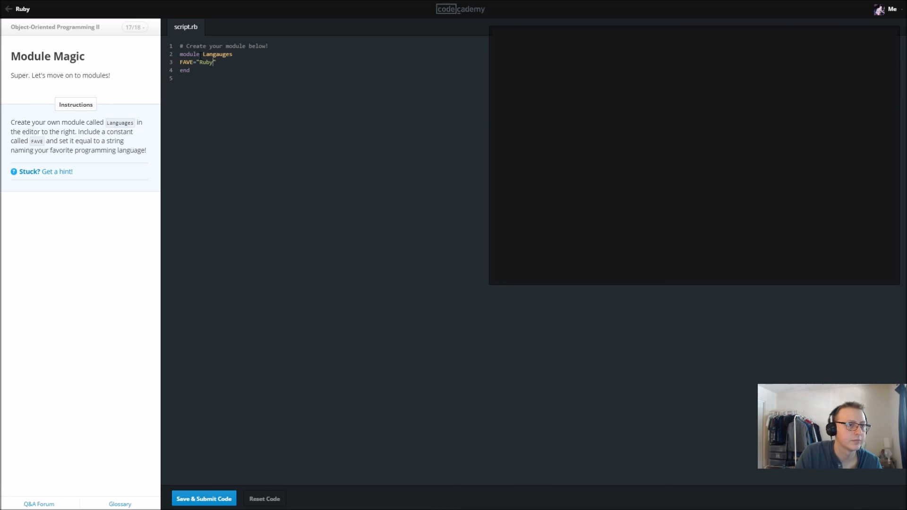
Correct the module name spelling, pass Module Magic, and continue to Mixin for the Win.
left_click(203, 498)
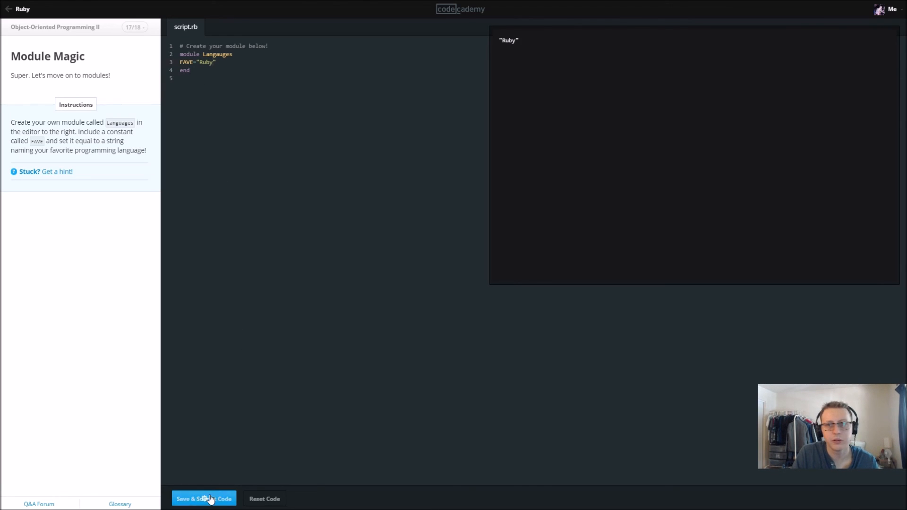
left_click(203, 498)
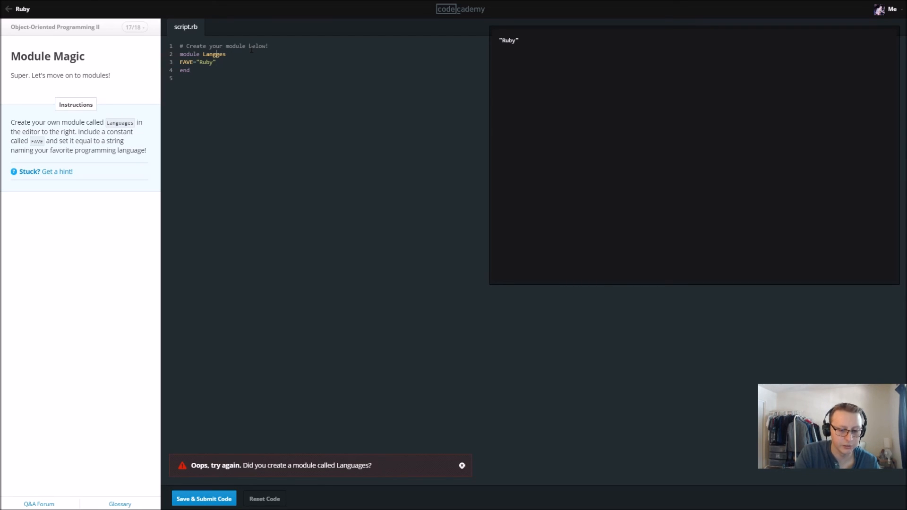
left_click(203, 499)
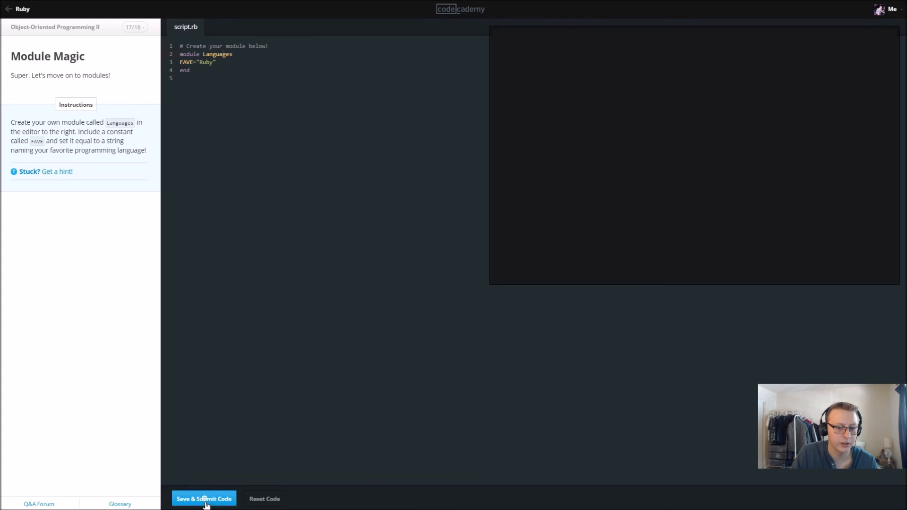
left_click(203, 499)
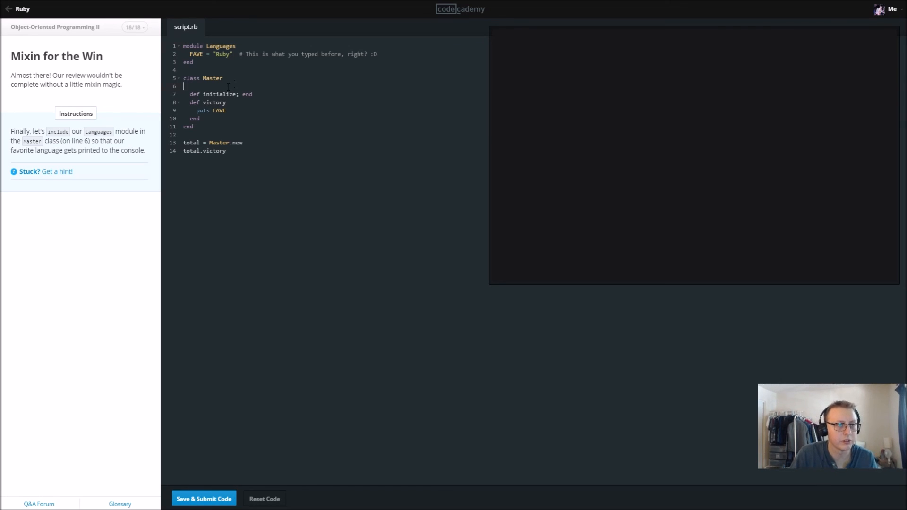
Add include Languages to the Master class on line 6.
type("ib")
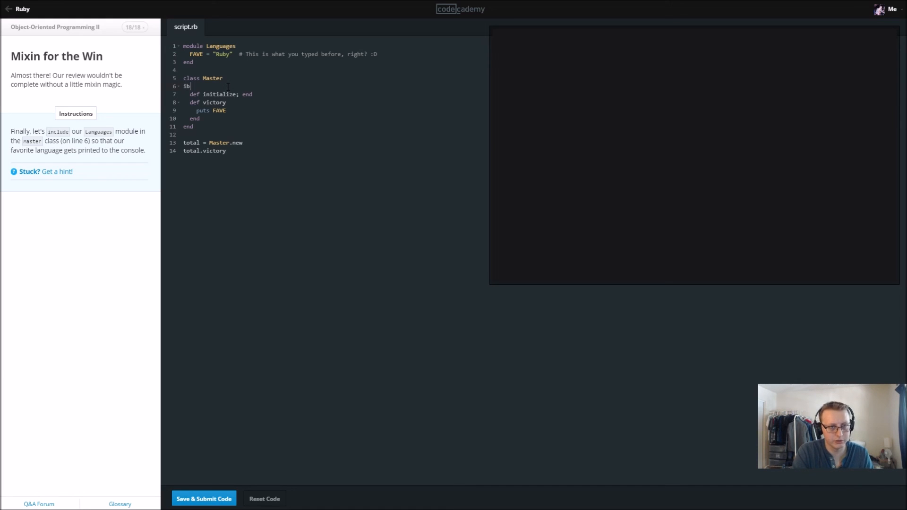
key("Backspace")
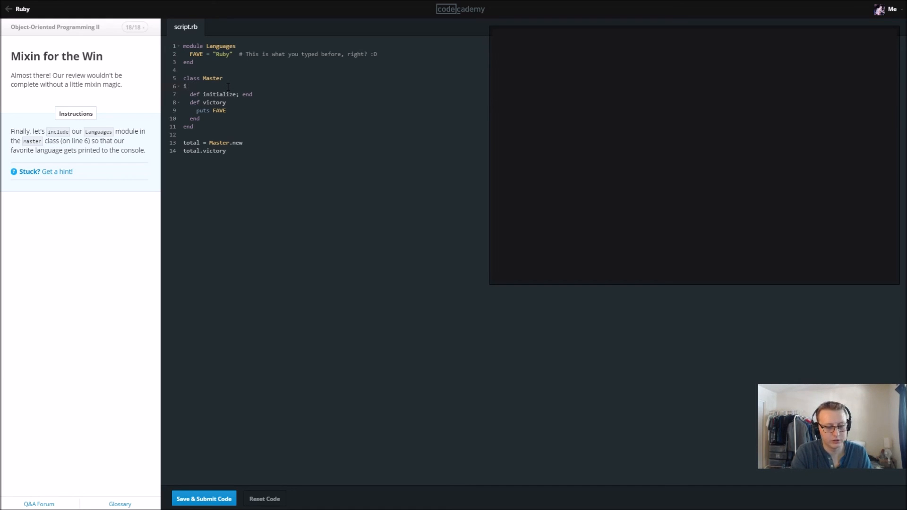
type("nclude l")
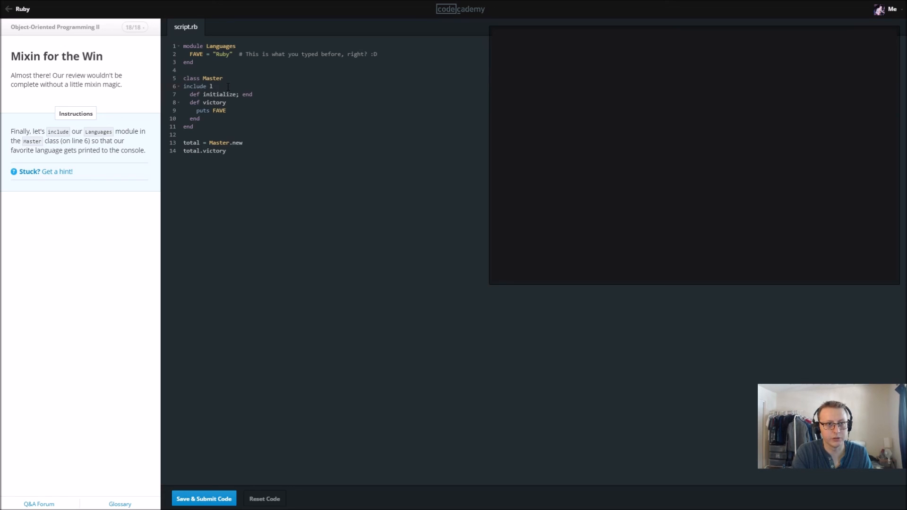
type("Languages")
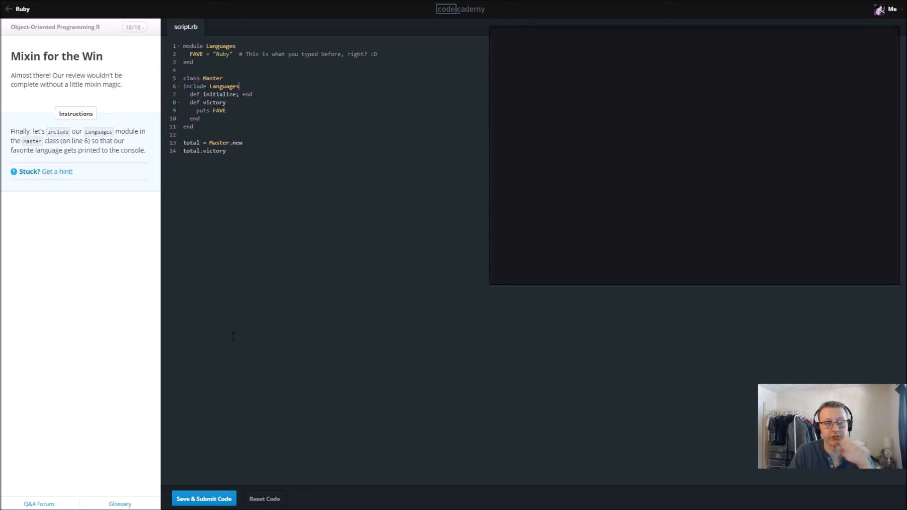
Submit the code so it prints Ruby, dismiss the course badge, and start Banking on Ruby.
left_click(203, 497)
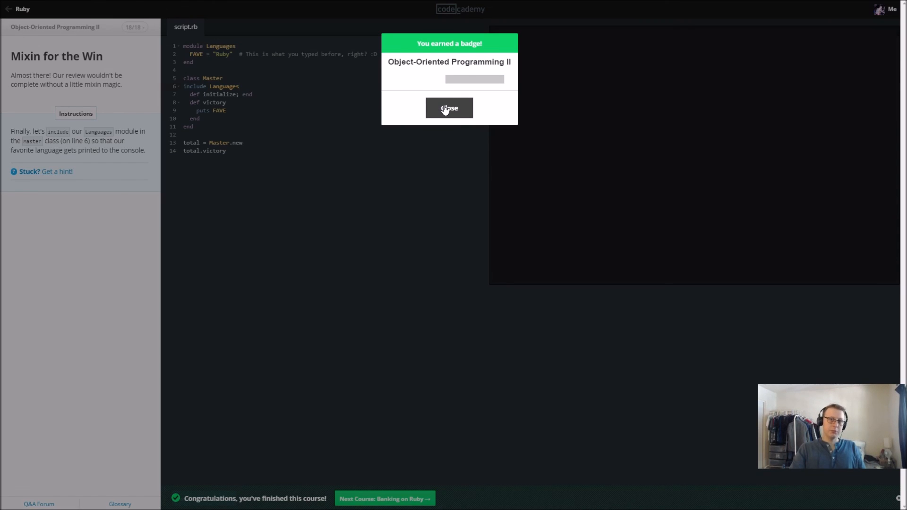
left_click(449, 108)
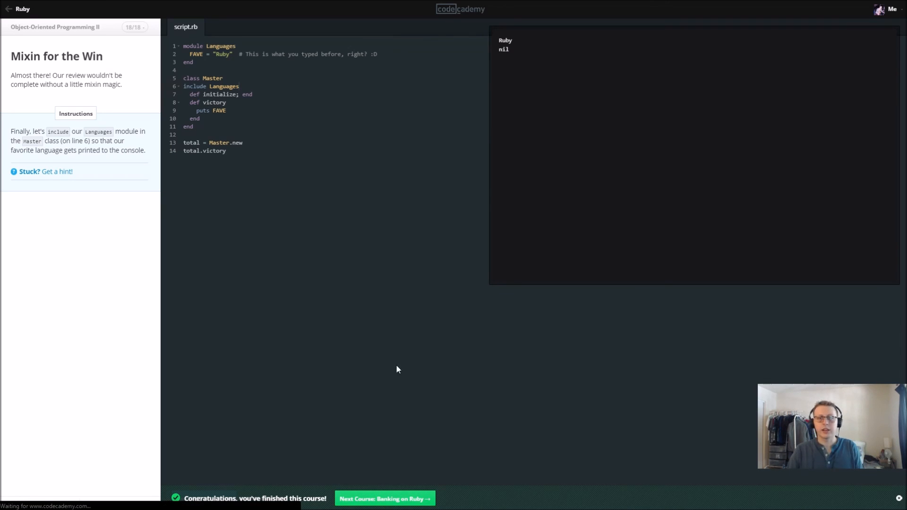
left_click(384, 498)
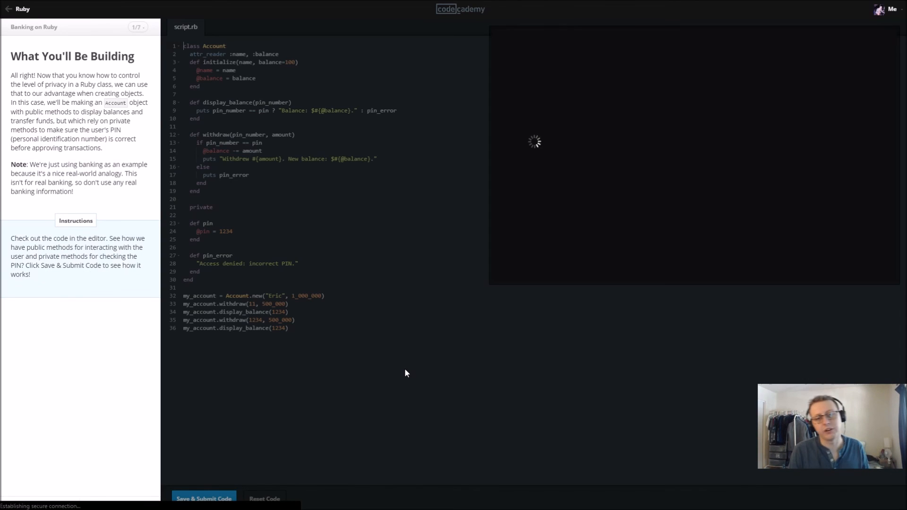